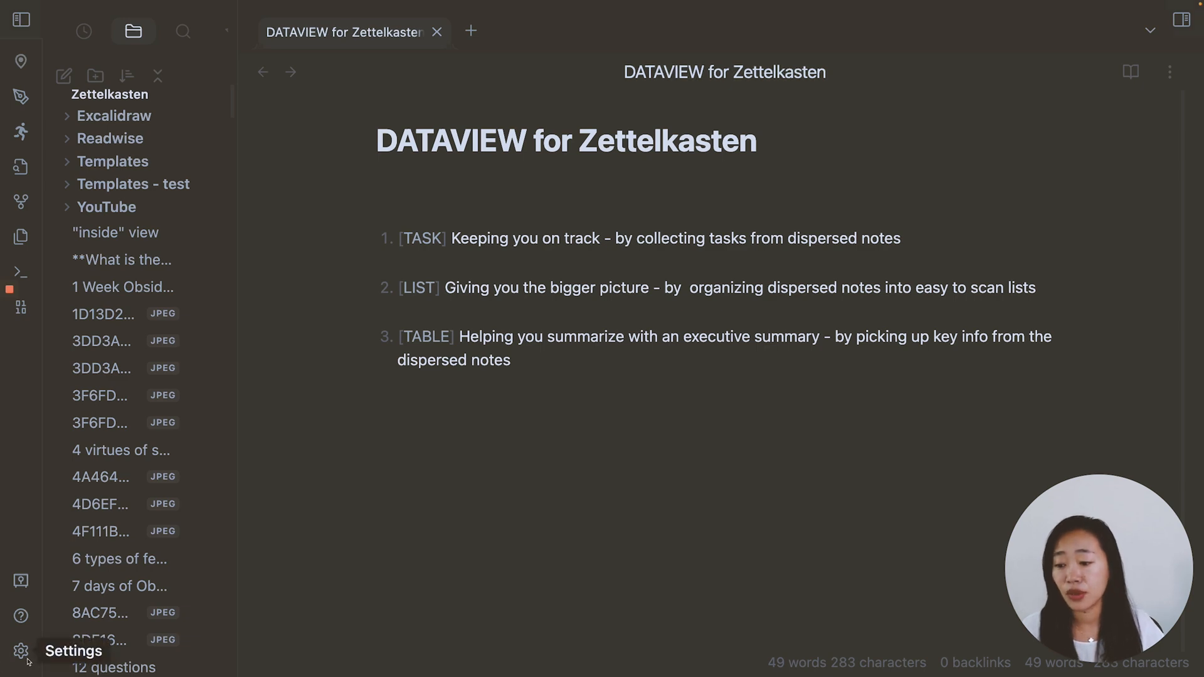
Look up the Dataview plugin in community plugins and return to the installed plugin list.
left_click(21, 652)
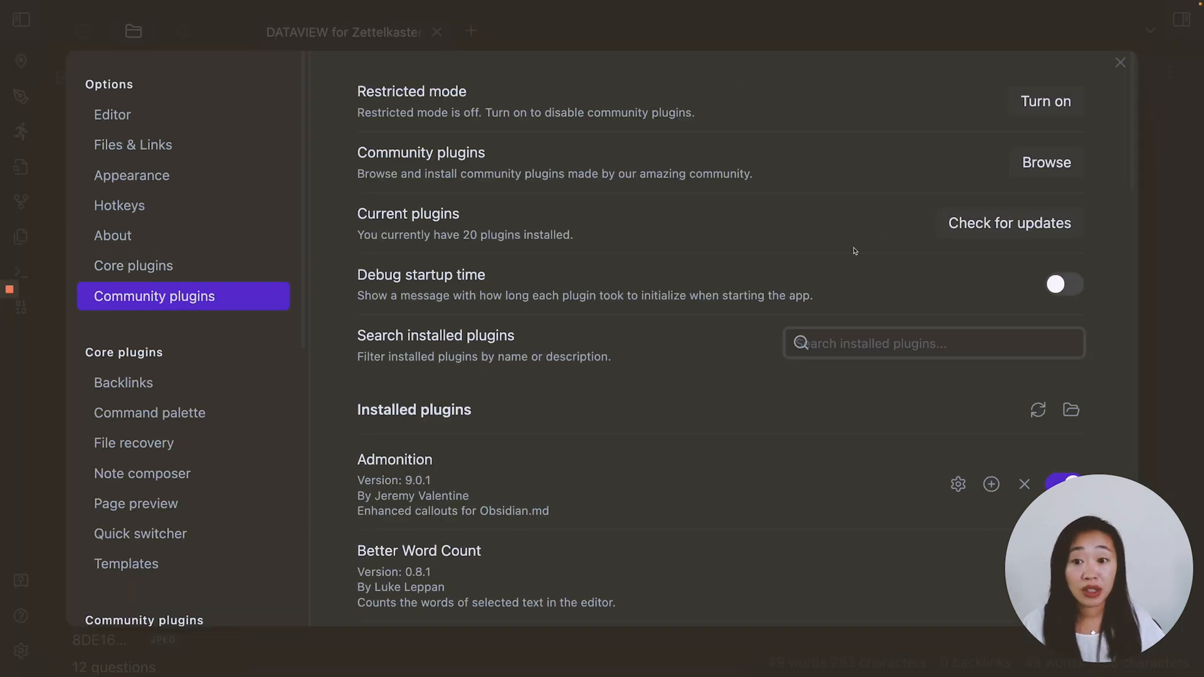
left_click(1045, 161)
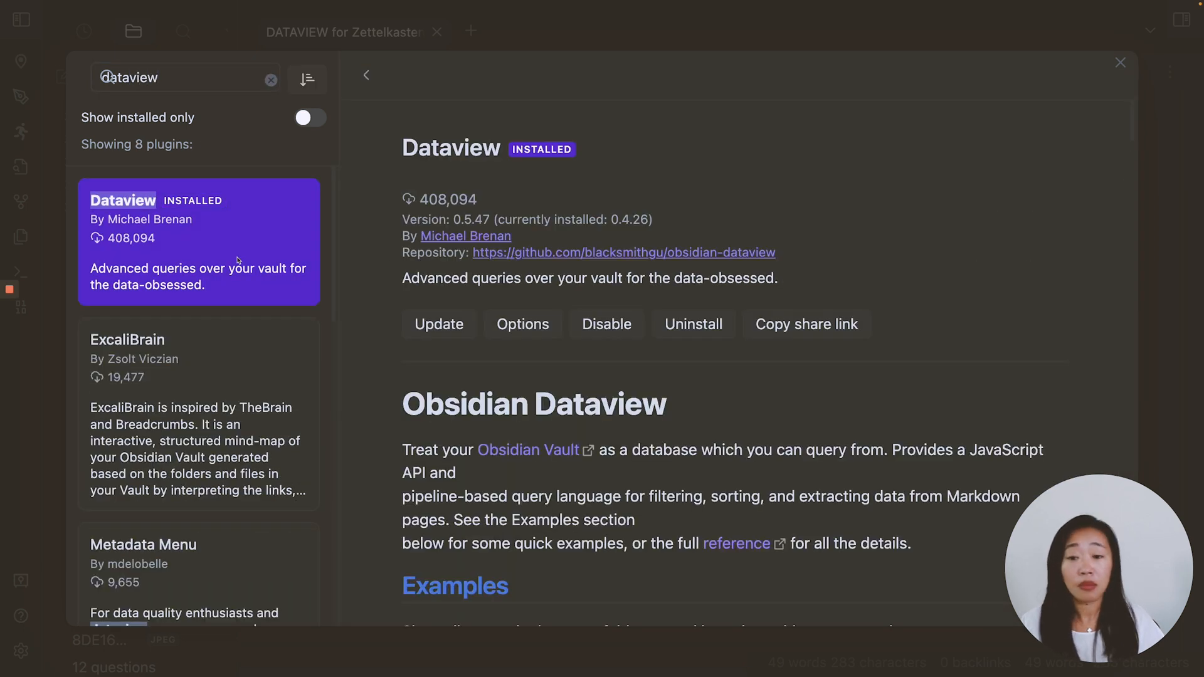
mouse_move(439, 323)
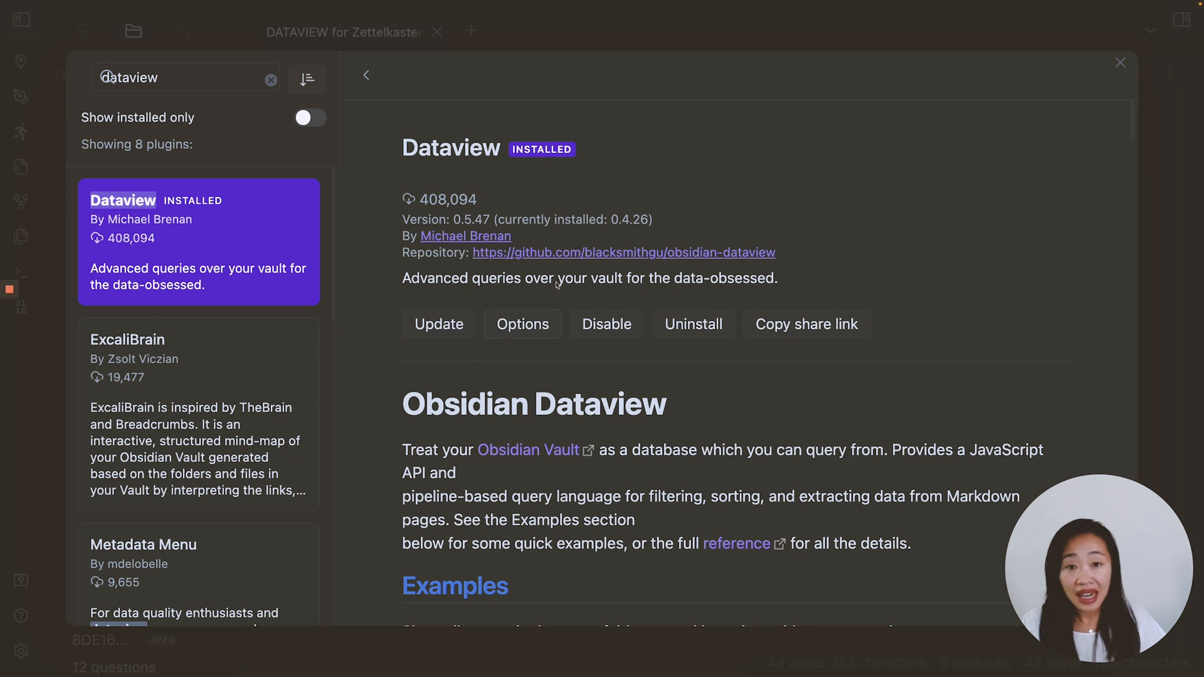
left_click(366, 75)
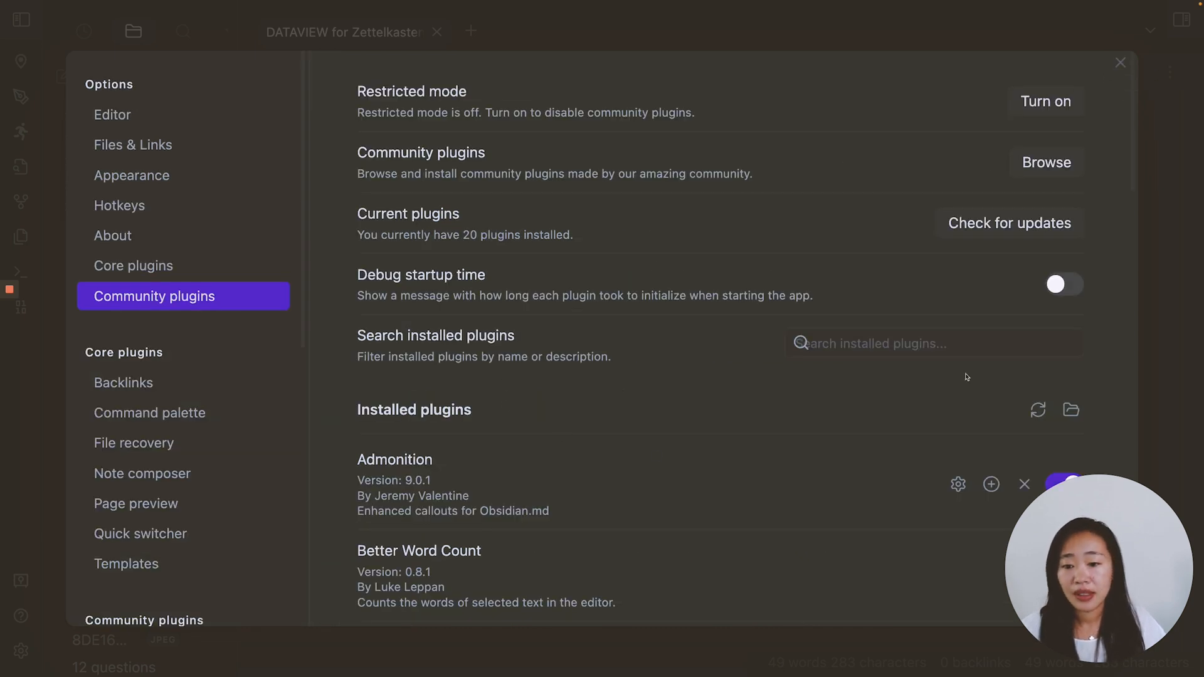
Write TASK / LIST / TABLE / CALENDAR in a dataview code block under the title.
left_click(1120, 62)
type("``` dataview")
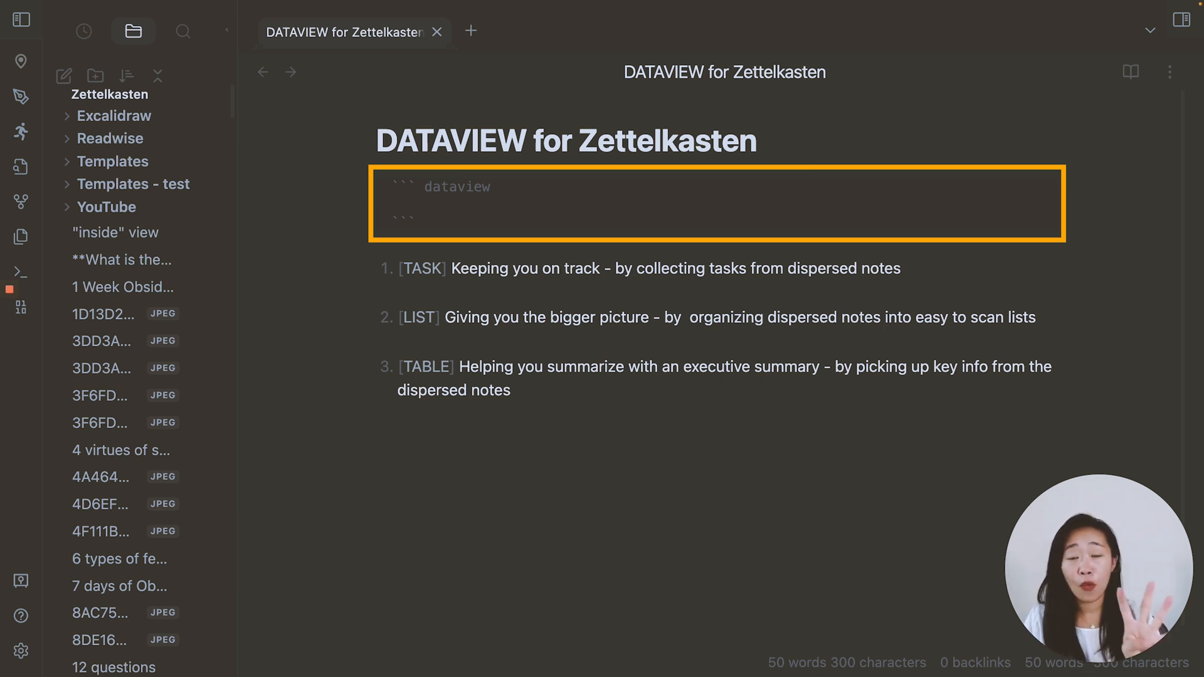
type("TASK /")
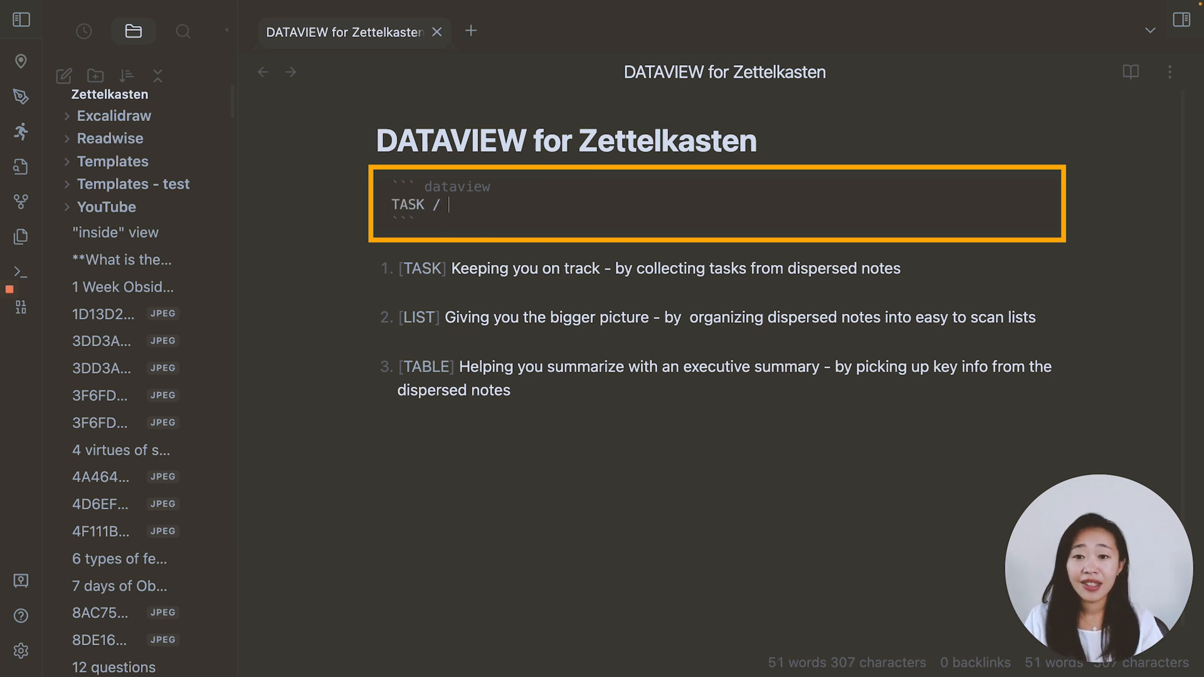
type("LIST /")
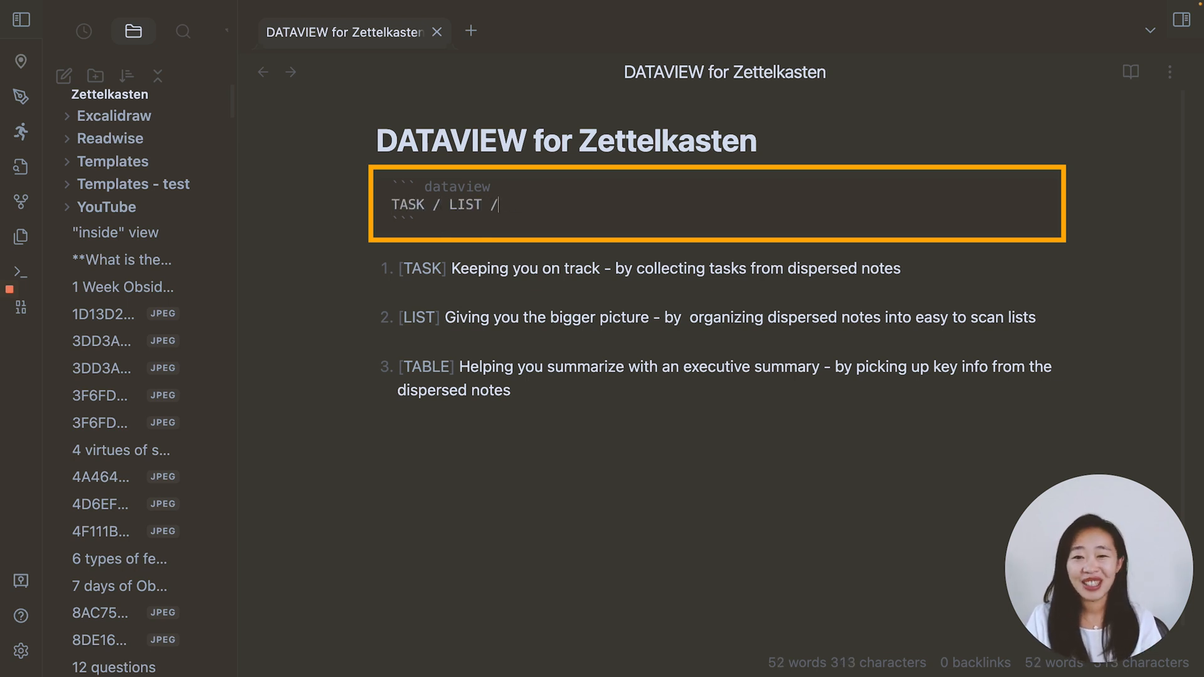
type("TABLE")
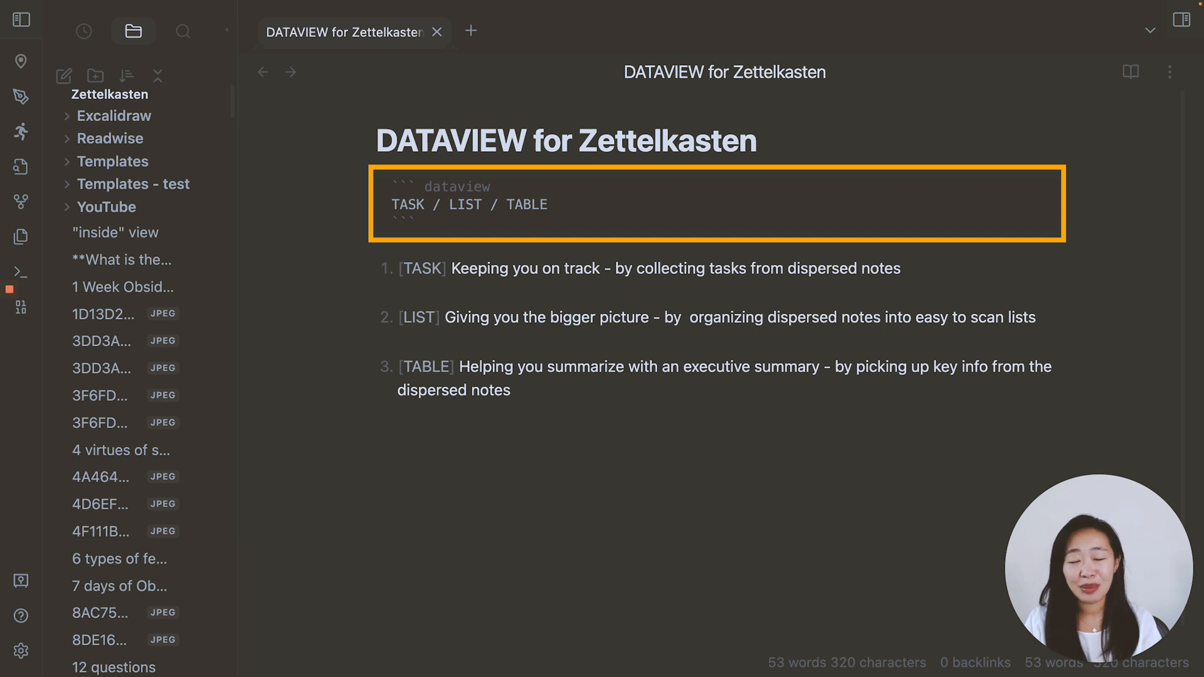
type("/ CALEND")
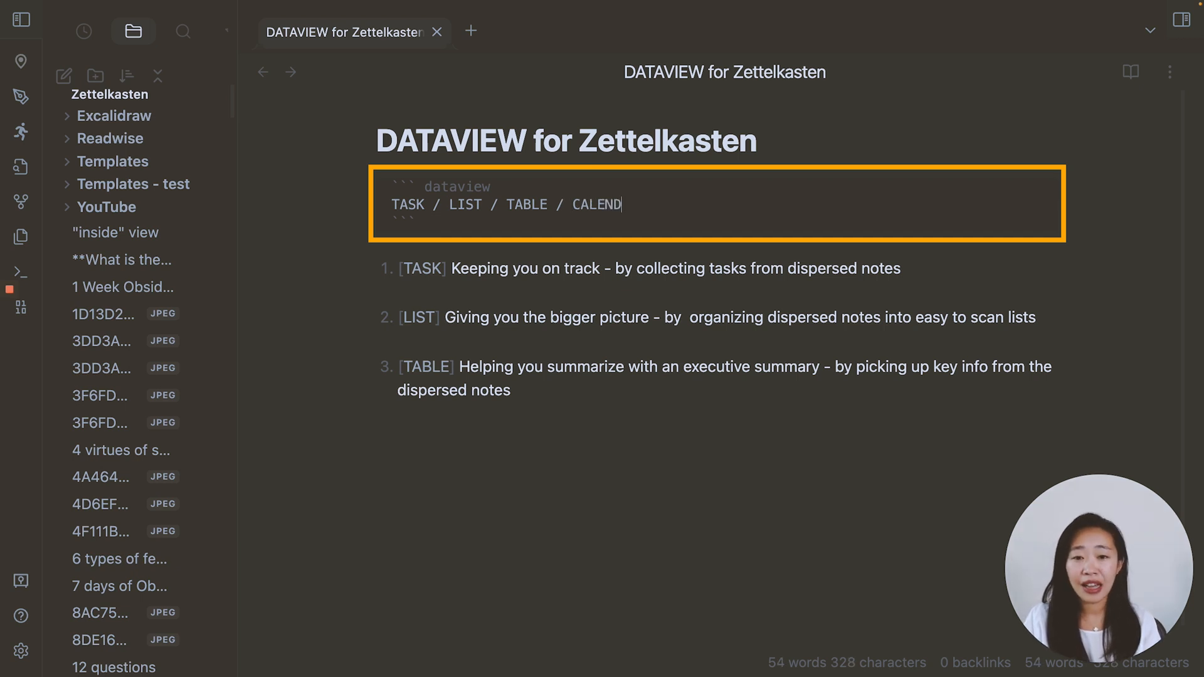
type("AR")
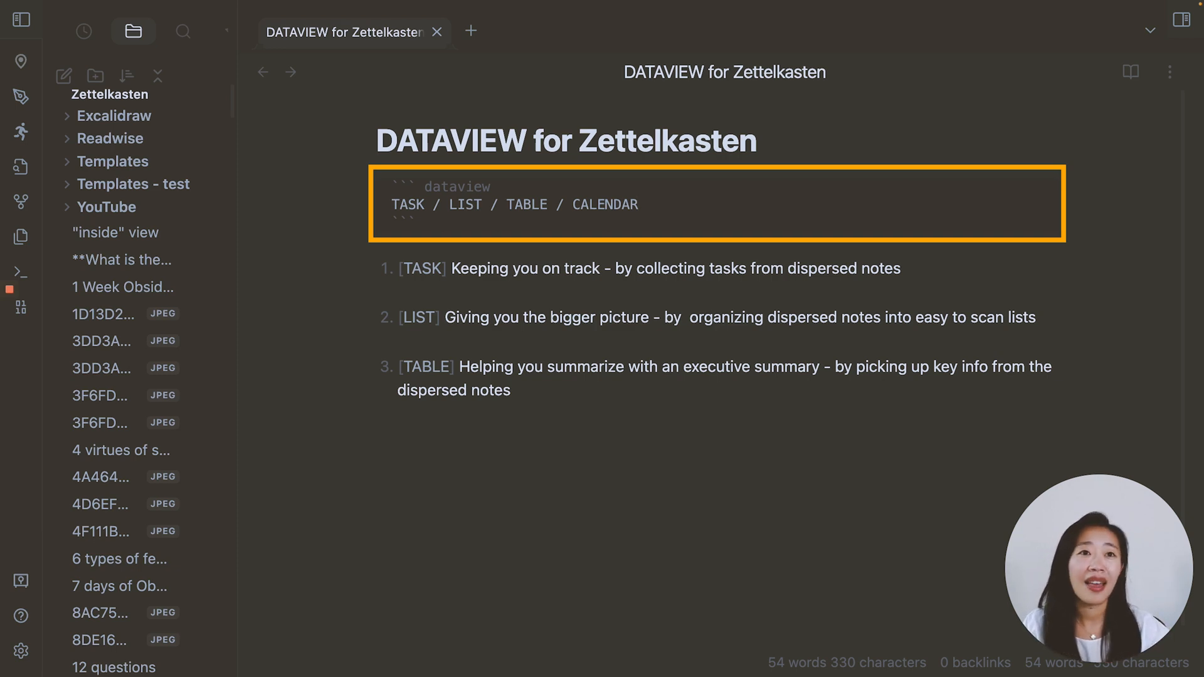
Append '(not covered today)' after CALENDAR.
left_click(636, 204)
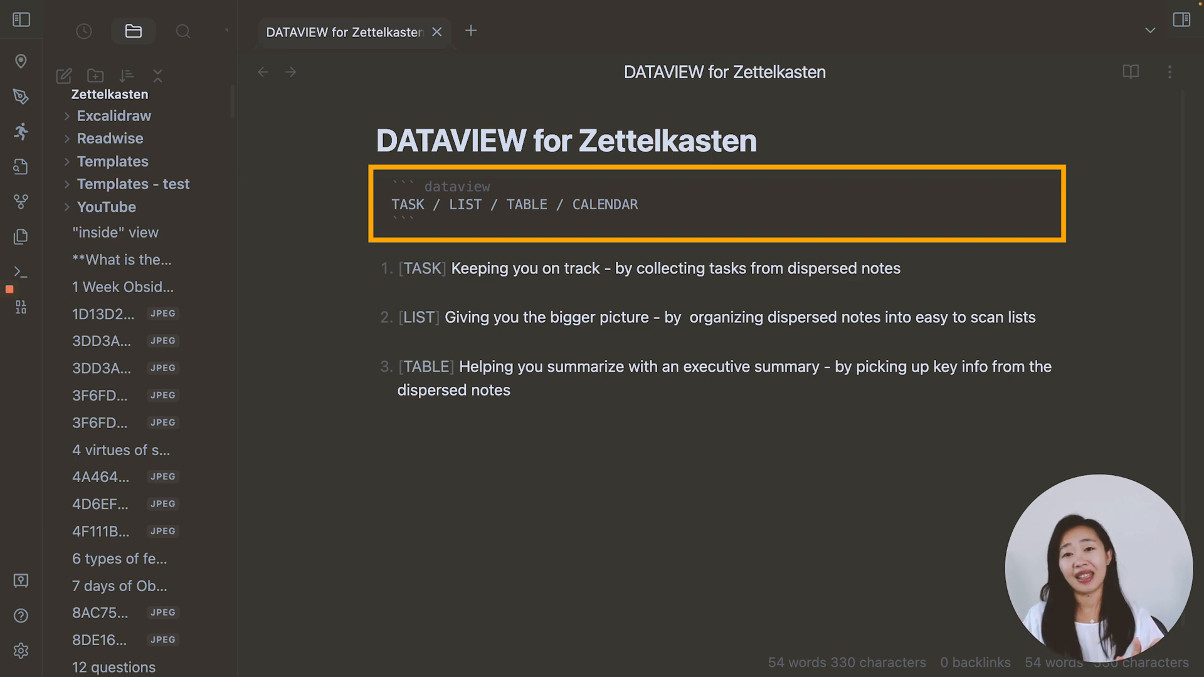
type("(not covered today)")
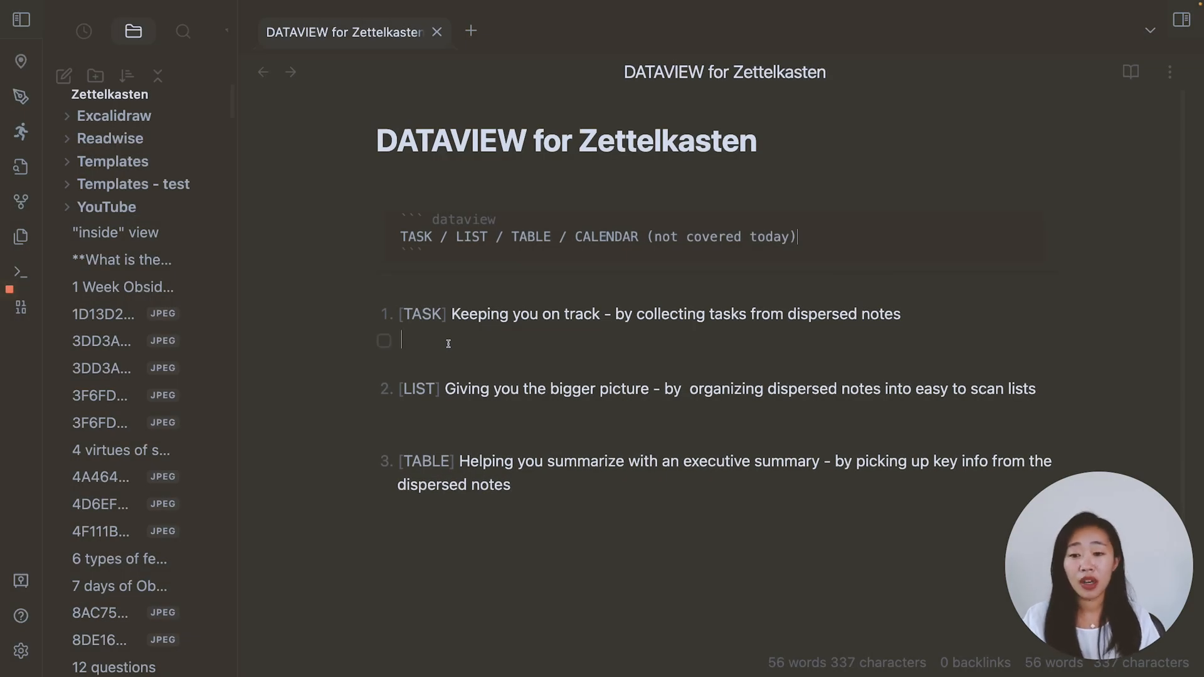
Add a Tasks checkbox and a dataview query reading 'Task from #newsletter'.
type("Tasks")
type("```")
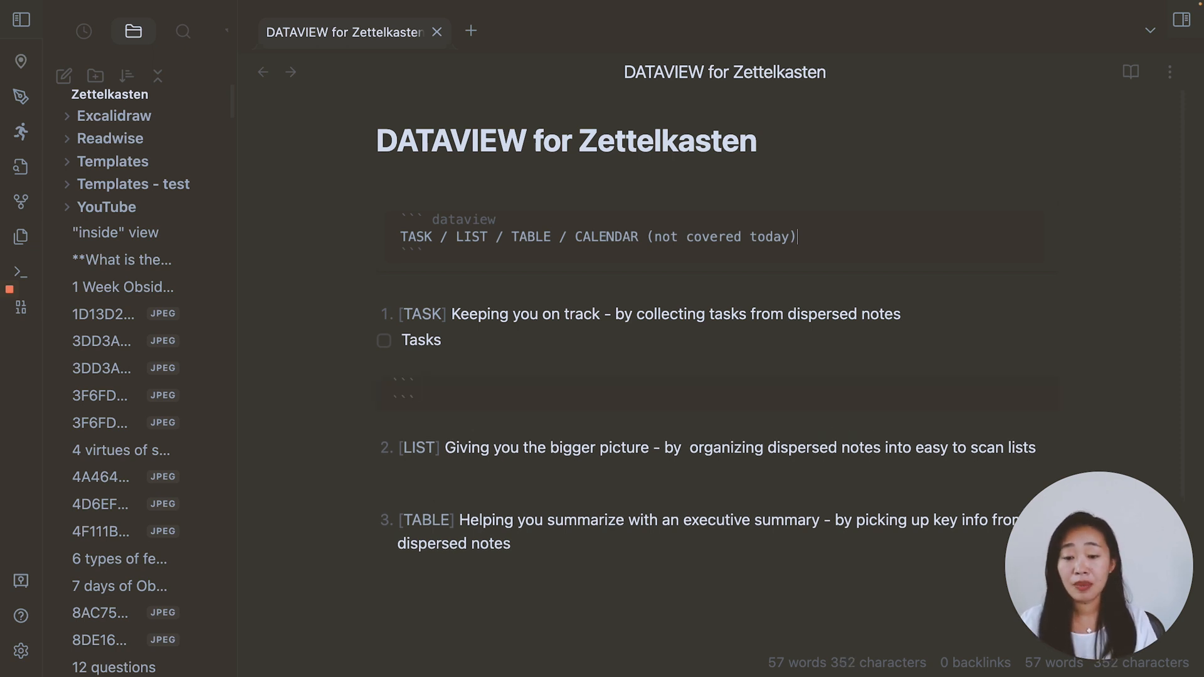
type("databiew")
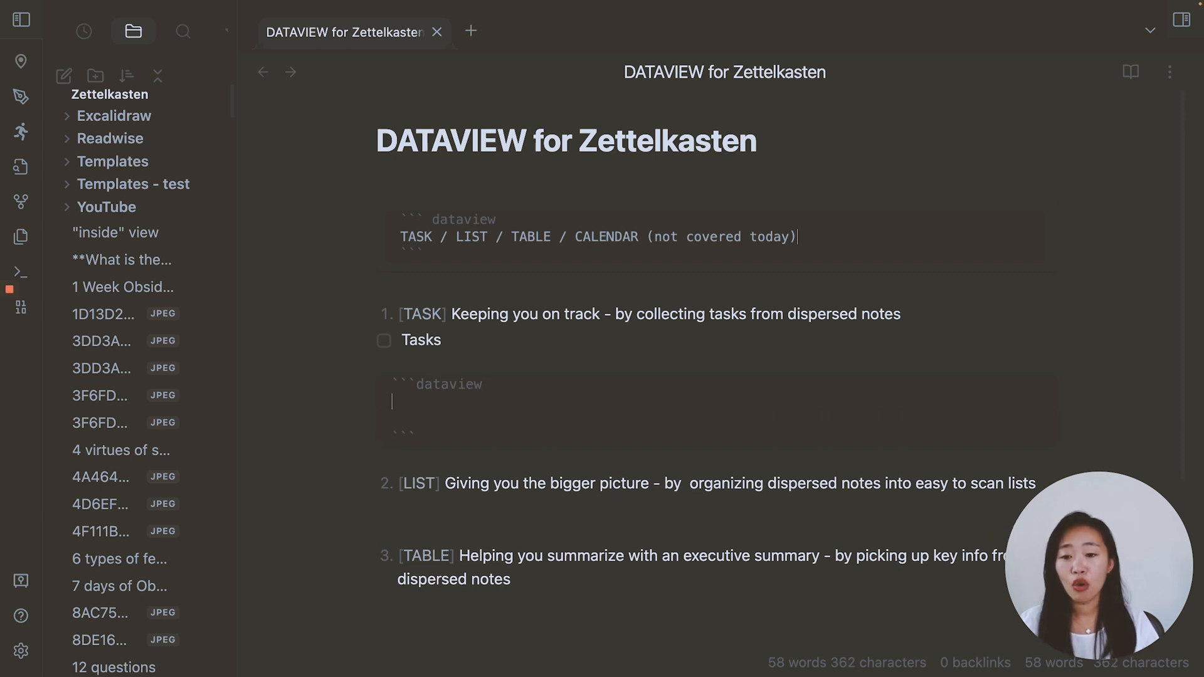
type("Task")
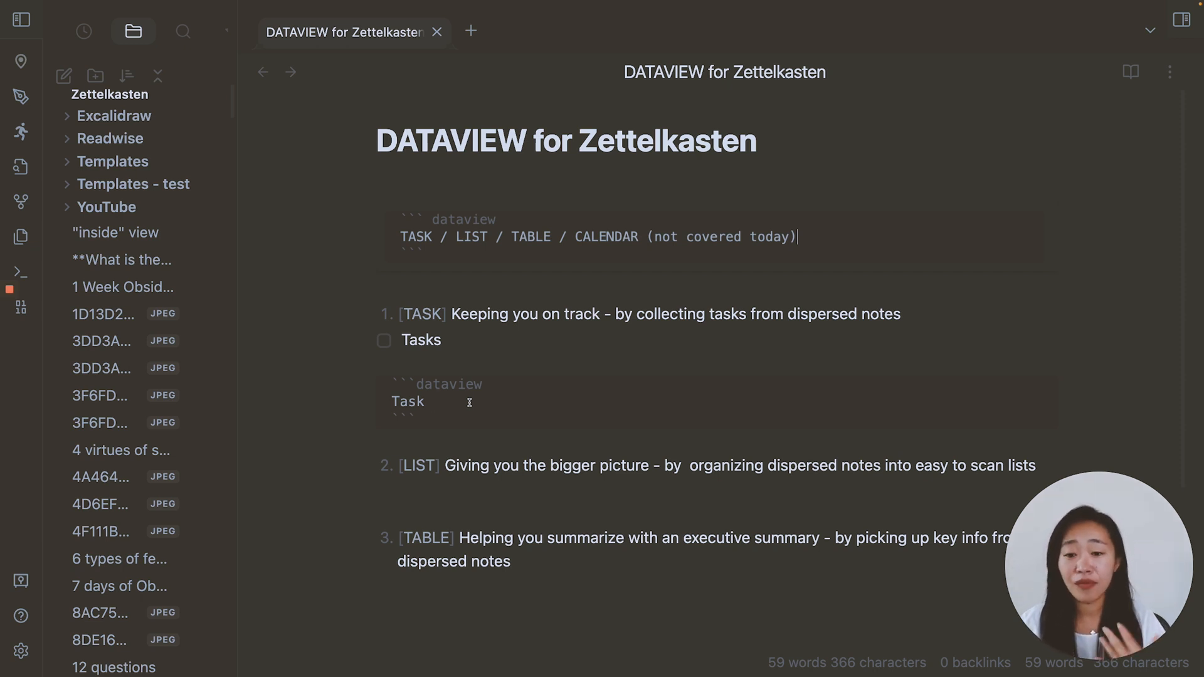
type("f")
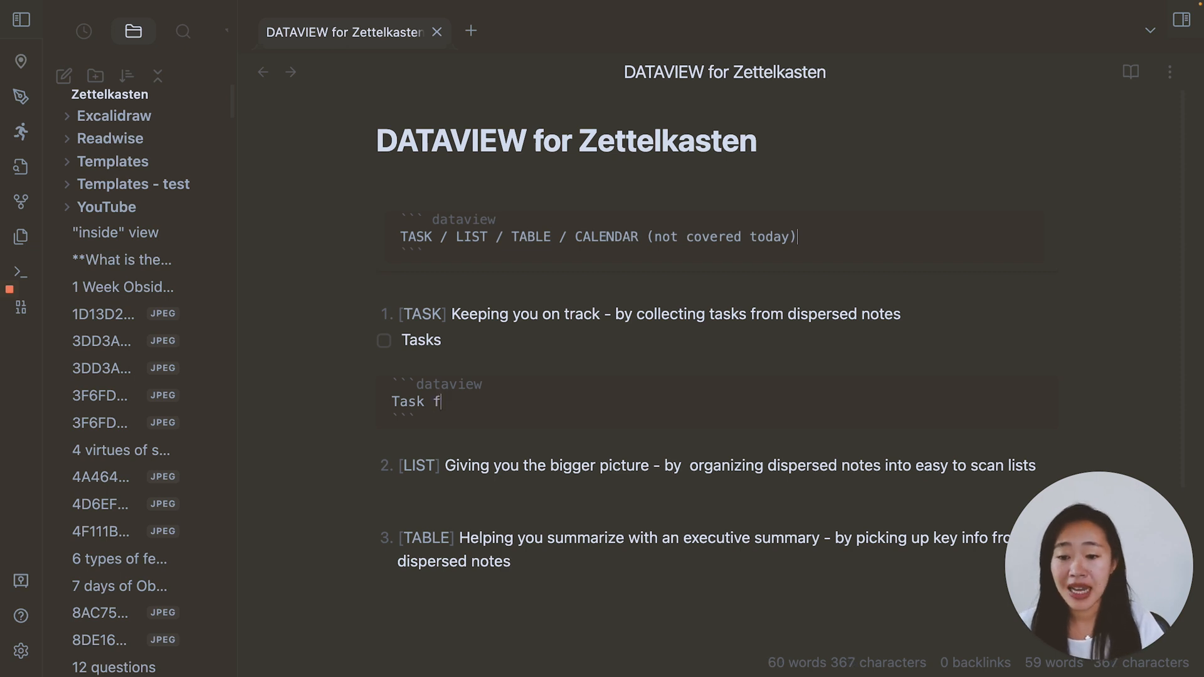
type("rom #new")
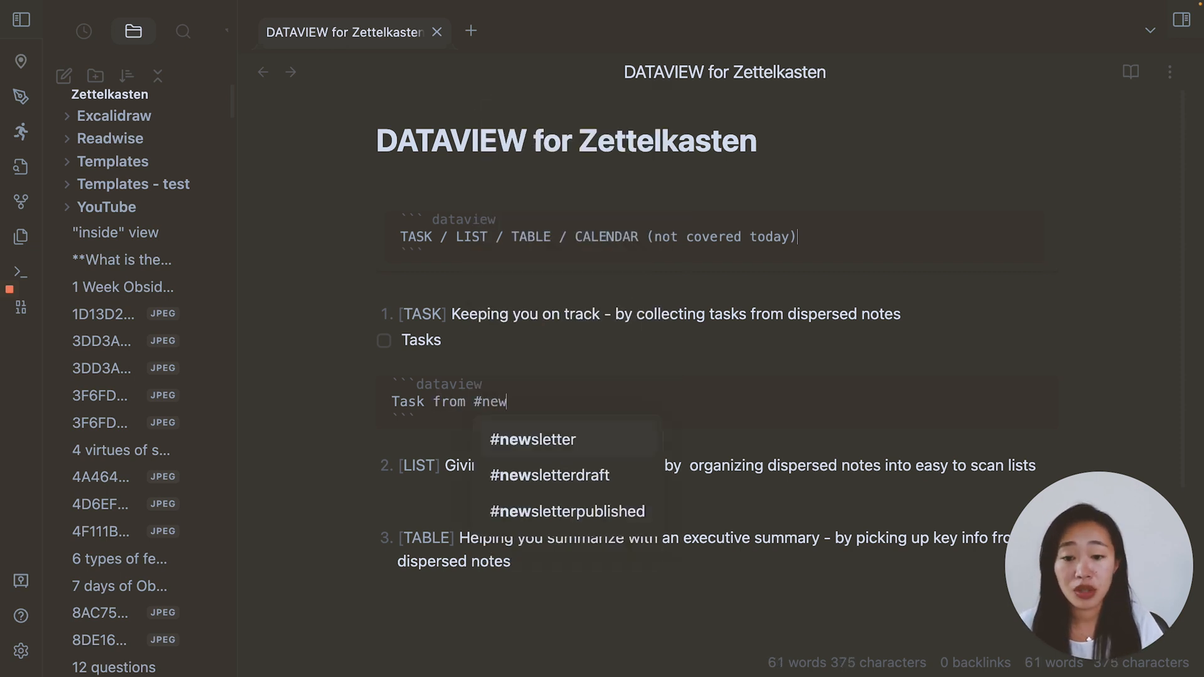
left_click(533, 439)
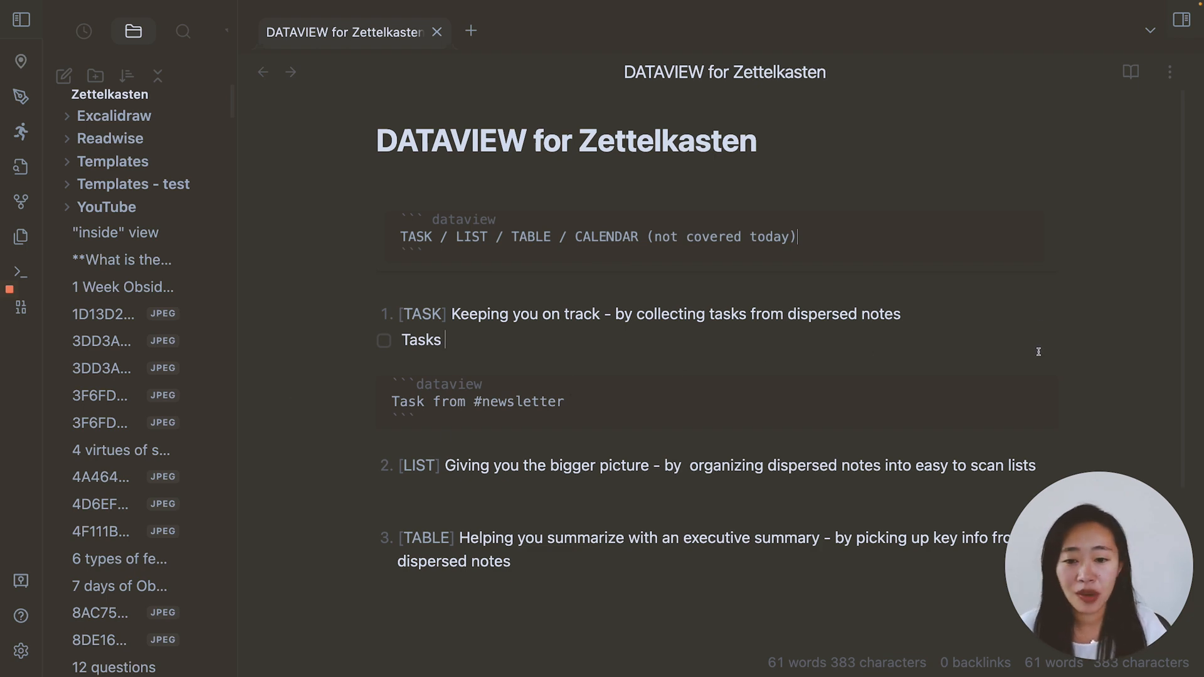
Review the rendered #newsletter tasks and remove the stray Tasks checkbox line.
scroll("down", 3)
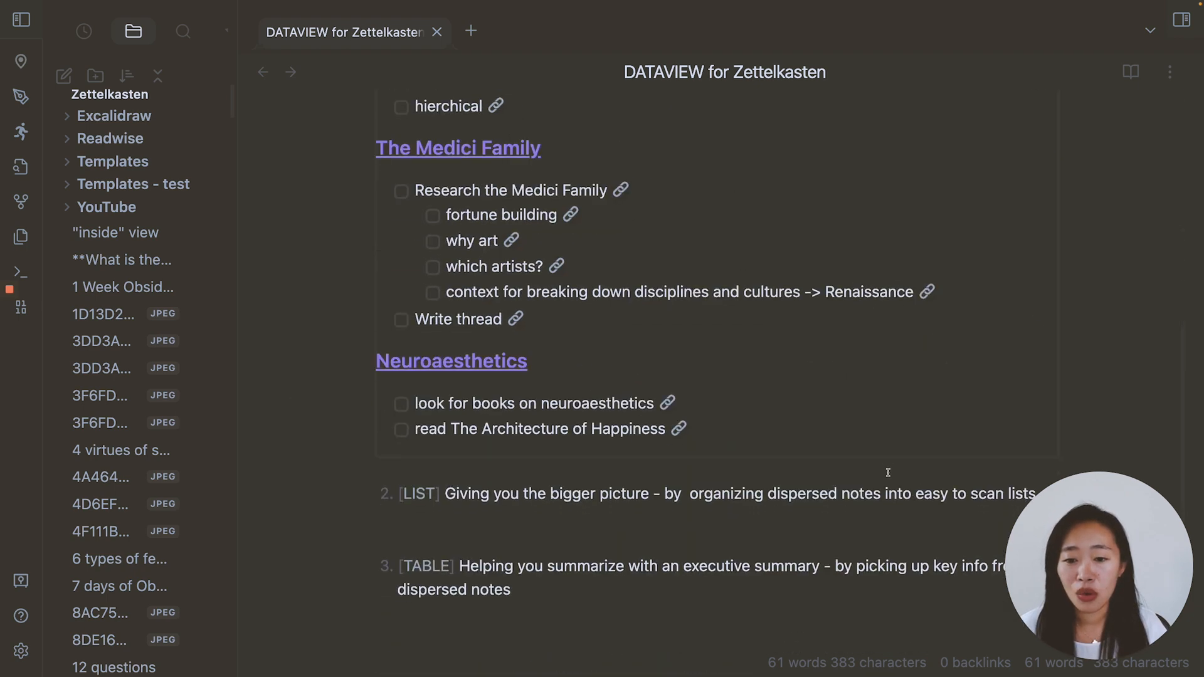
scroll("up", 3)
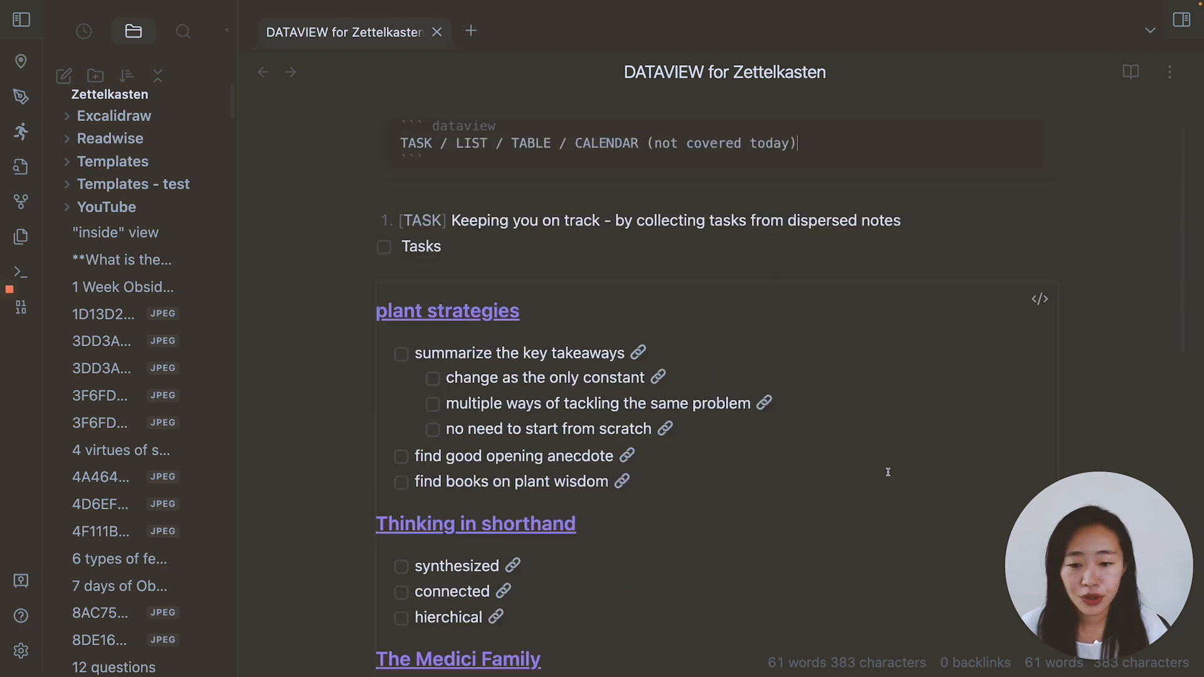
mouse_move(1040, 310)
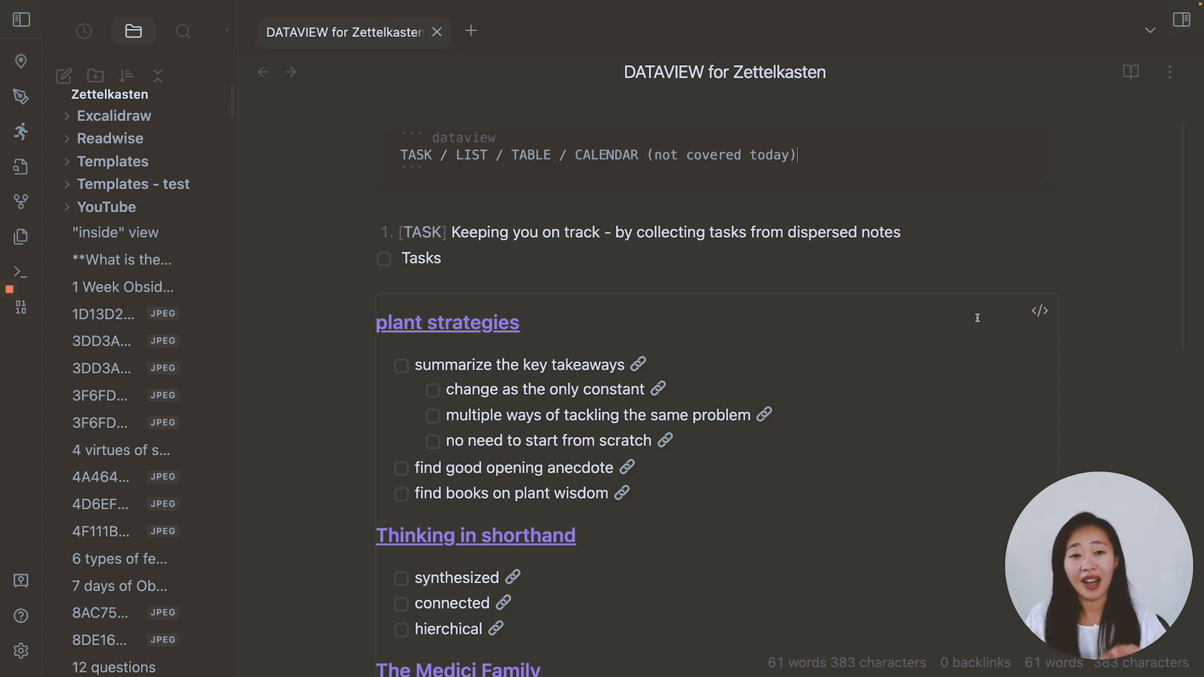
left_click(443, 258)
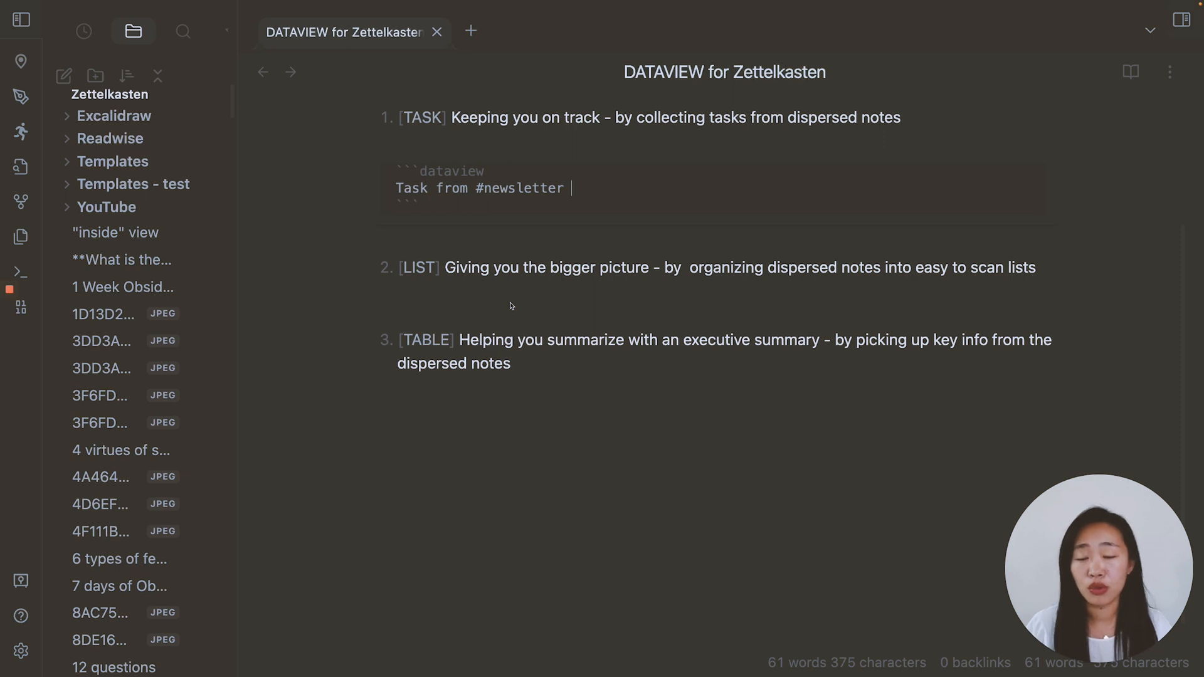
Write a dataview query 'List from #newsletter' under the LIST item and preview it.
left_click(377, 293)
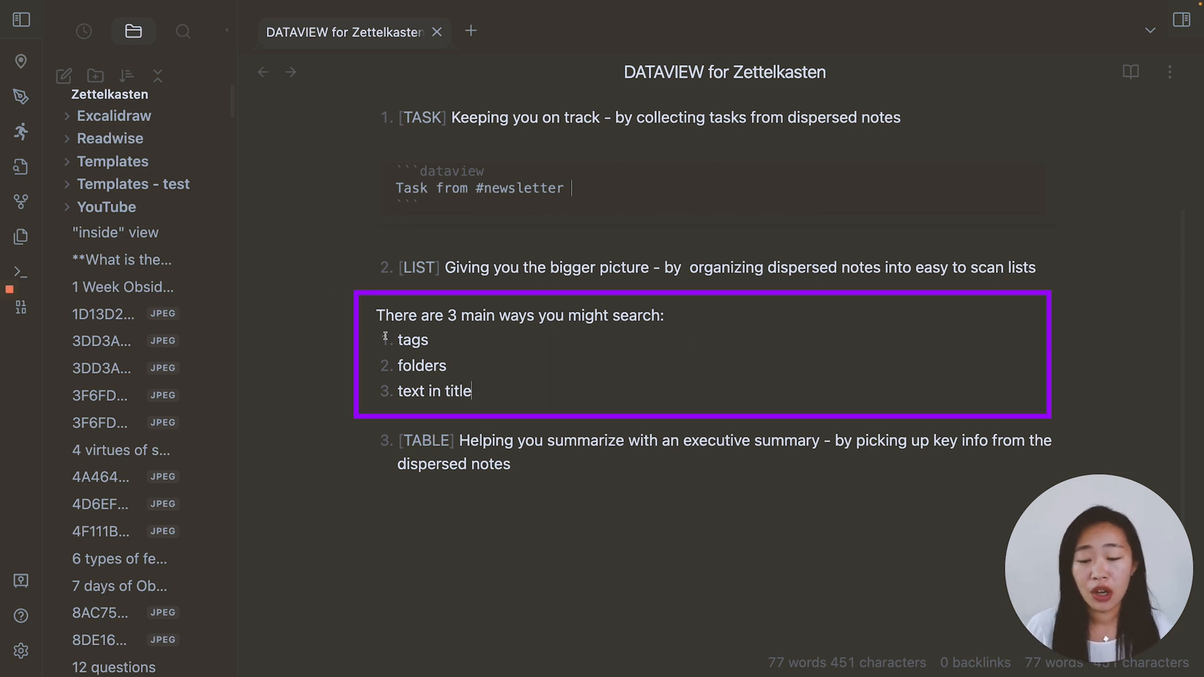
mouse_move(494, 398)
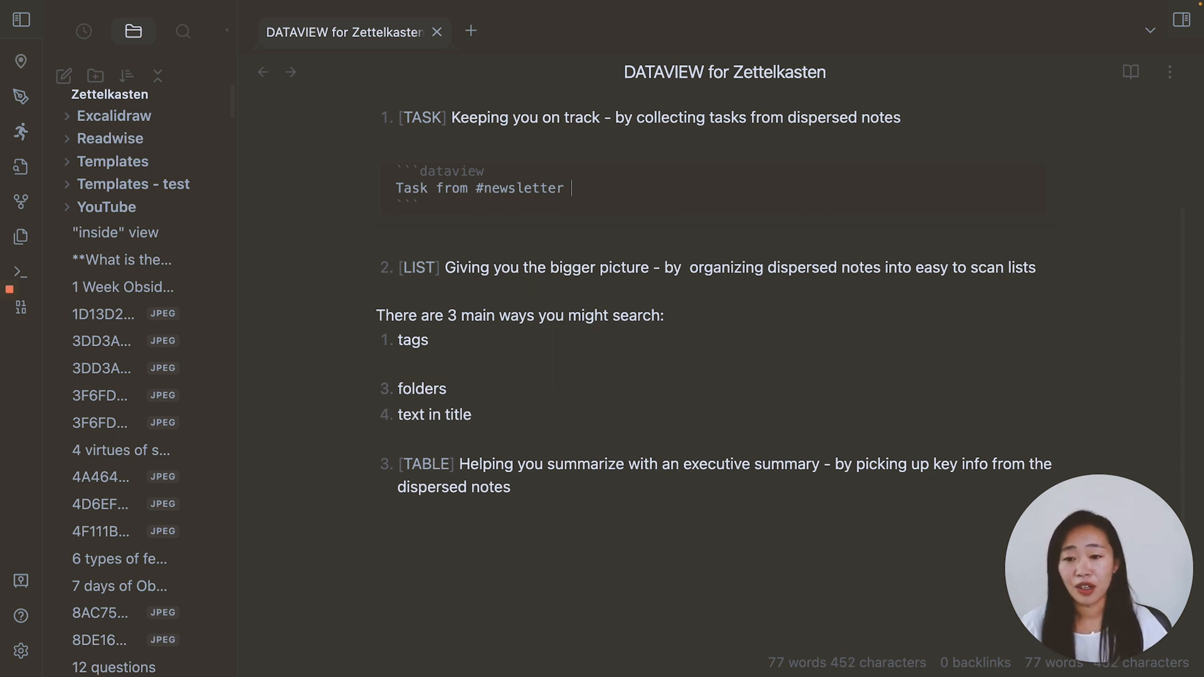
type("List")
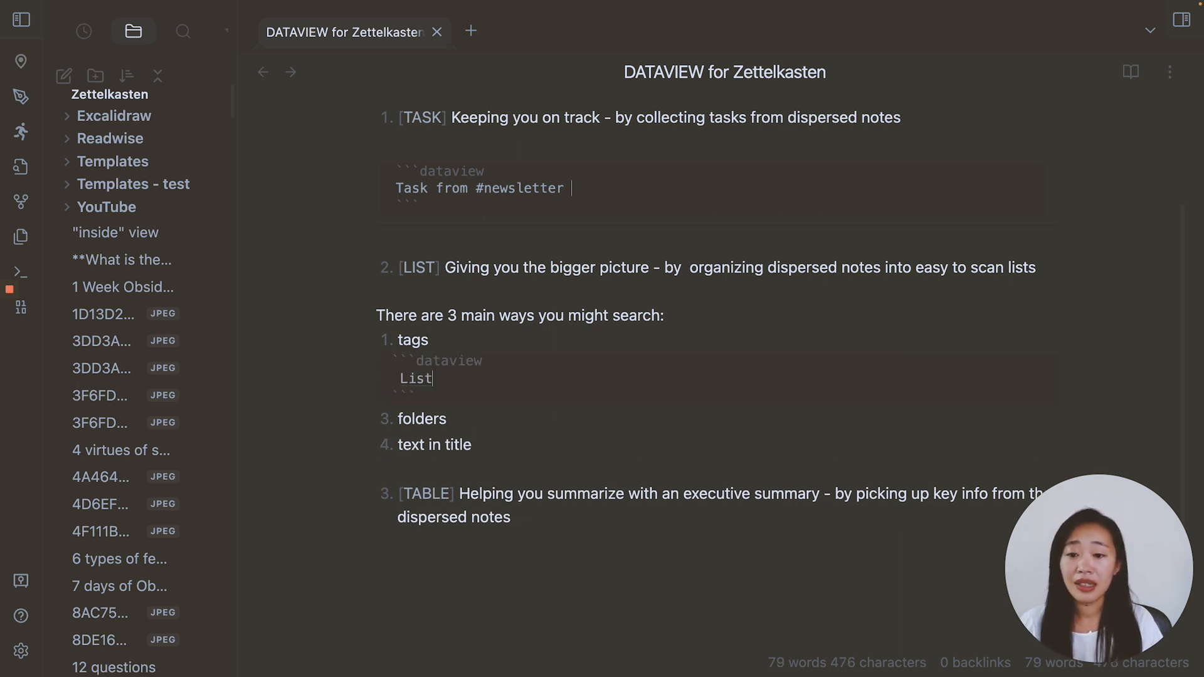
type("a")
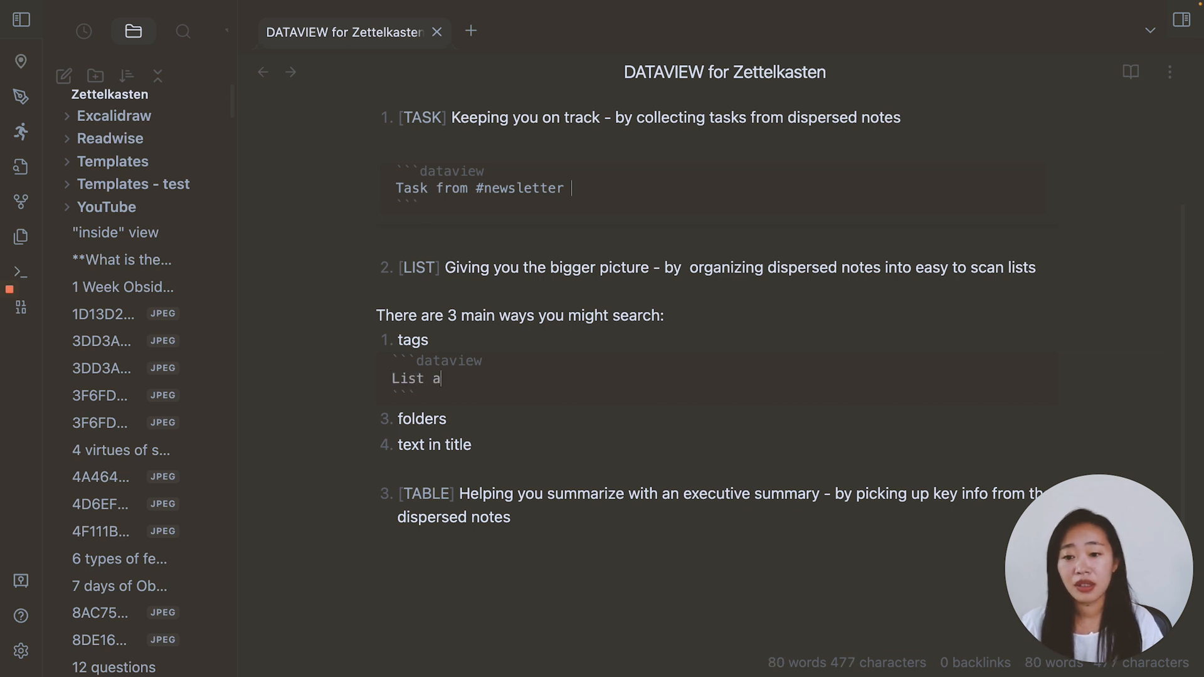
type("from #")
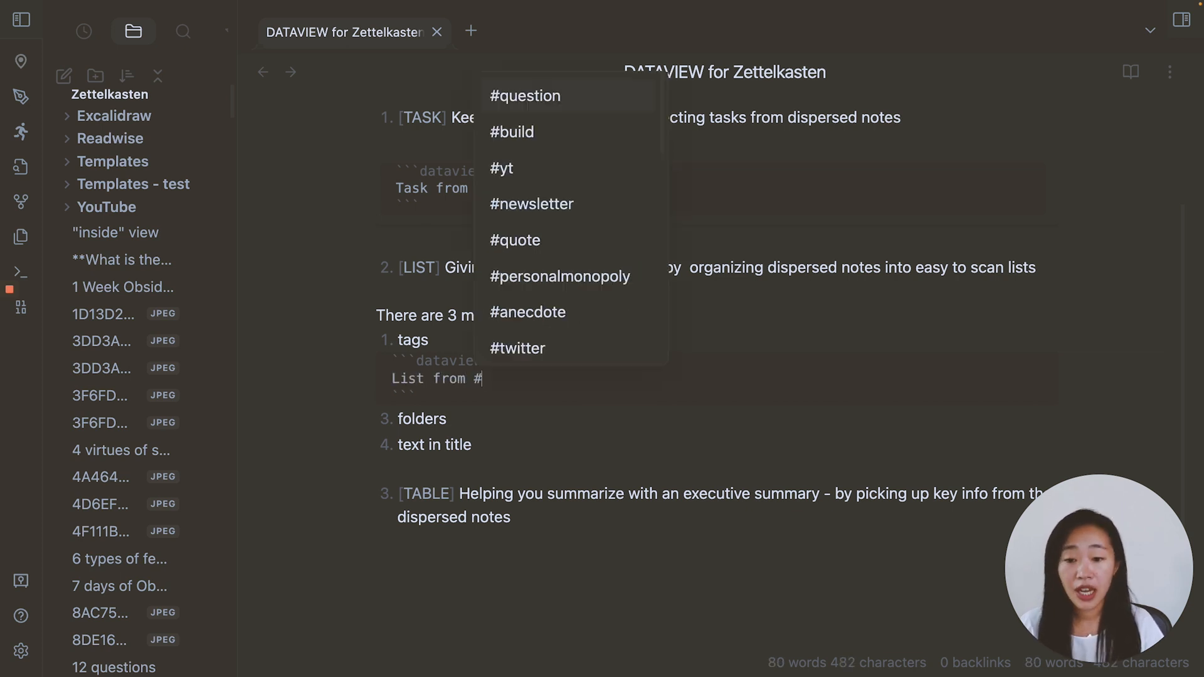
left_click(530, 204)
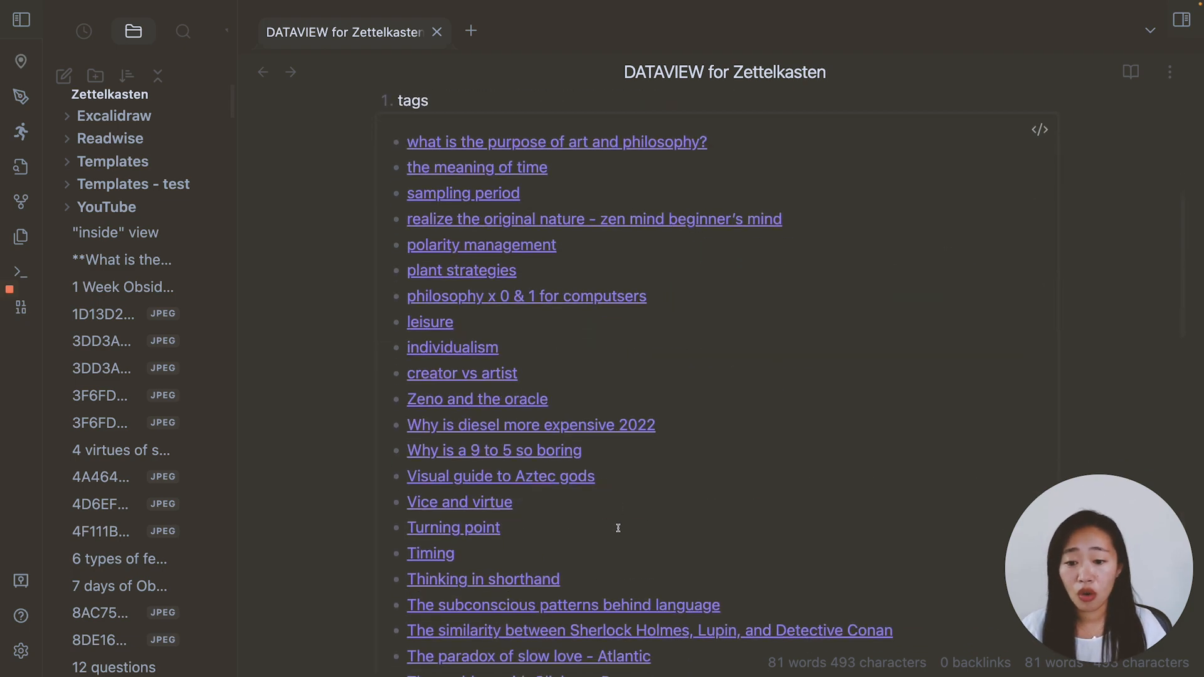
scroll("down", 3)
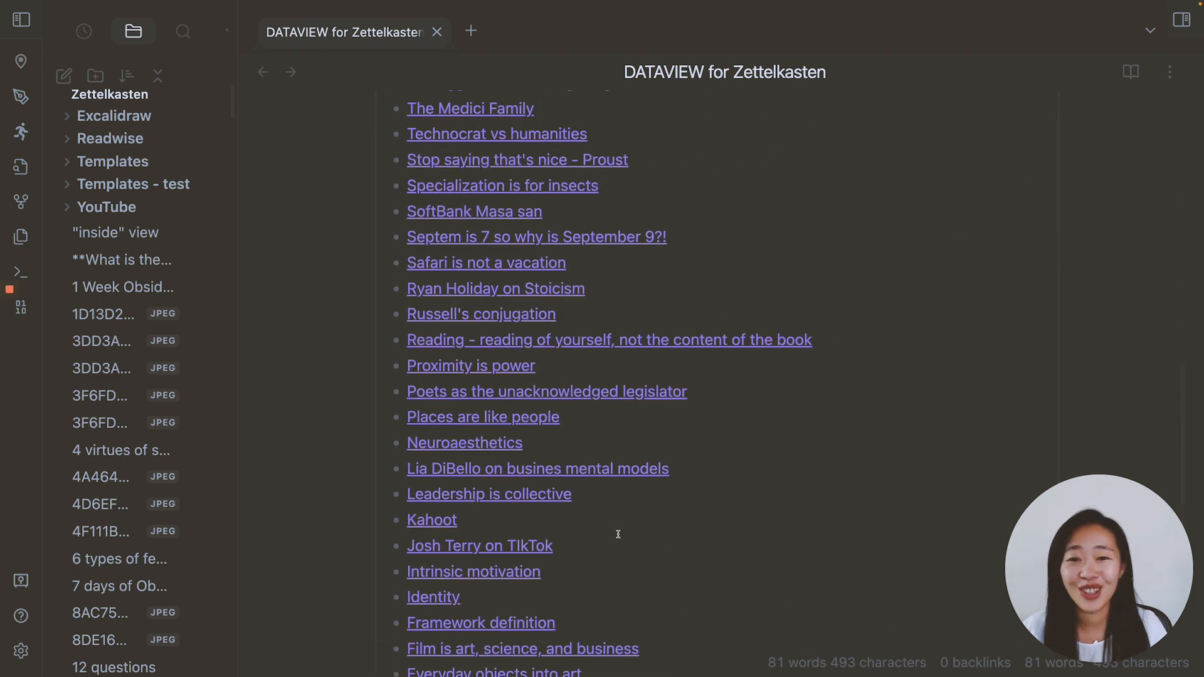
scroll("up", 3)
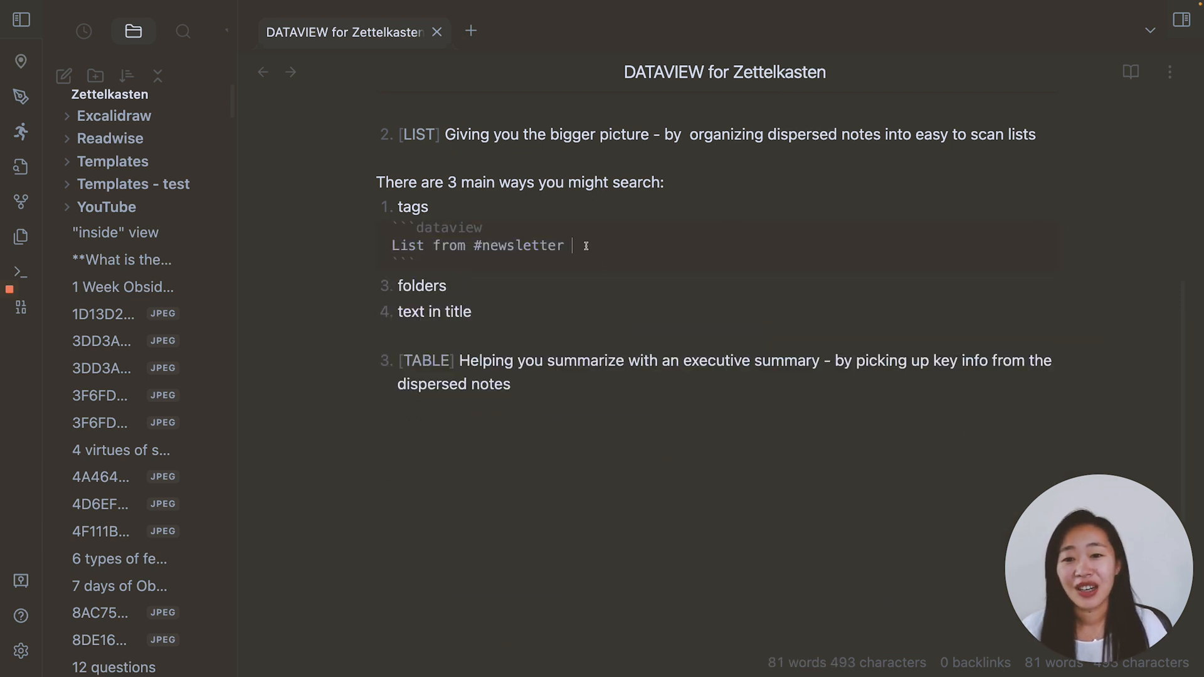
mouse_move(635, 261)
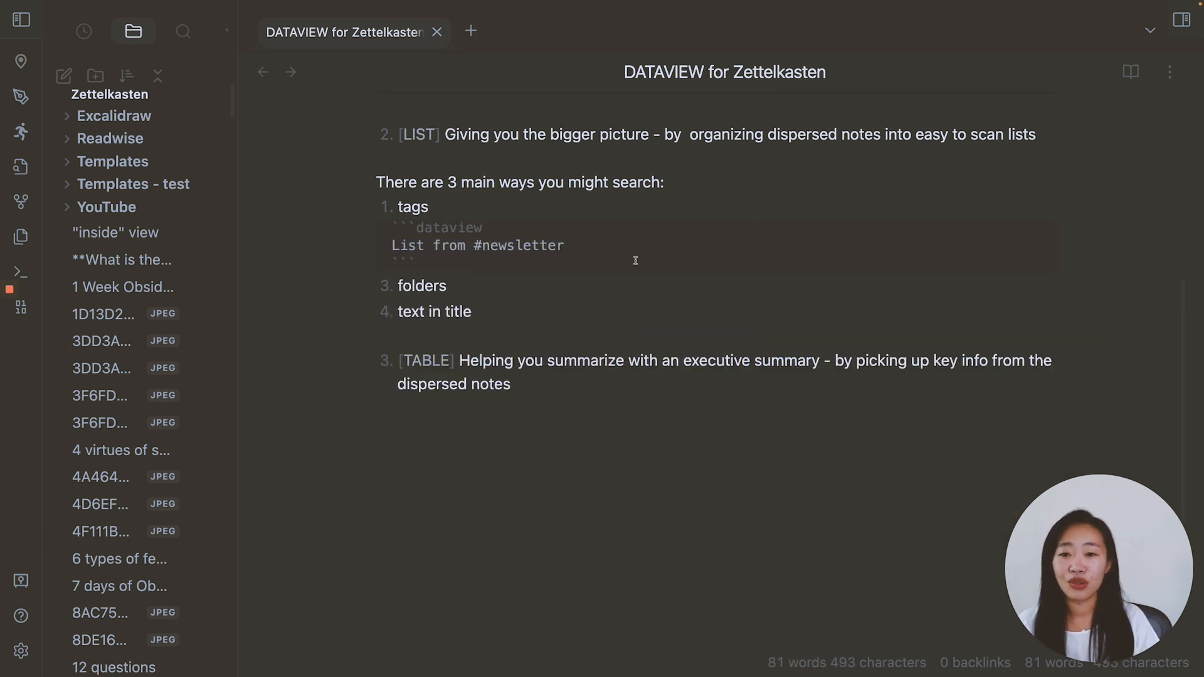
Add list queries for '#newsletter and #build' and '#newsletter or #twitter'.
type("and #")
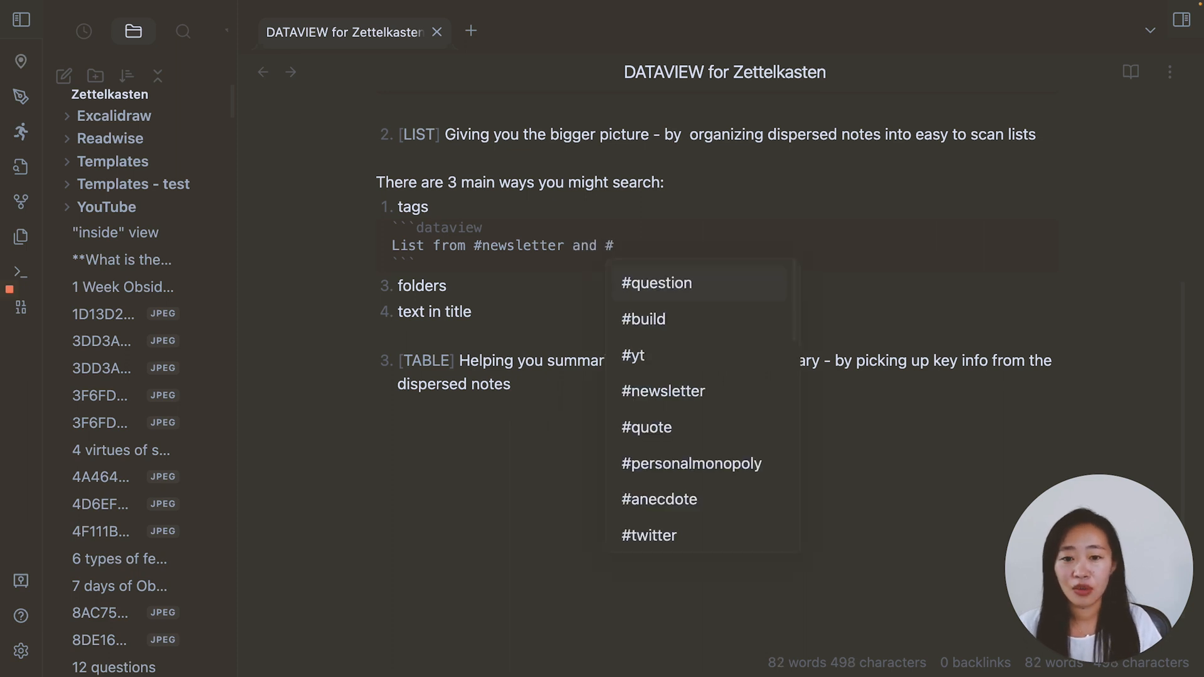
left_click(642, 319)
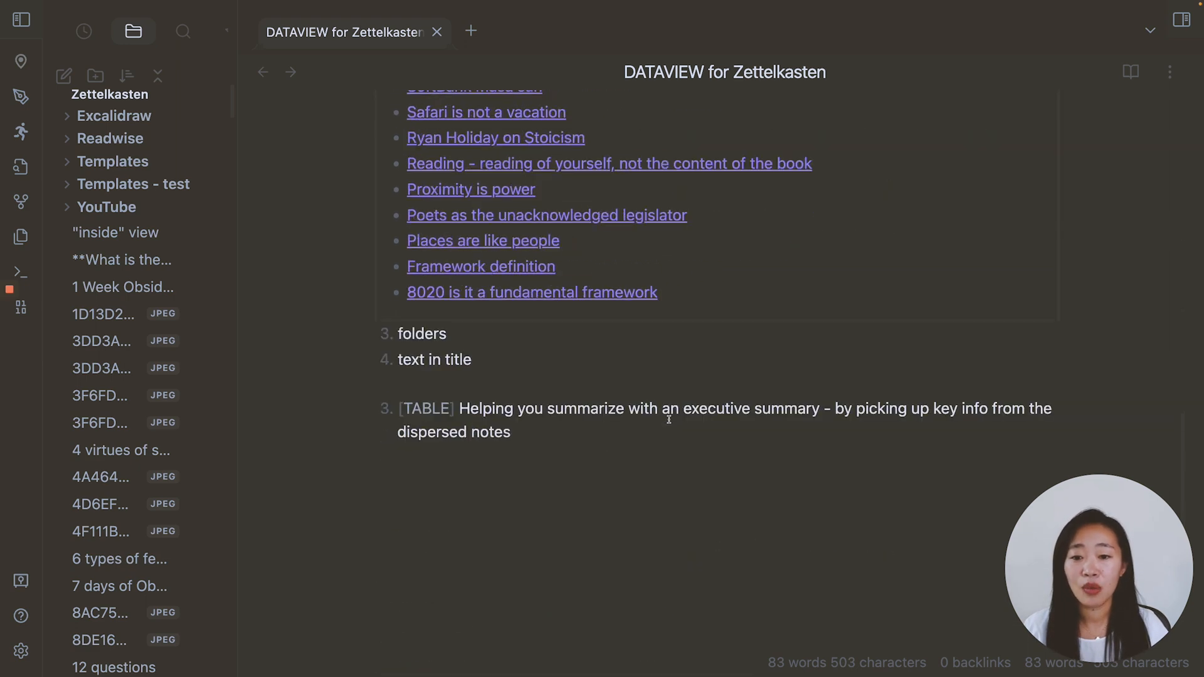
scroll("up", 3)
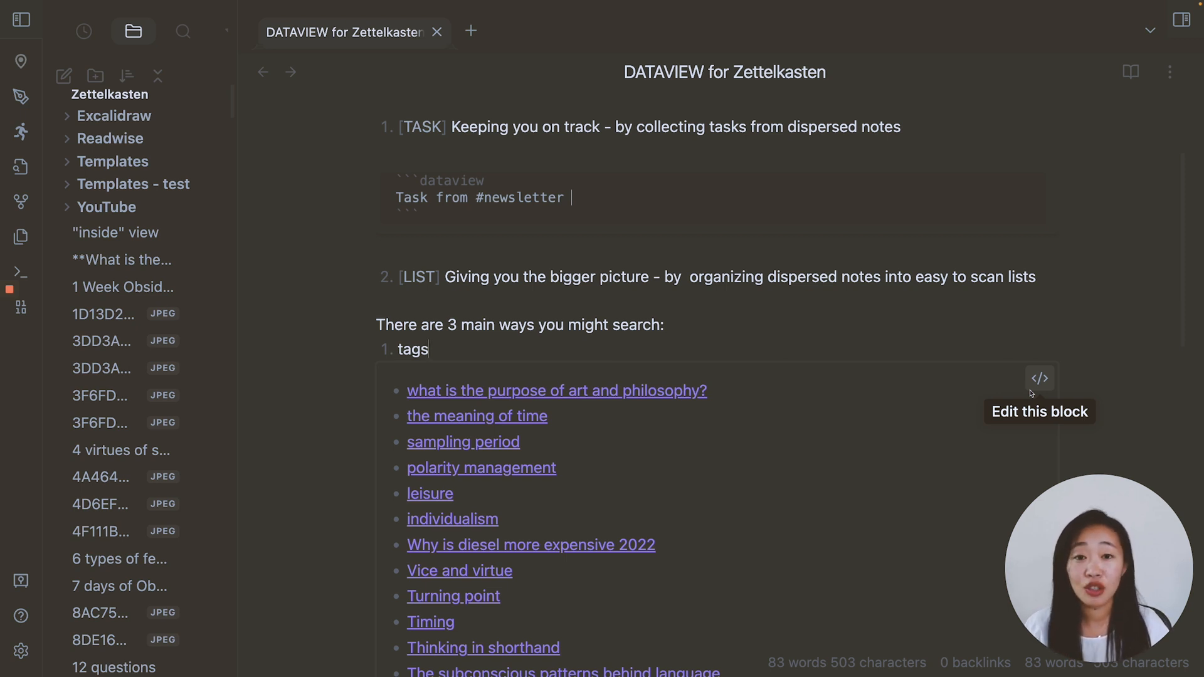
left_click(1041, 378)
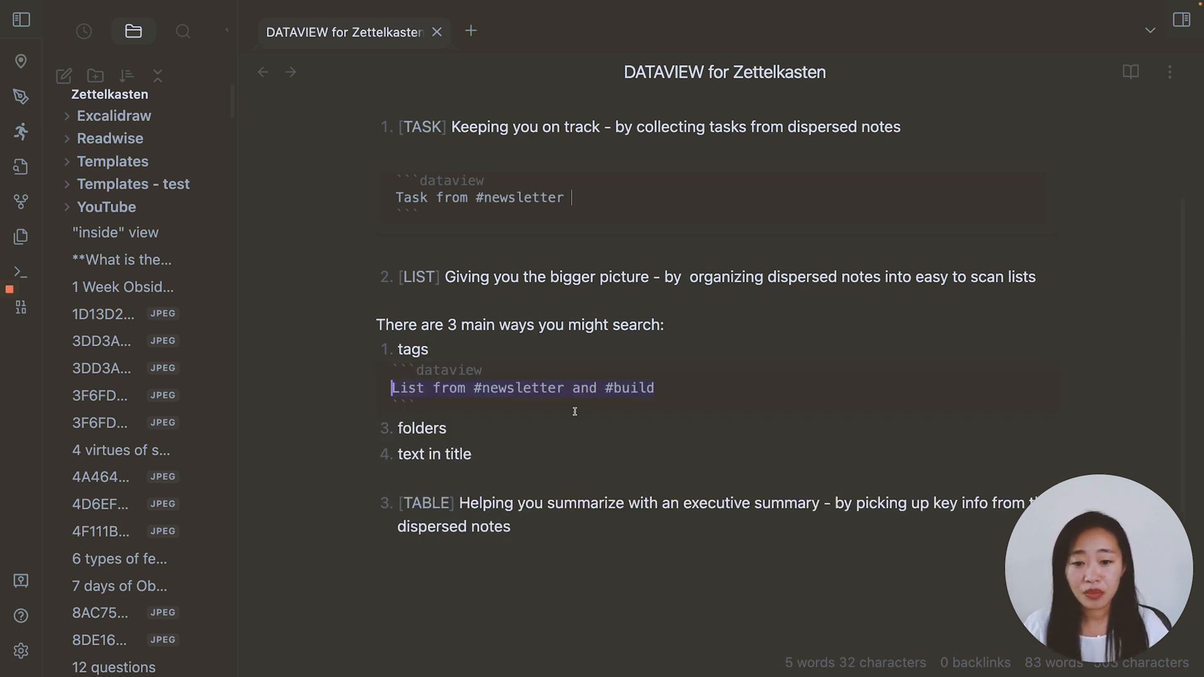
type("or")
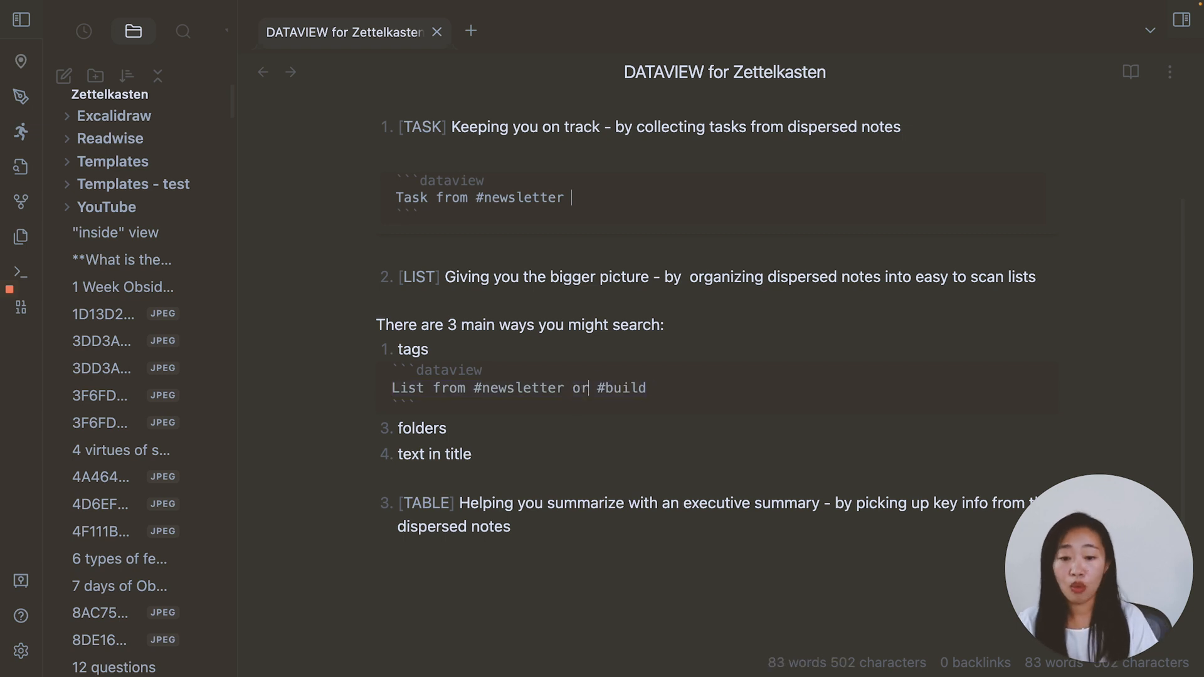
type("twi")
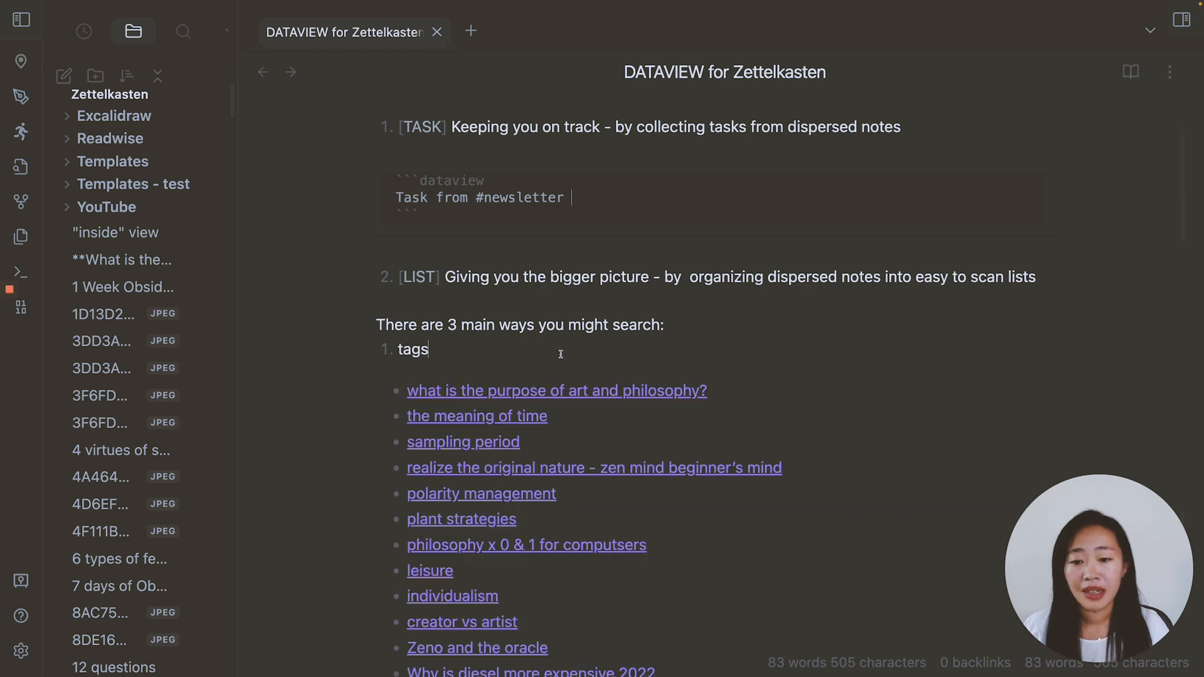
scroll("down", 3)
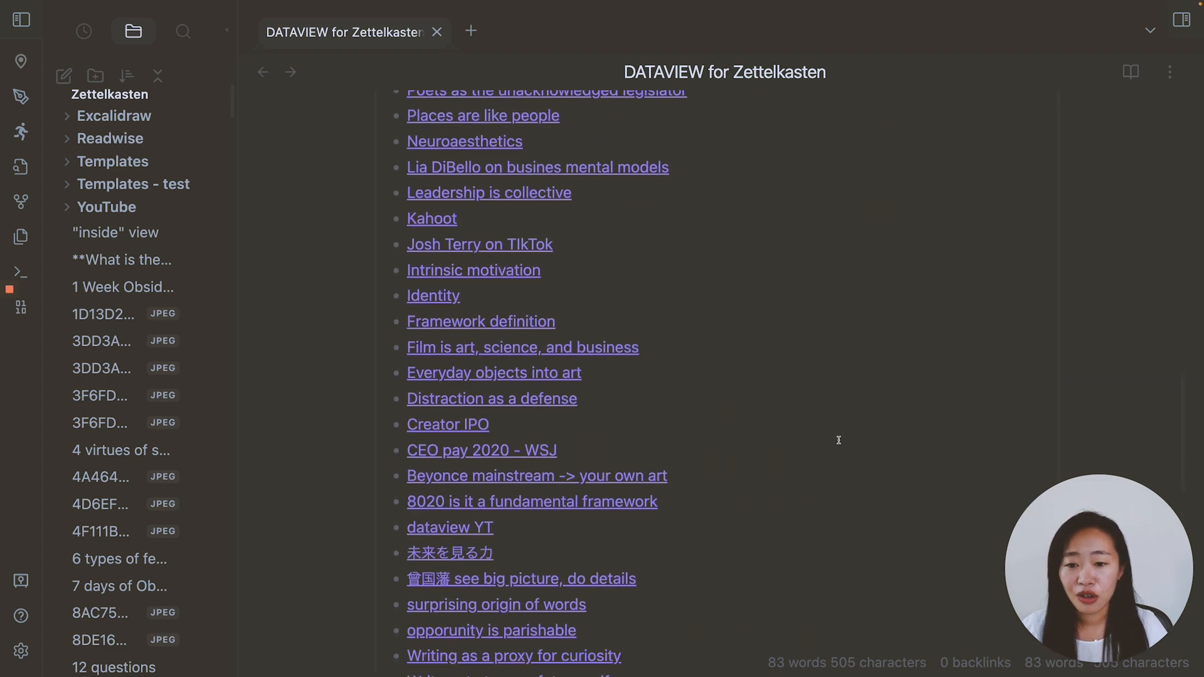
scroll("up", 3)
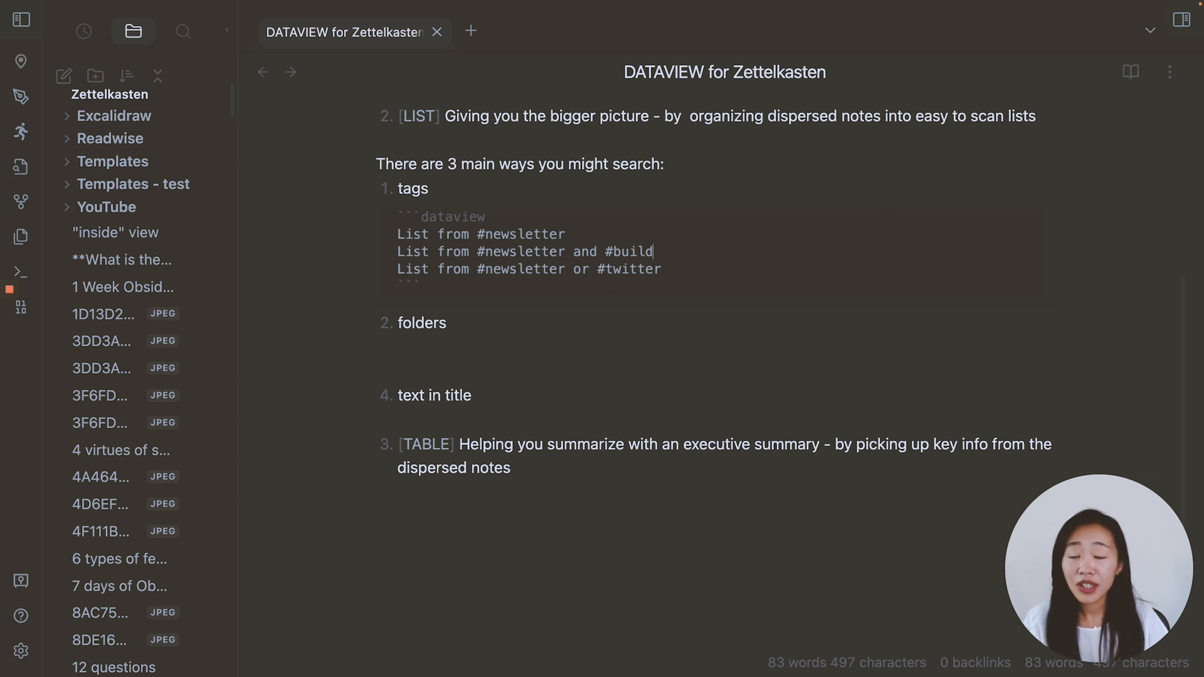
Write a folders dataview block: List from "Readwise/Readwise Books".
left_click(377, 346)
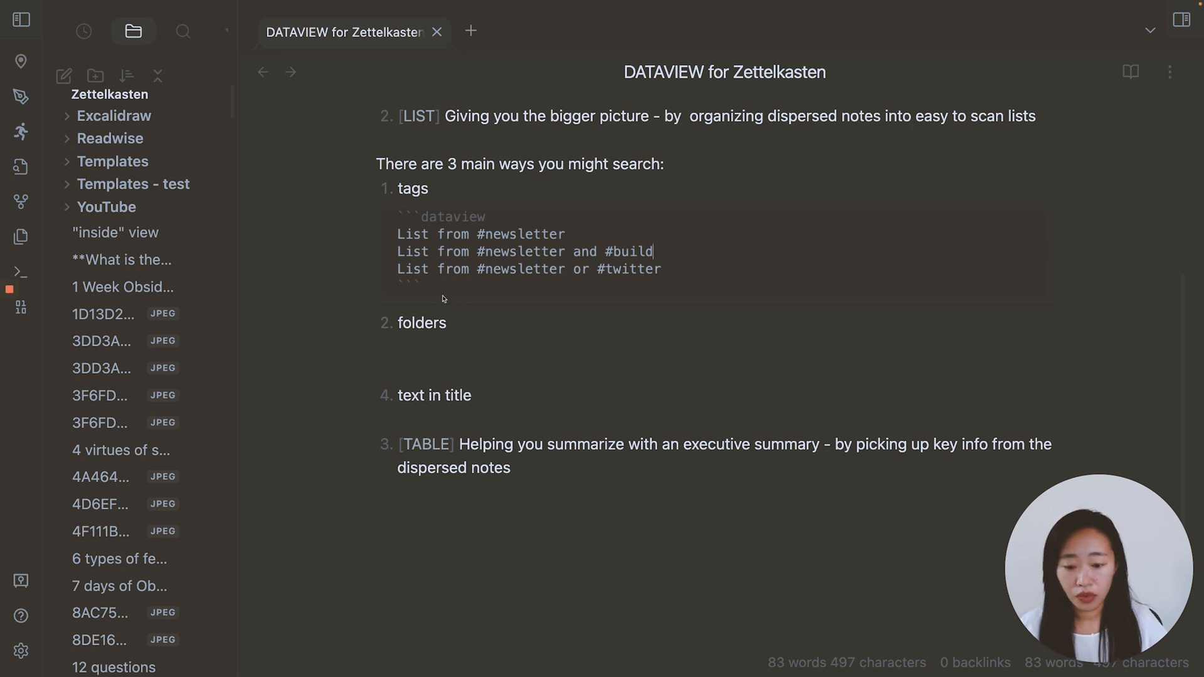
type("```dat")
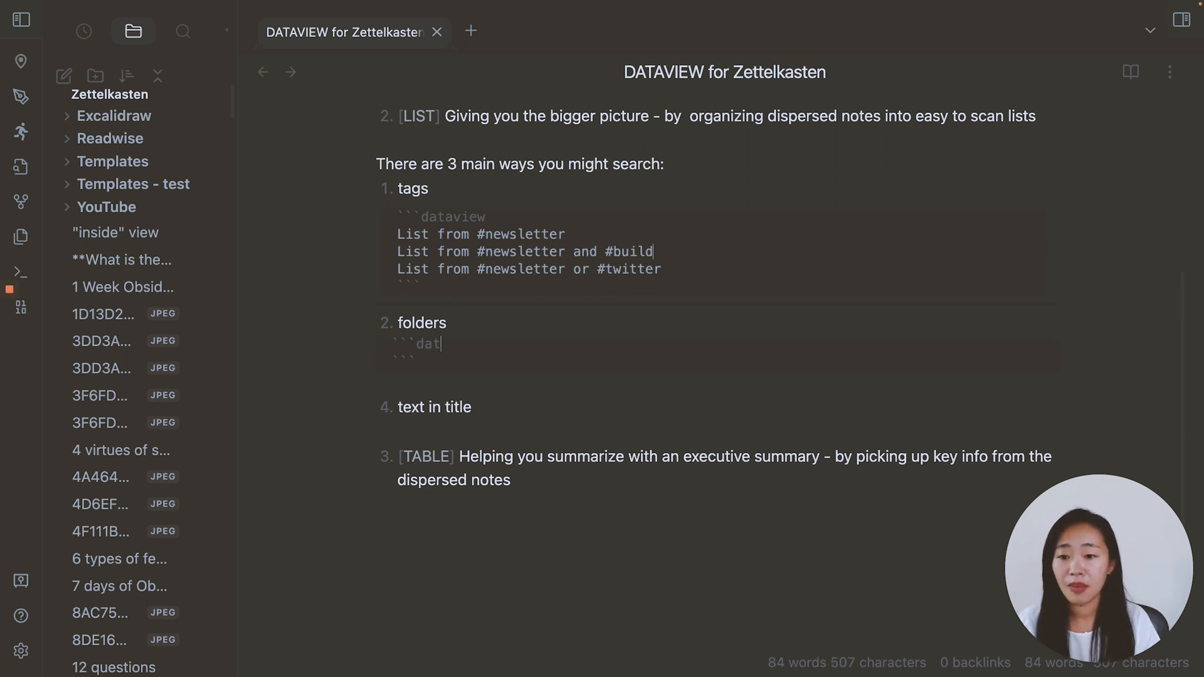
type("aview")
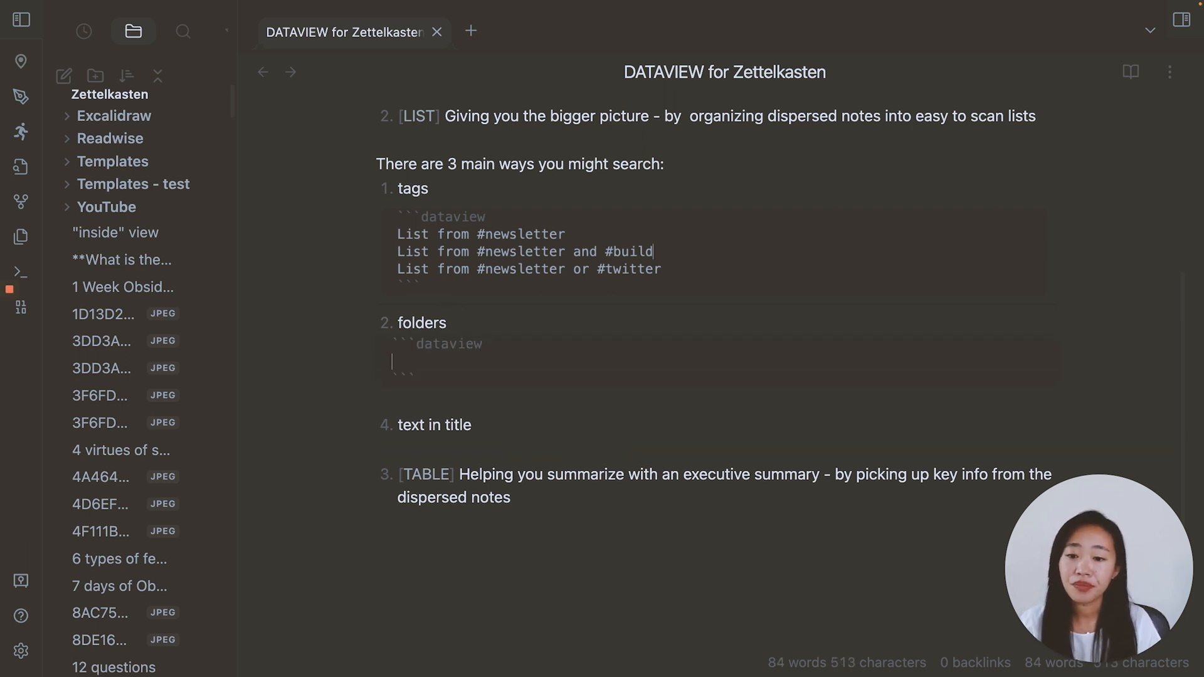
type("List fo")
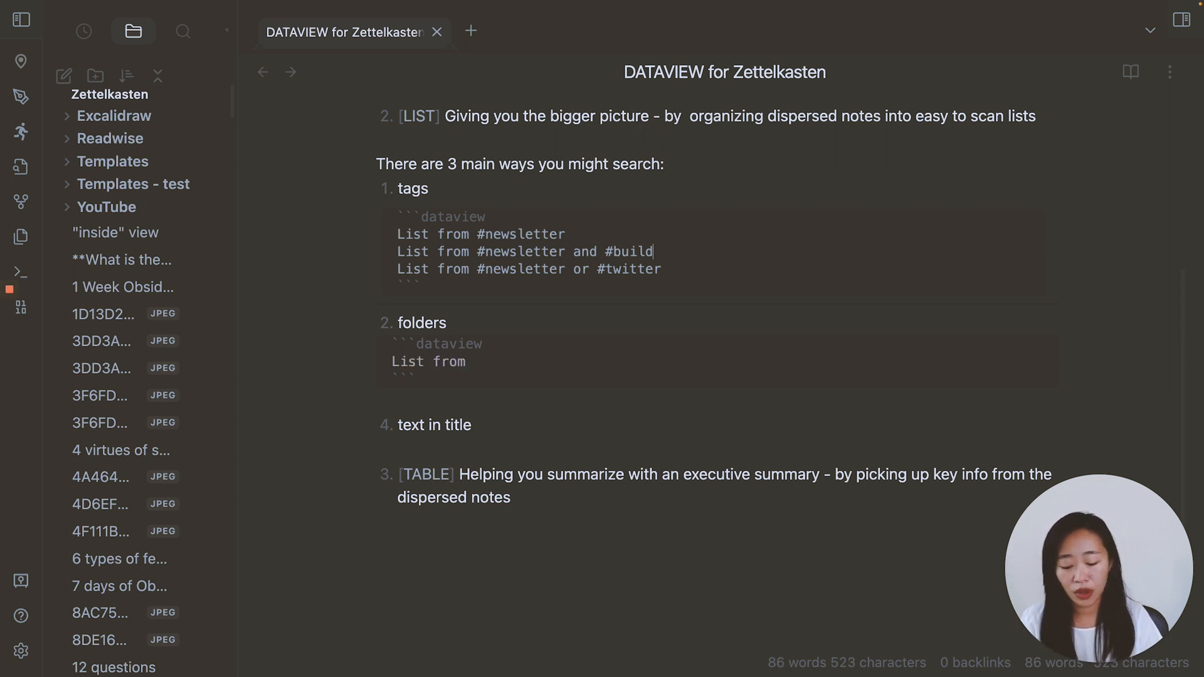
type("\"\"")
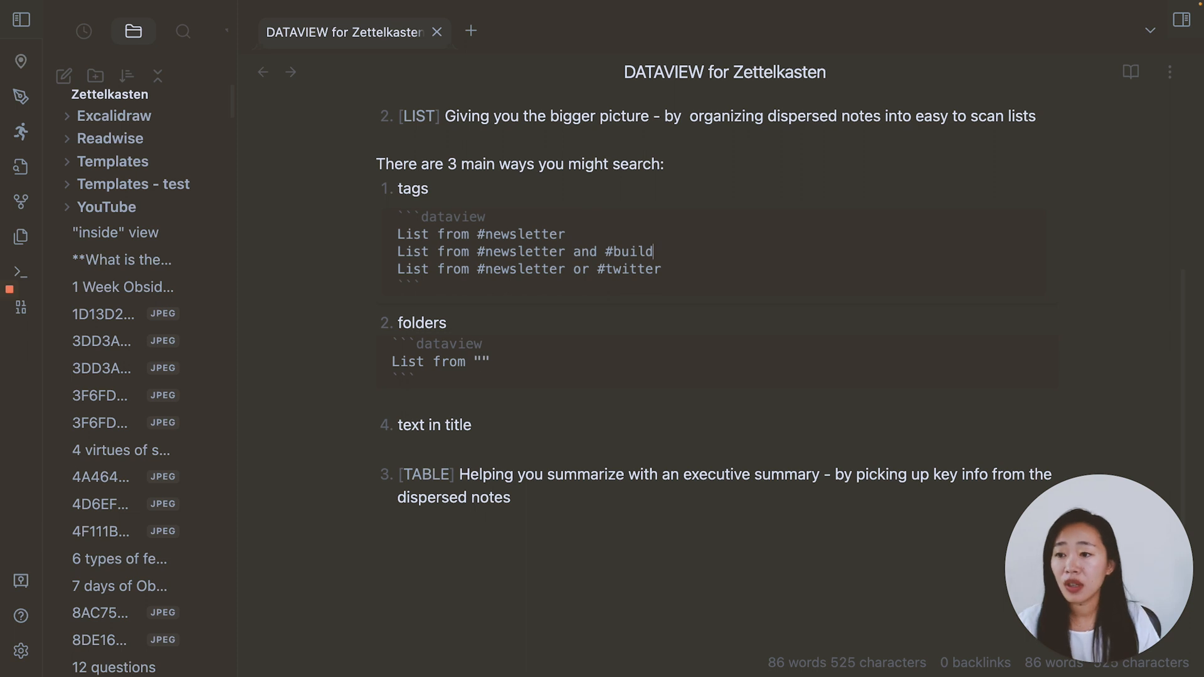
type("Read")
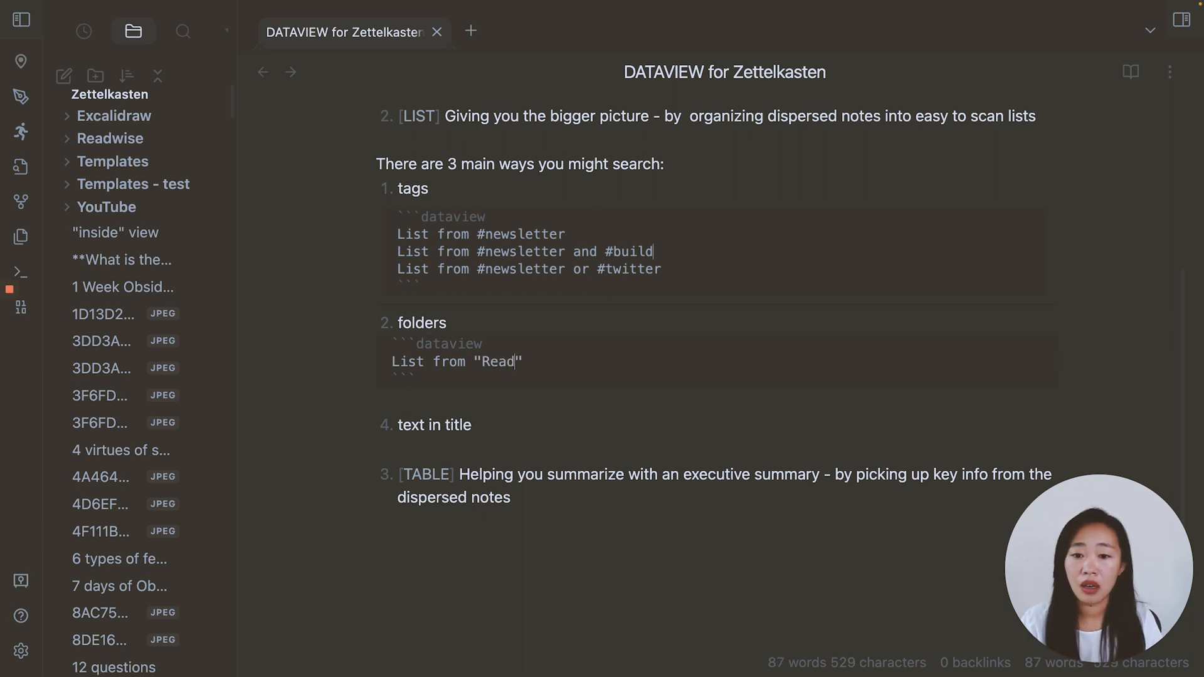
type("v")
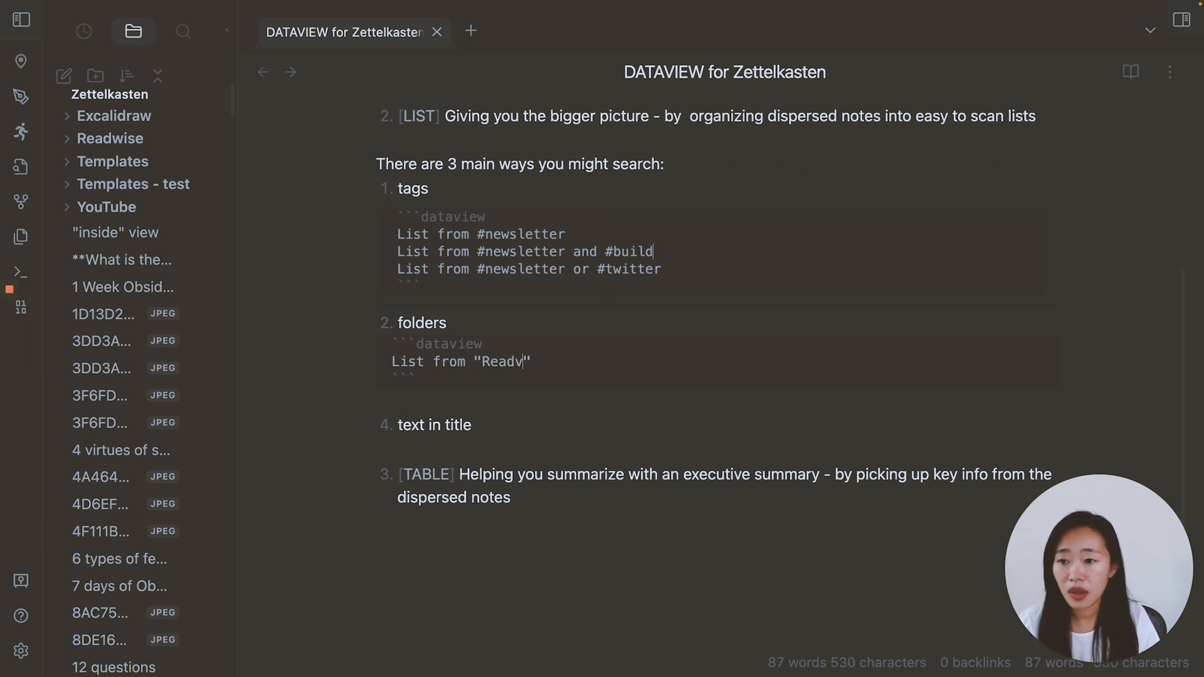
type("wise/")
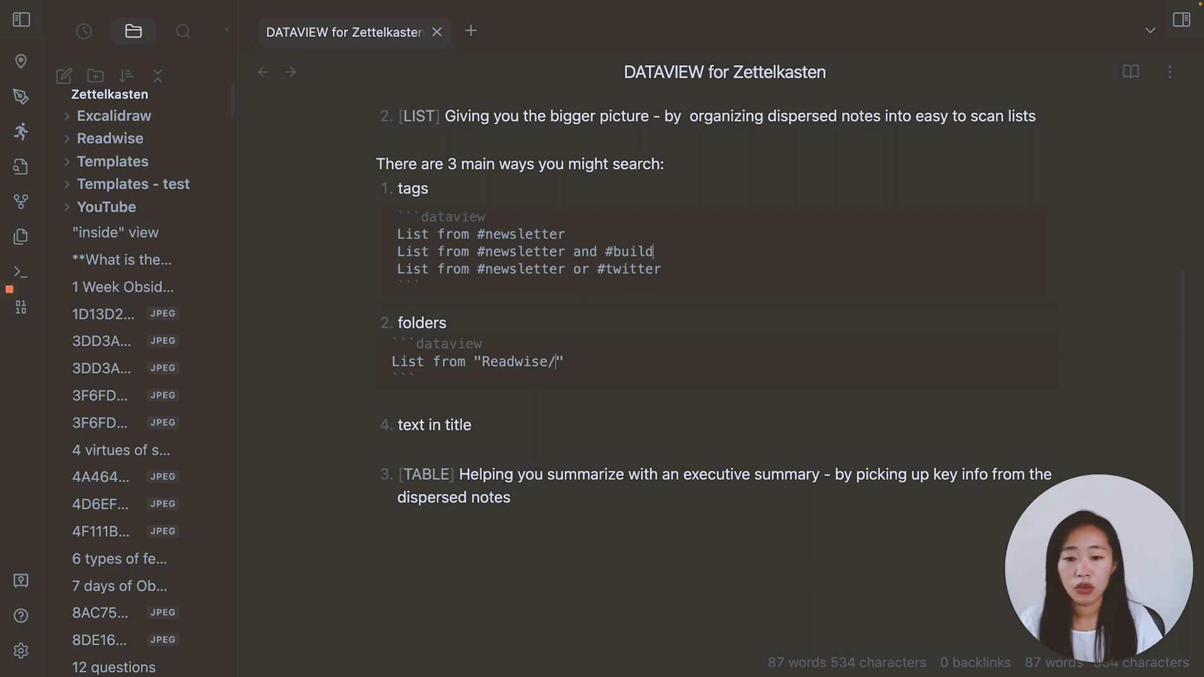
type("Readwi")
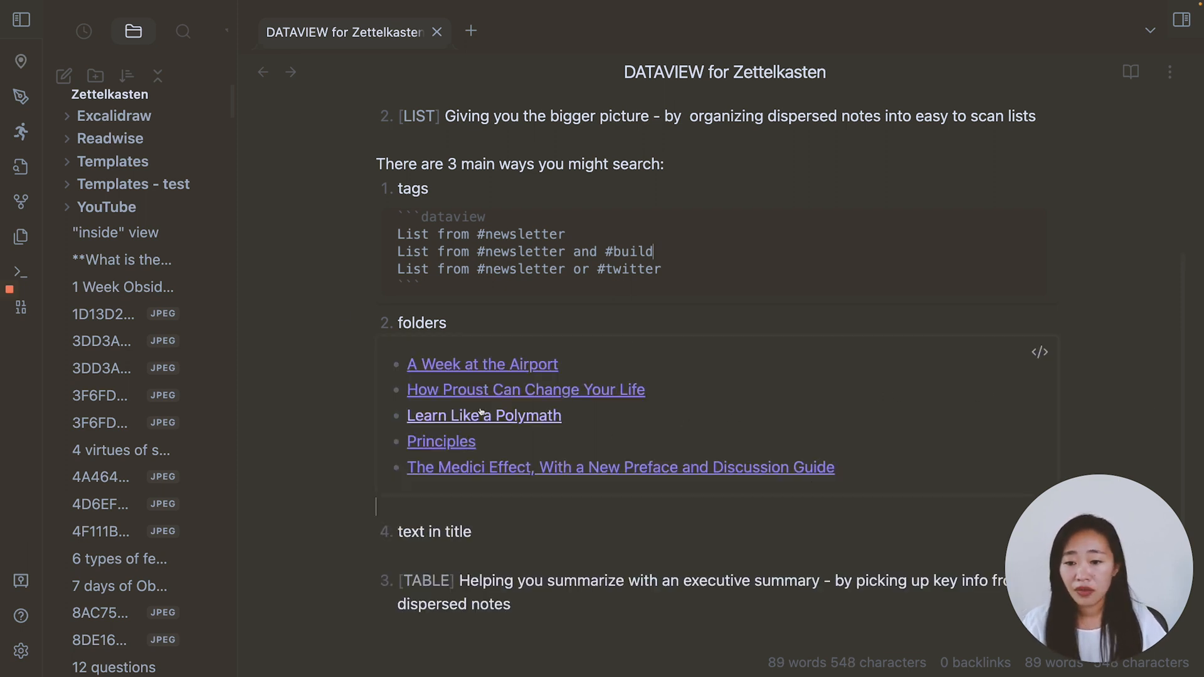
Reopen the folders query and select its folder path for reuse.
left_click(1040, 352)
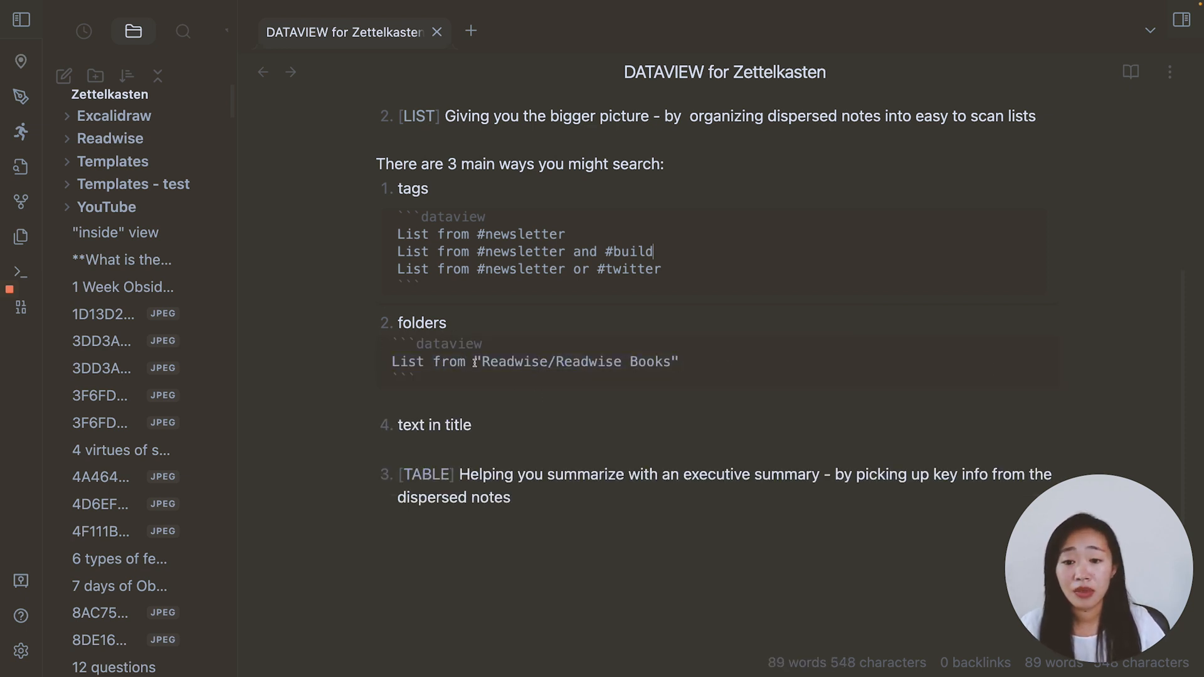
double_click(514, 361)
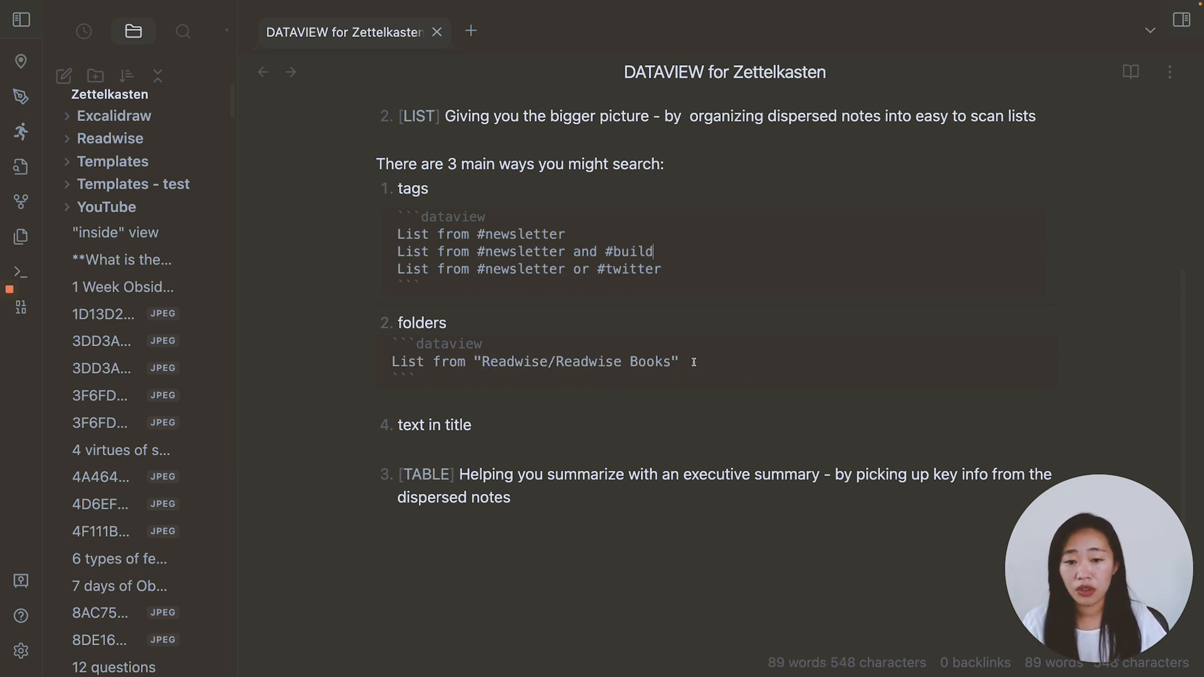
mouse_move(584, 390)
type("```")
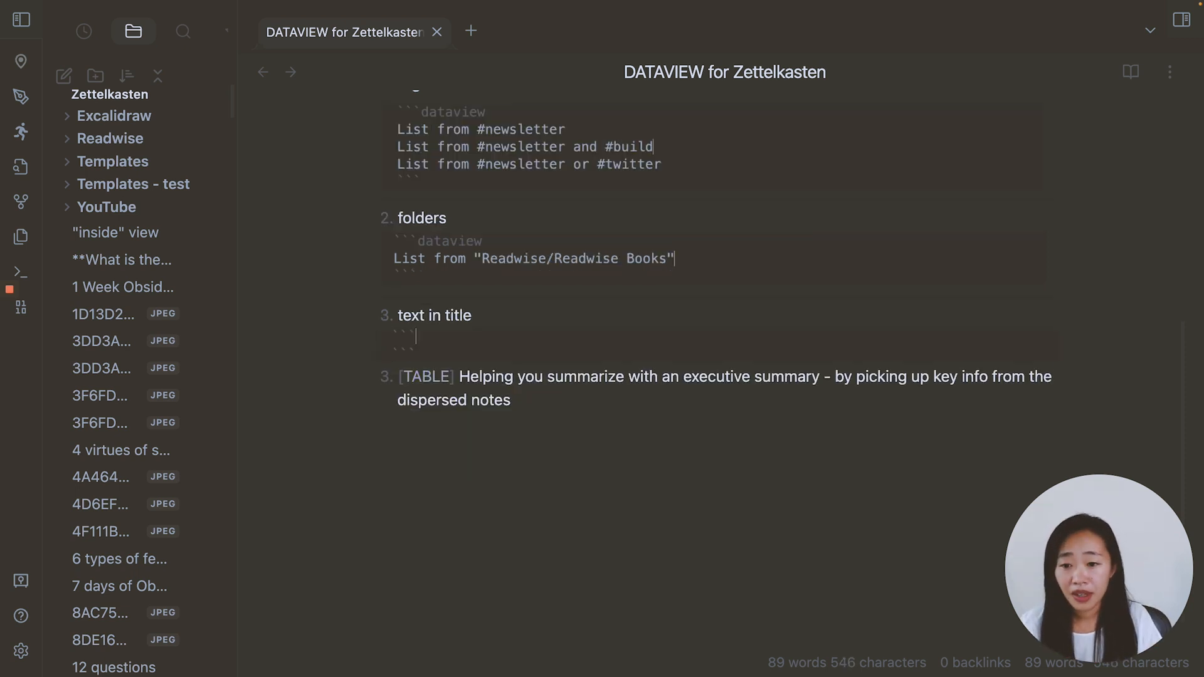
Write a dataview block: List where contains(file.name, "- book") and render the nine book notes.
type("dataview")
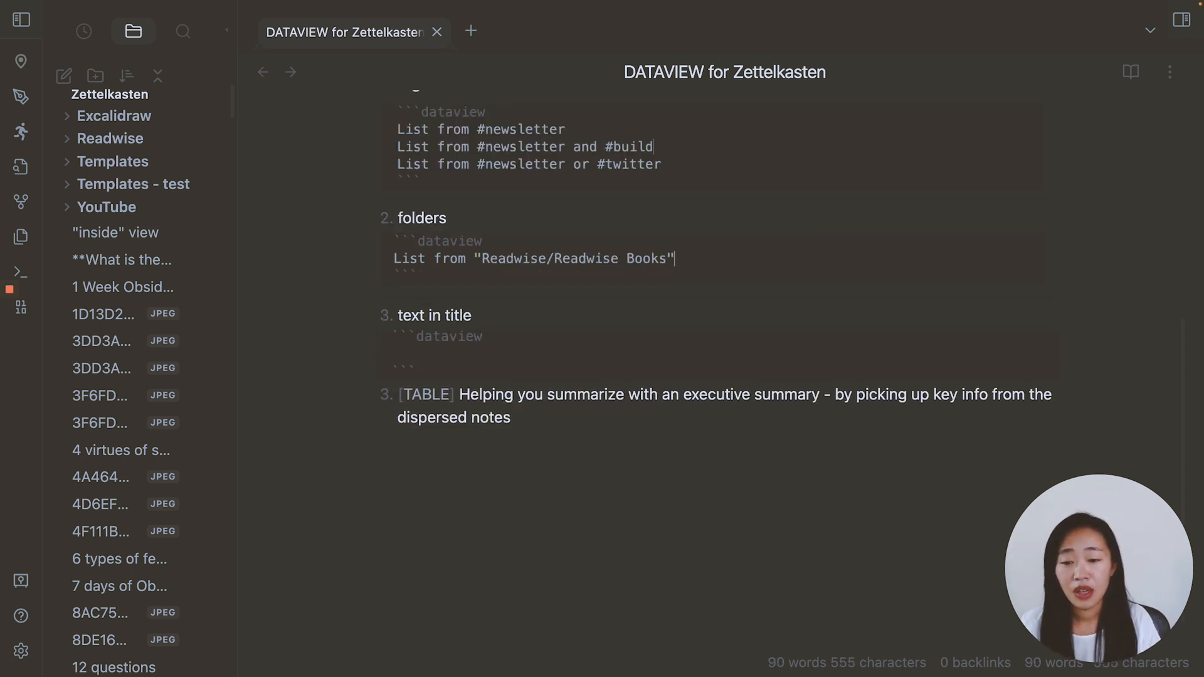
type("List")
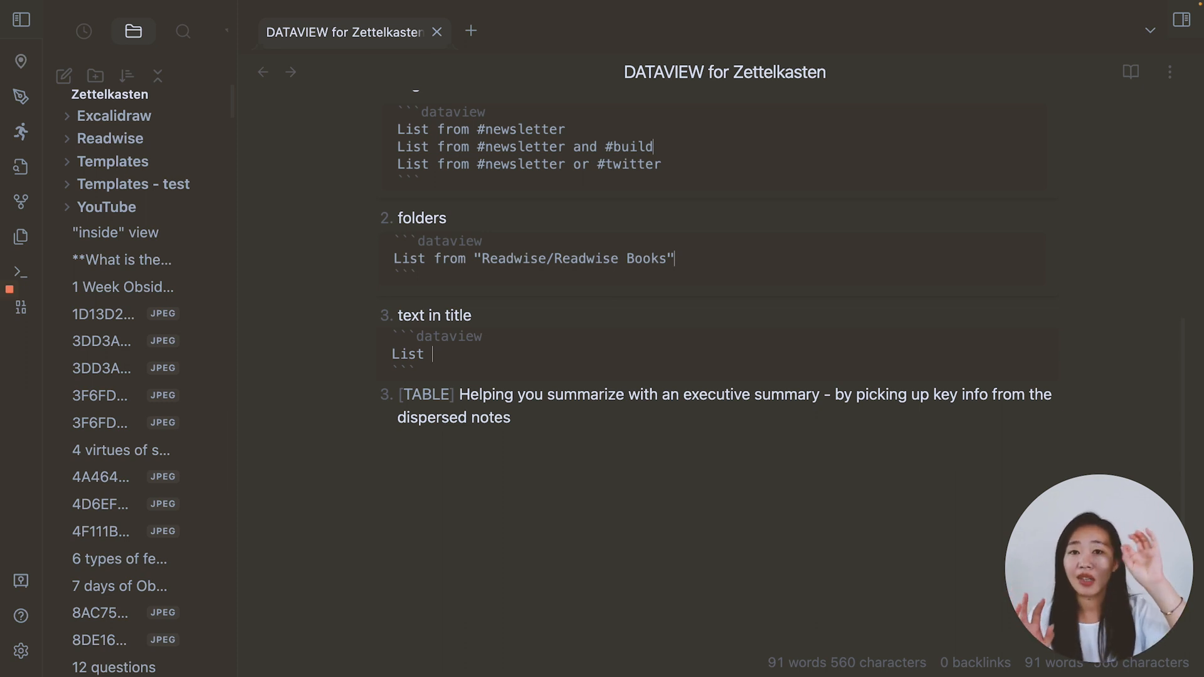
type("wher")
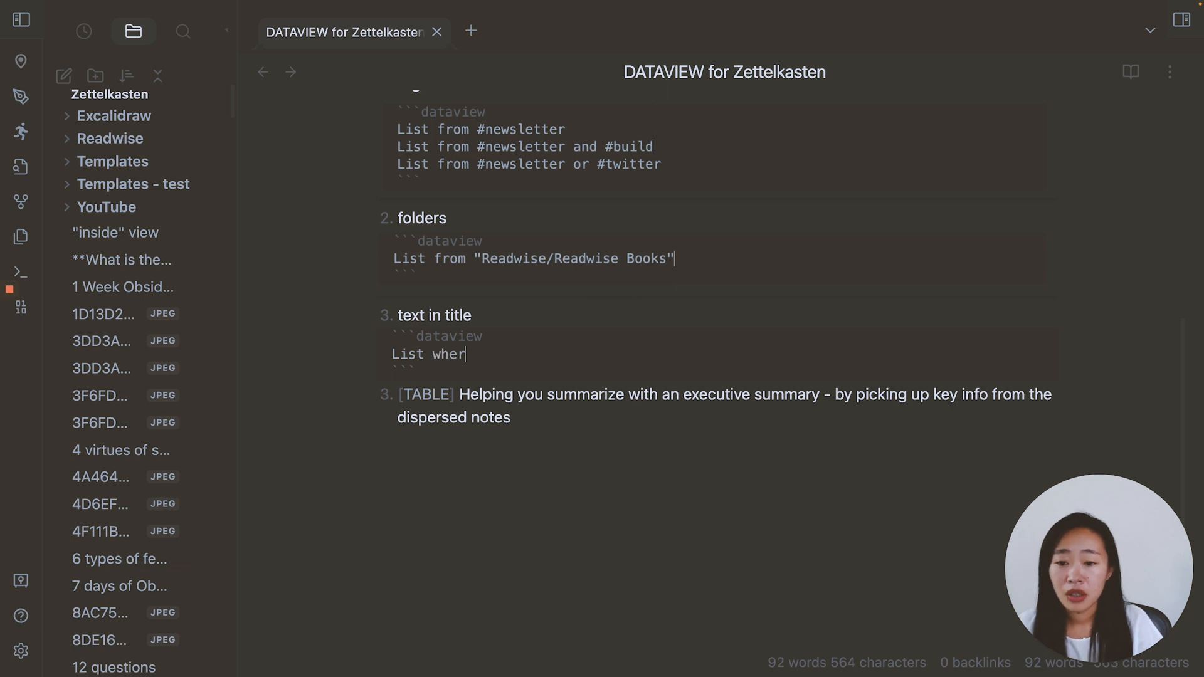
type("e")
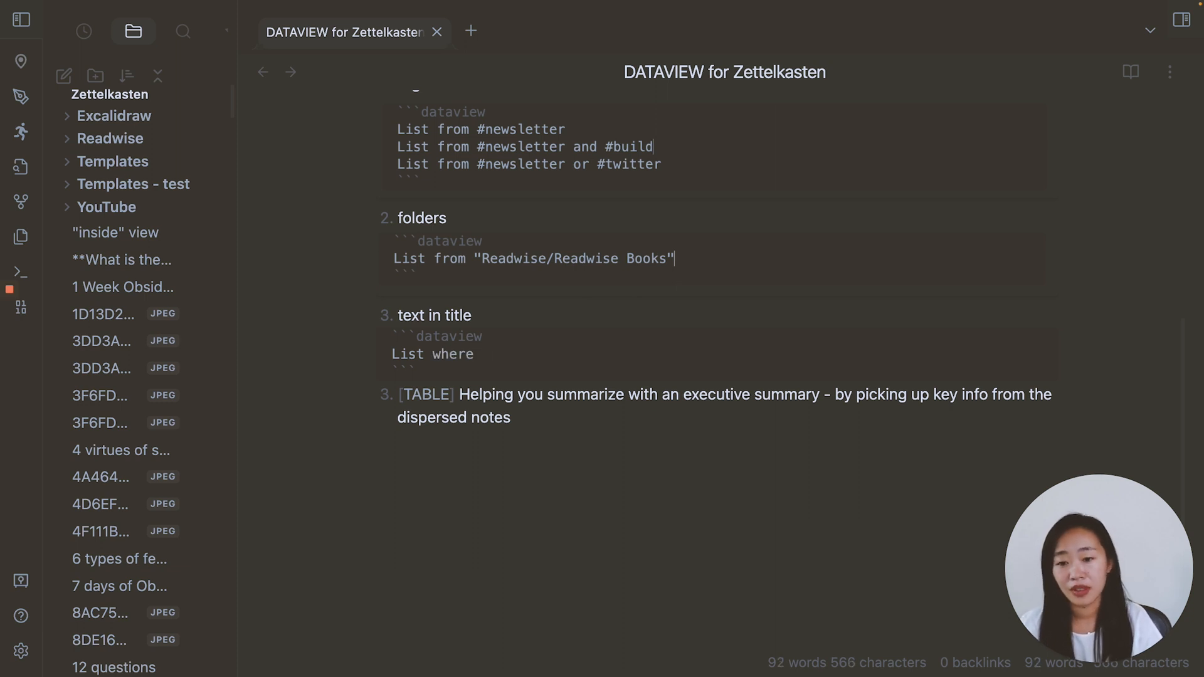
type("contains(")
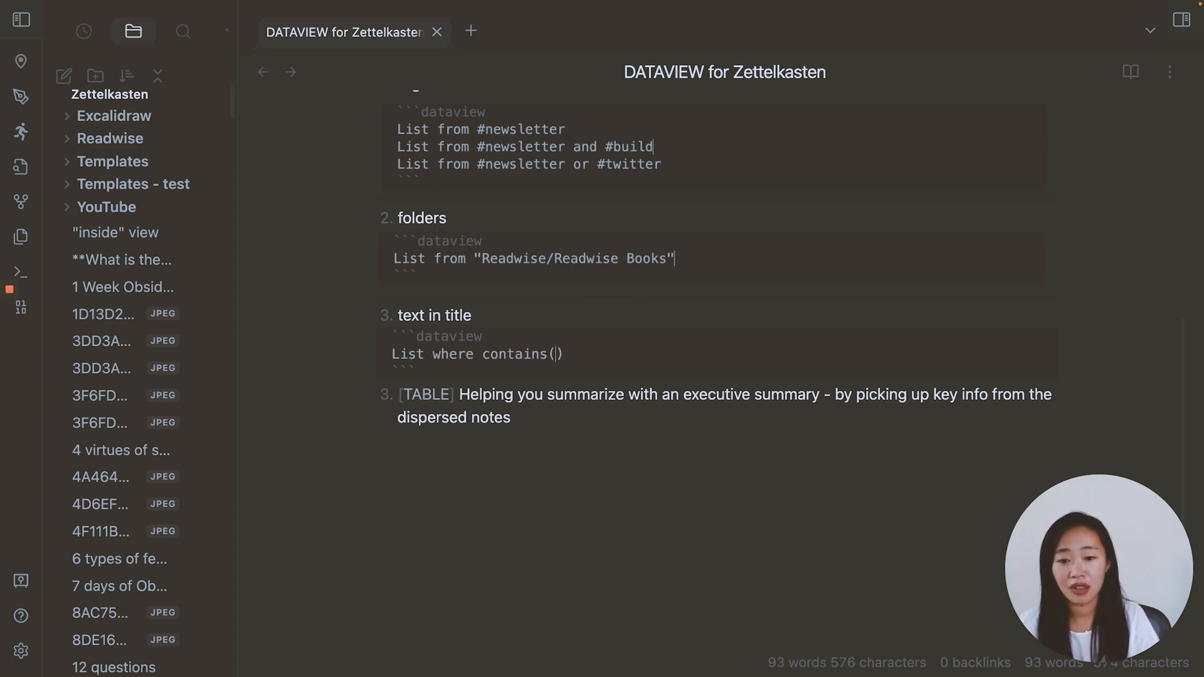
type("file.name, \"- bo")
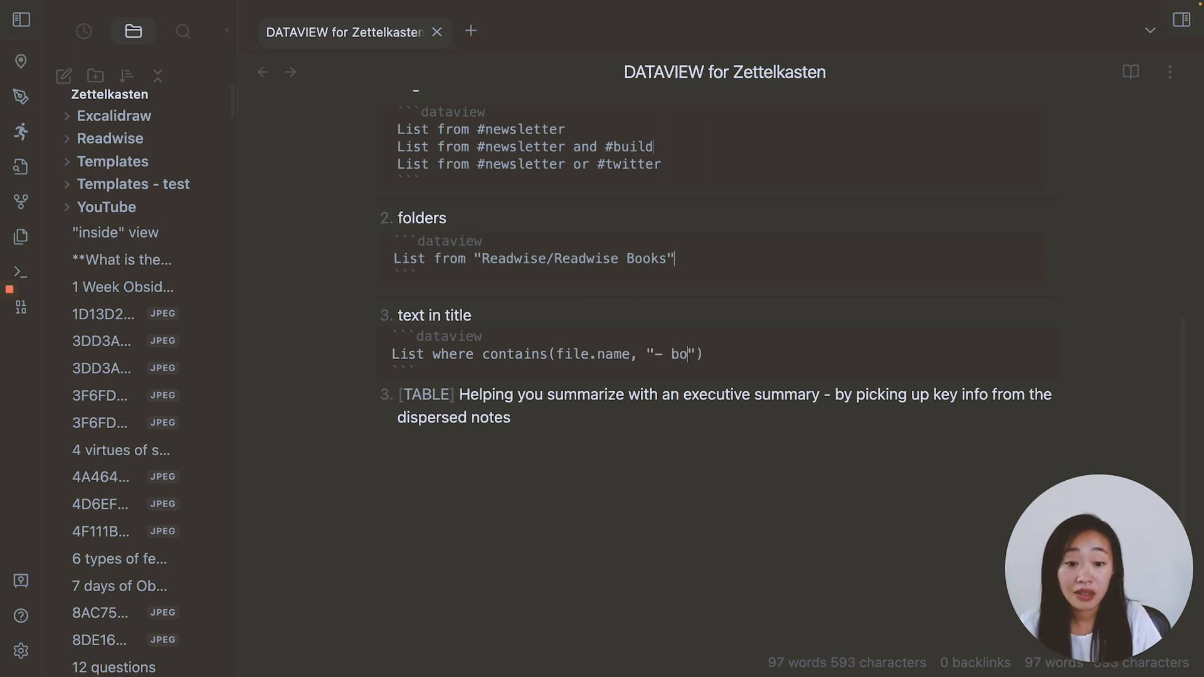
type("ok")
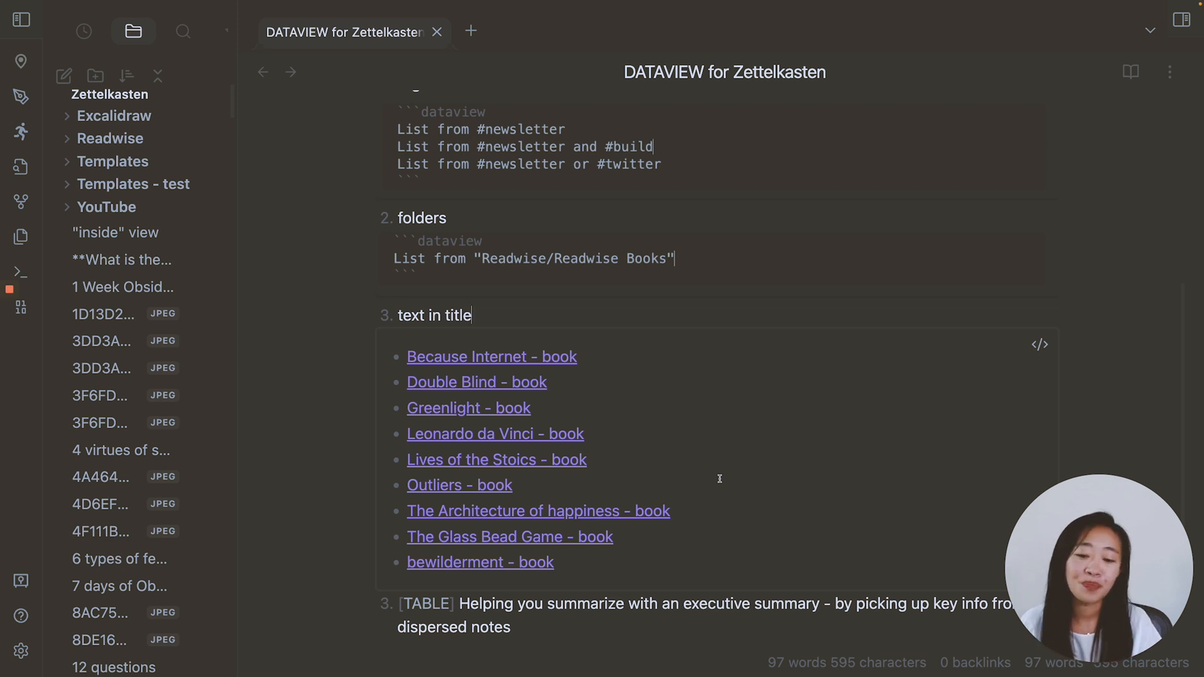
scroll("up", 3)
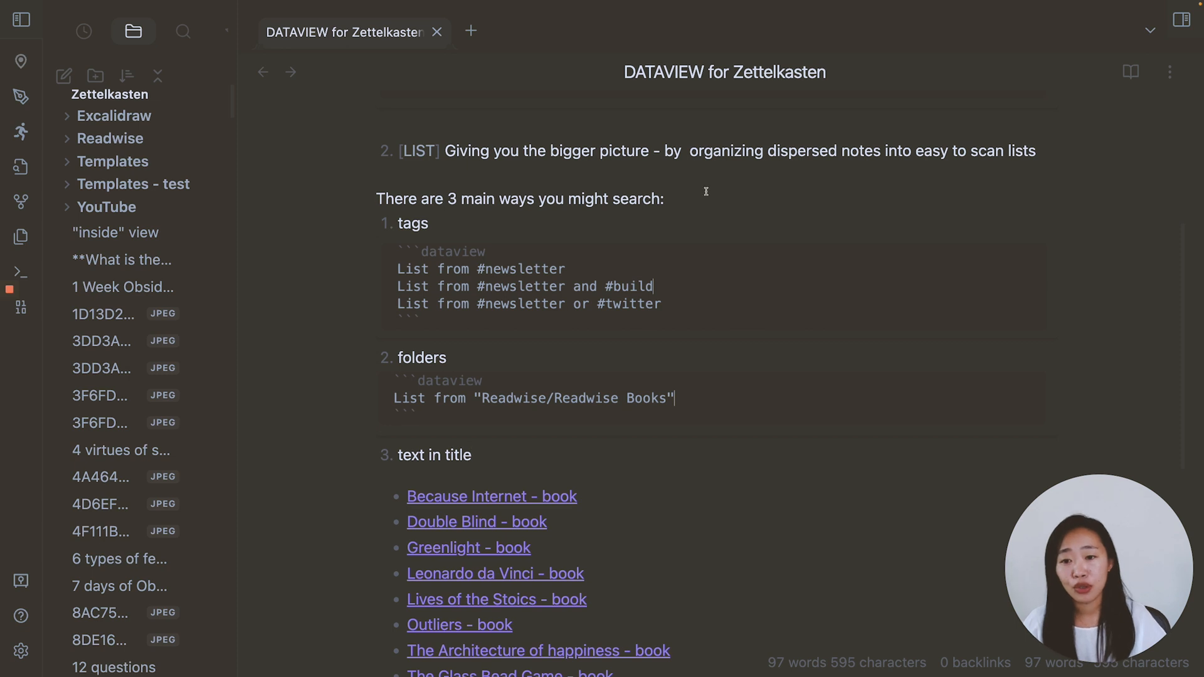
mouse_move(587, 595)
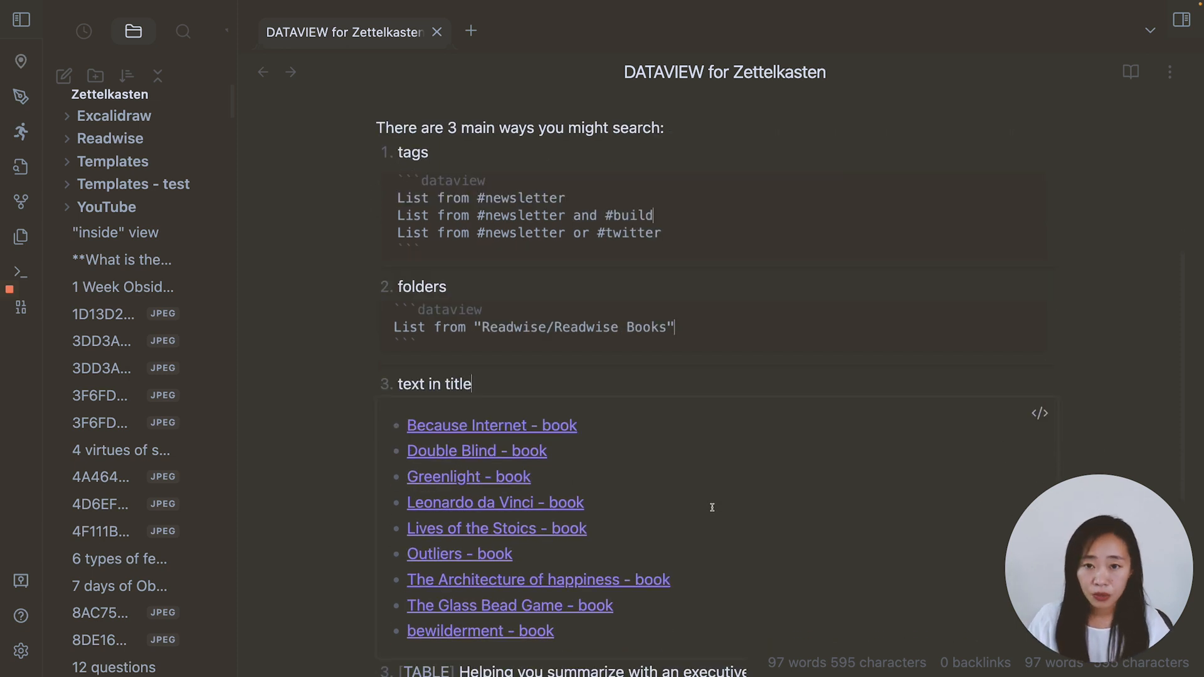
Write a dataview block 'Table author' below the TABLE item.
scroll("down", 3)
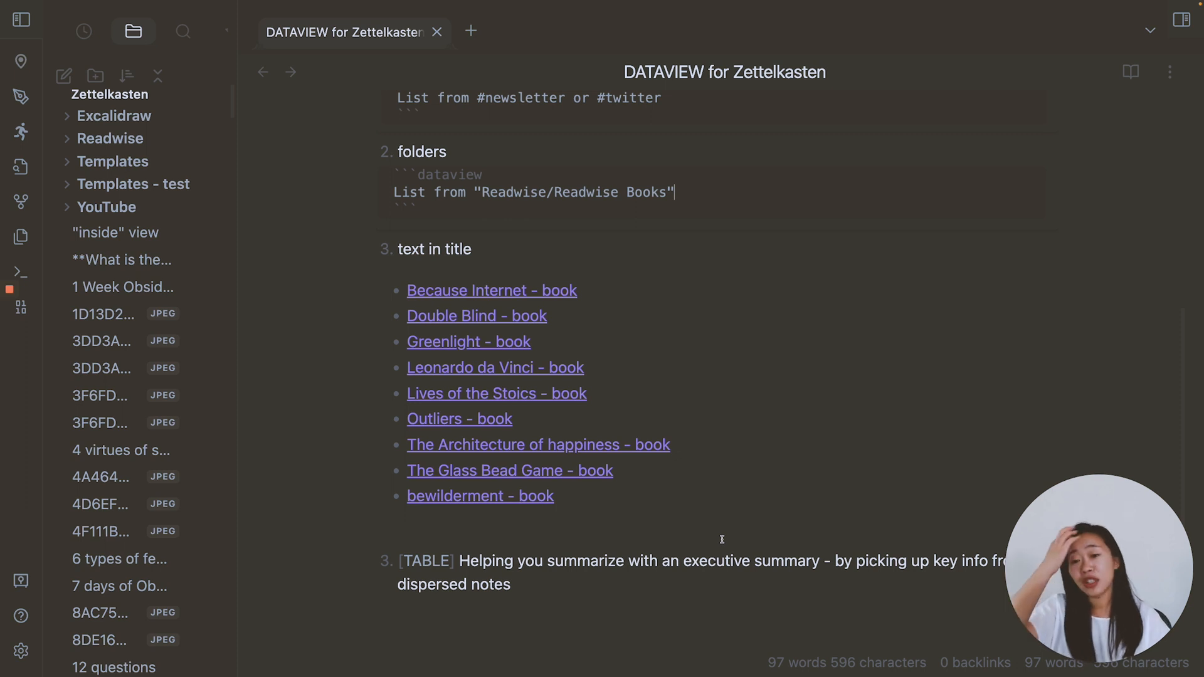
mouse_move(662, 510)
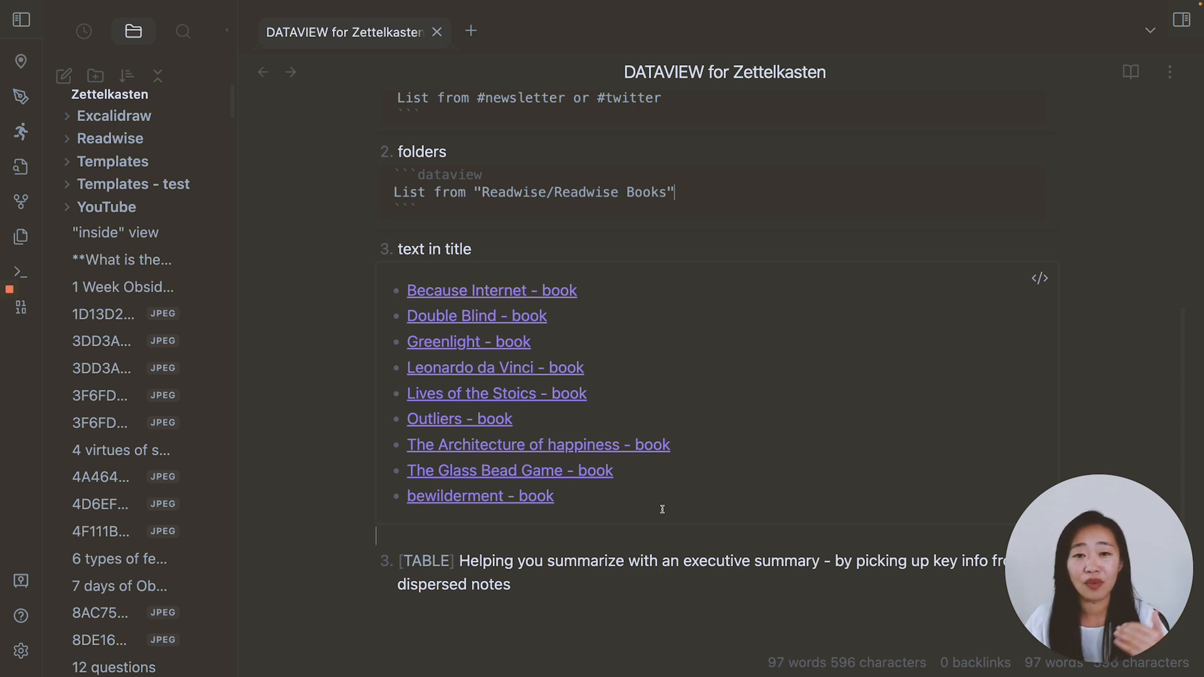
scroll("up", 3)
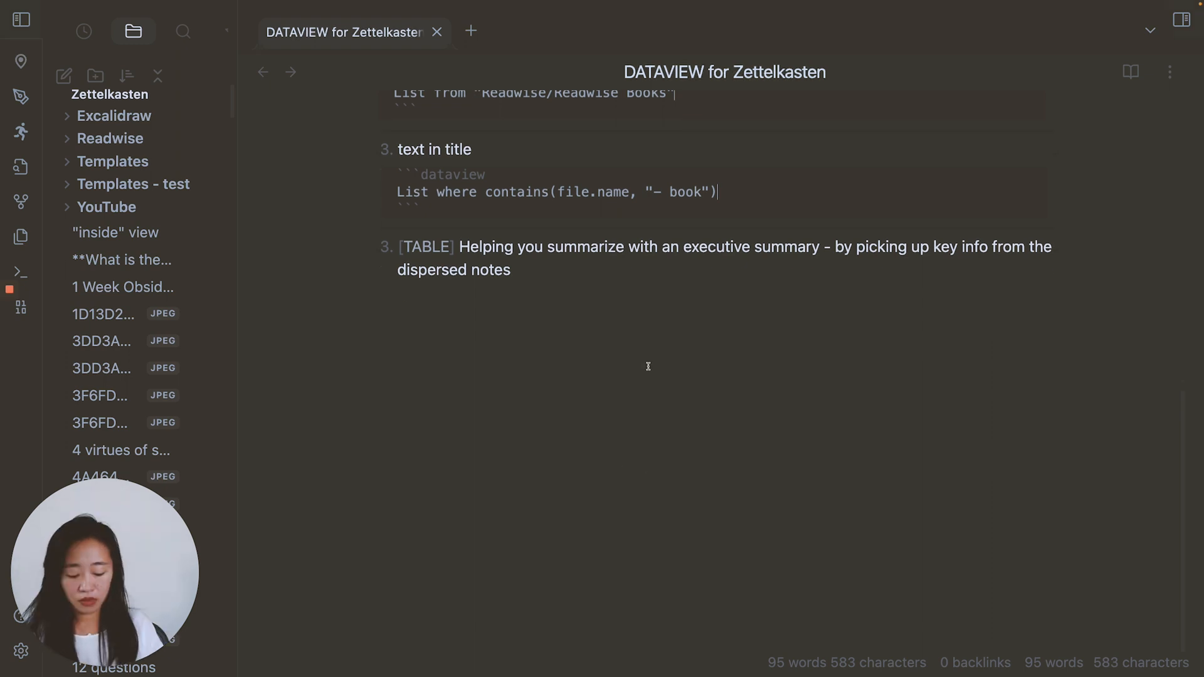
type("```dt")
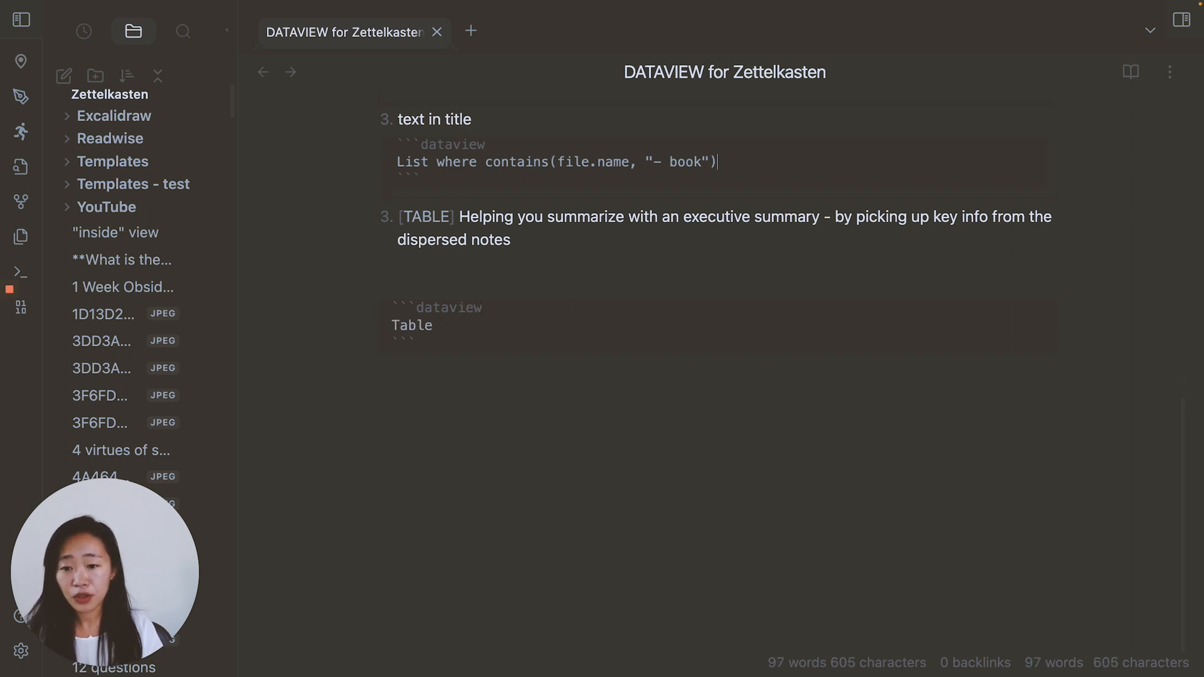
left_click(440, 325)
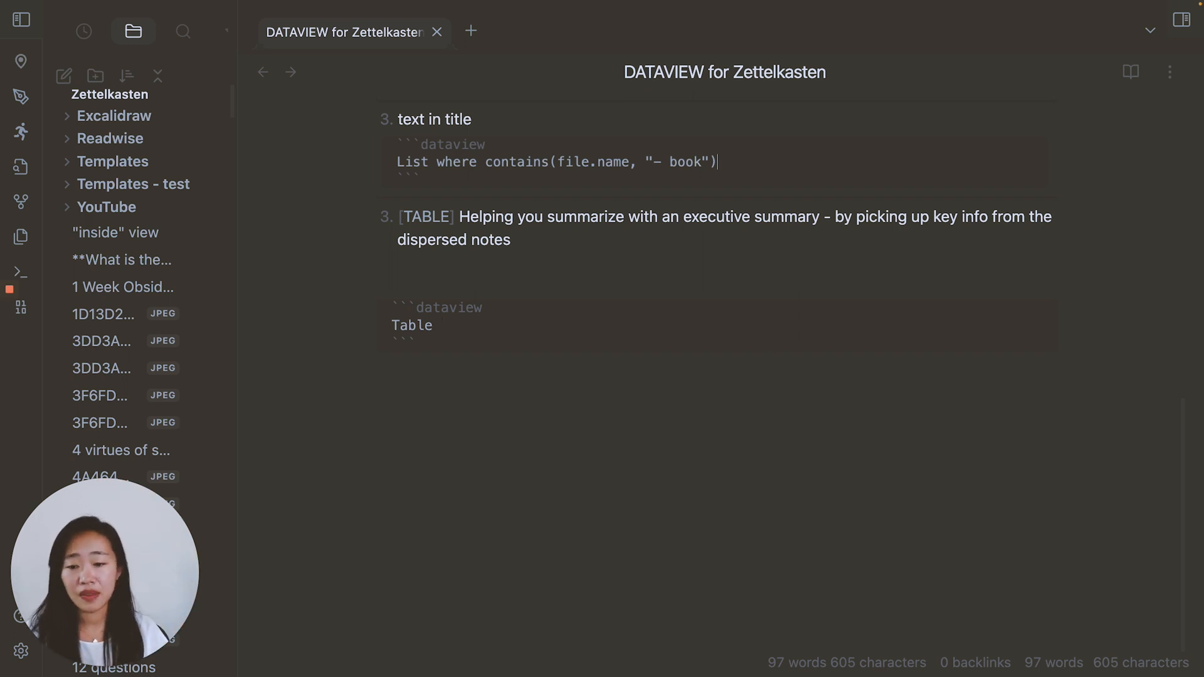
type("author")
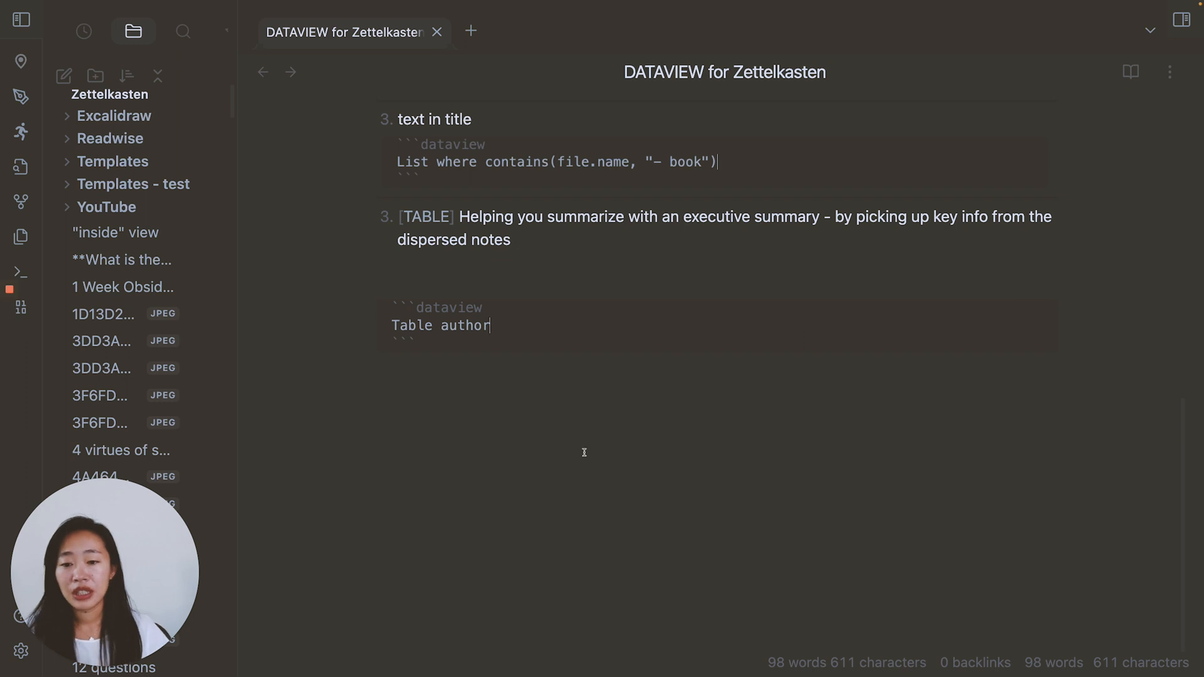
mouse_move(1138, 403)
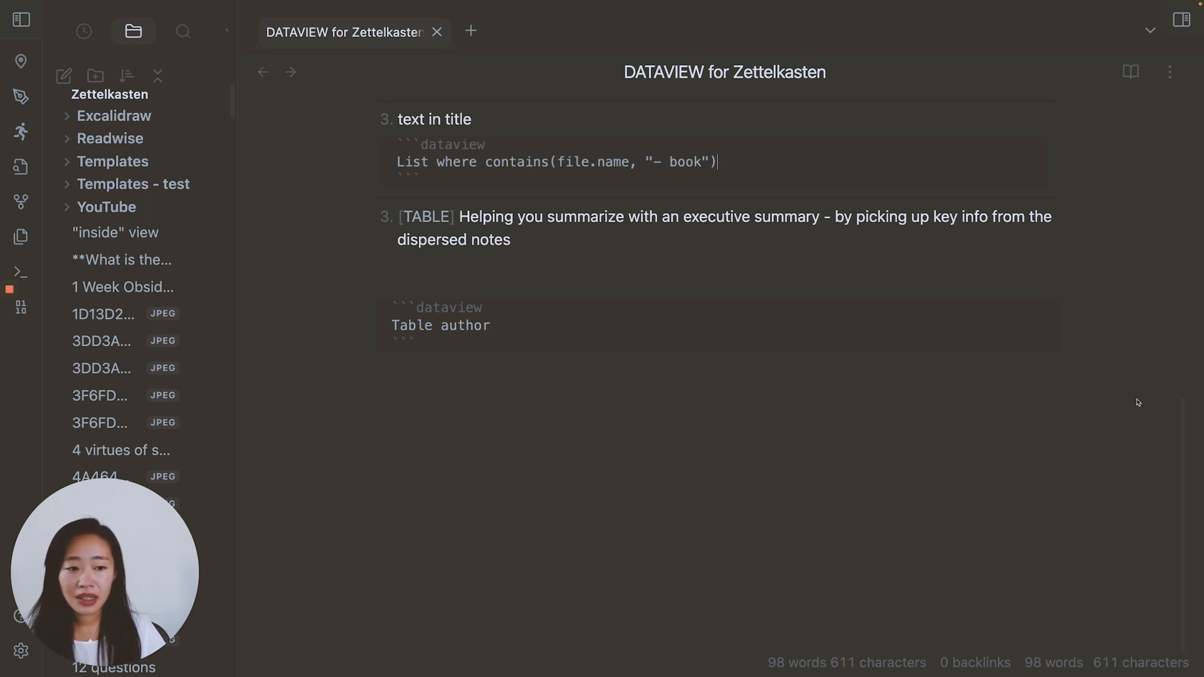
Scroll through the rendered file/author table of all notes.
scroll("down", 3)
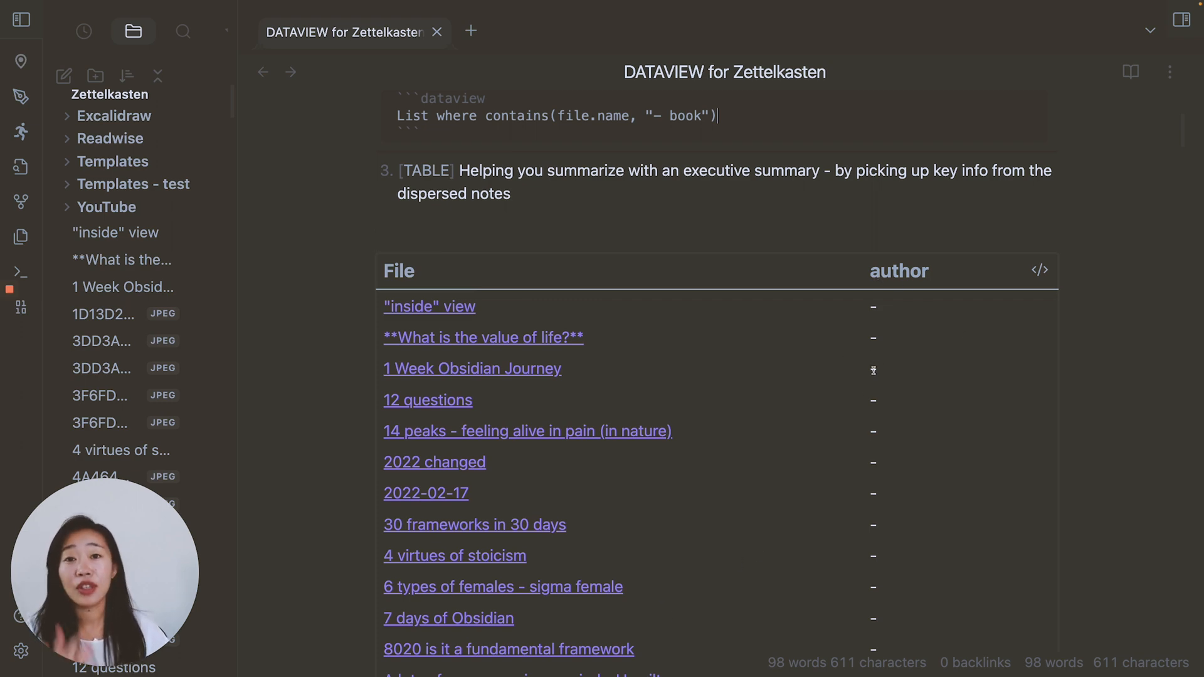
scroll("down", 3)
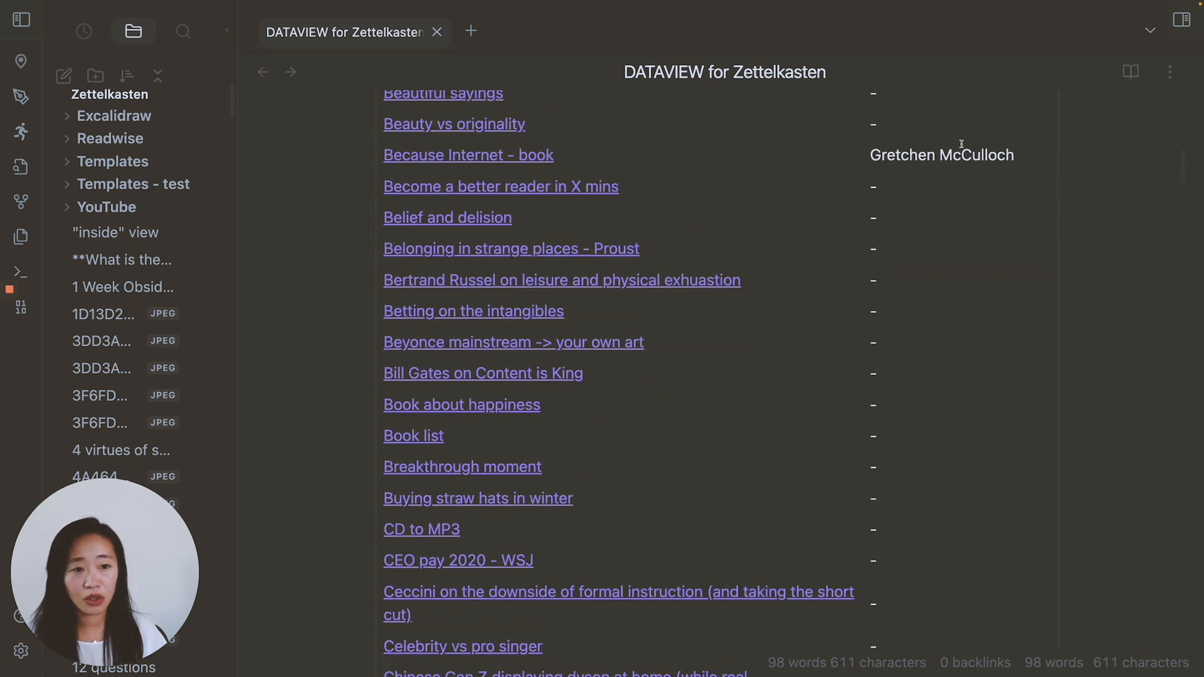
scroll("up", 3)
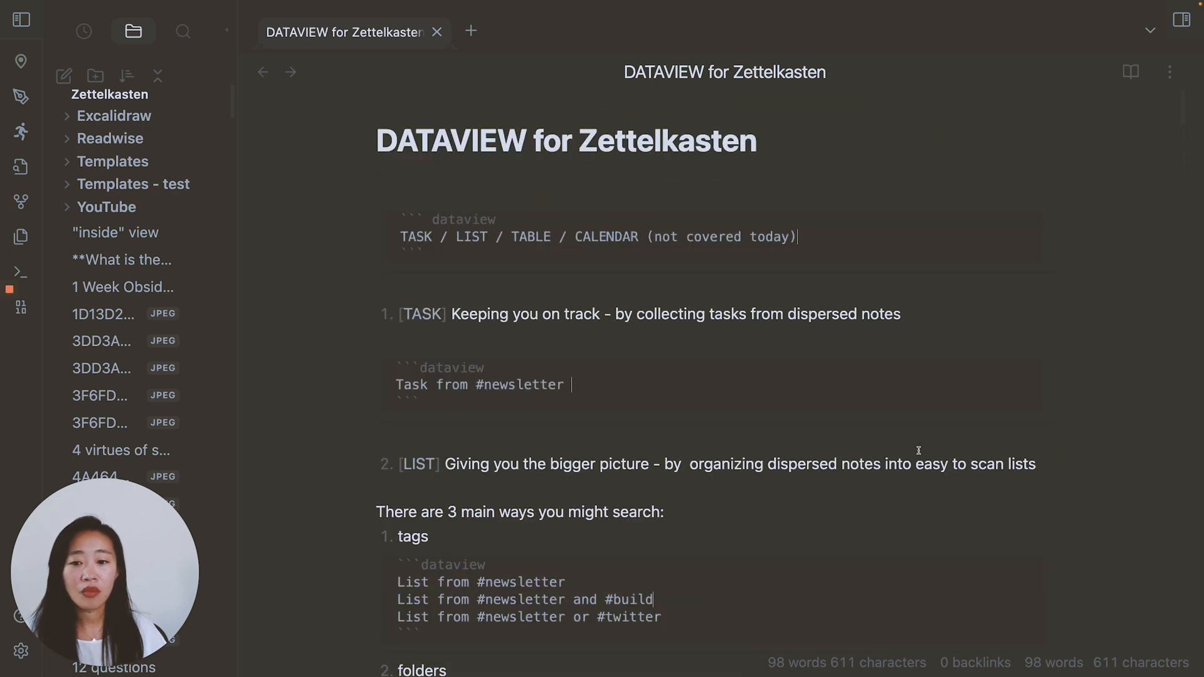
scroll("down", 3)
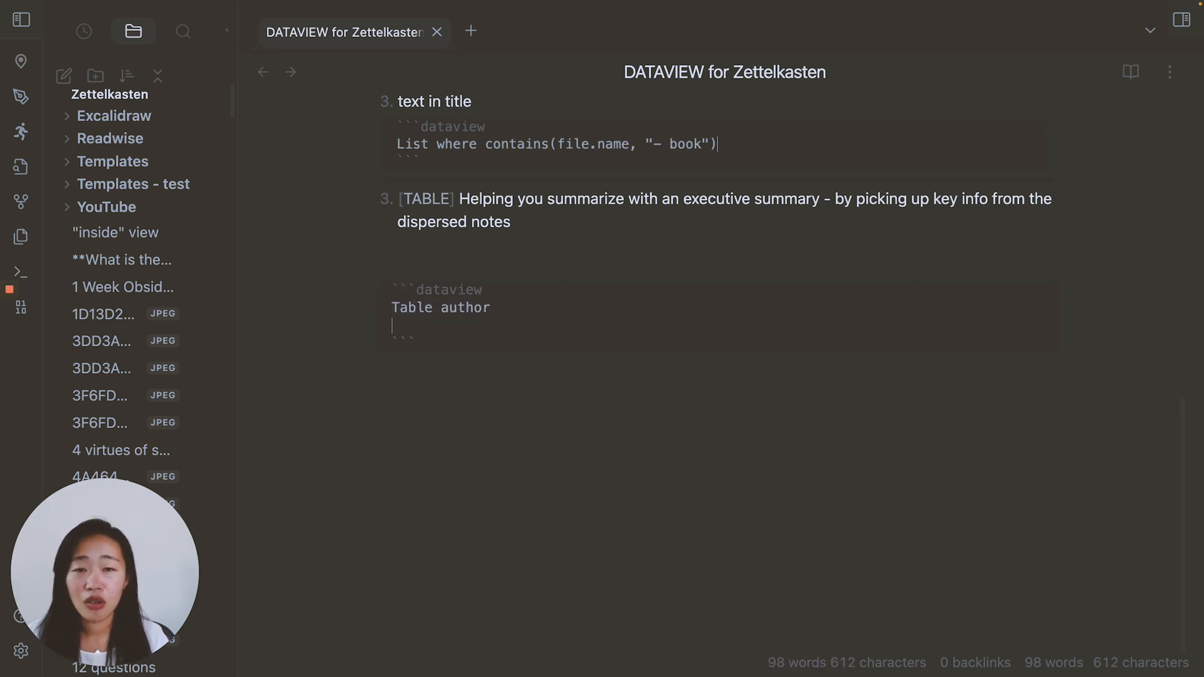
Add FROM "Readwise/Readwise Books" so the table lists the five books with authors.
type("FROM")
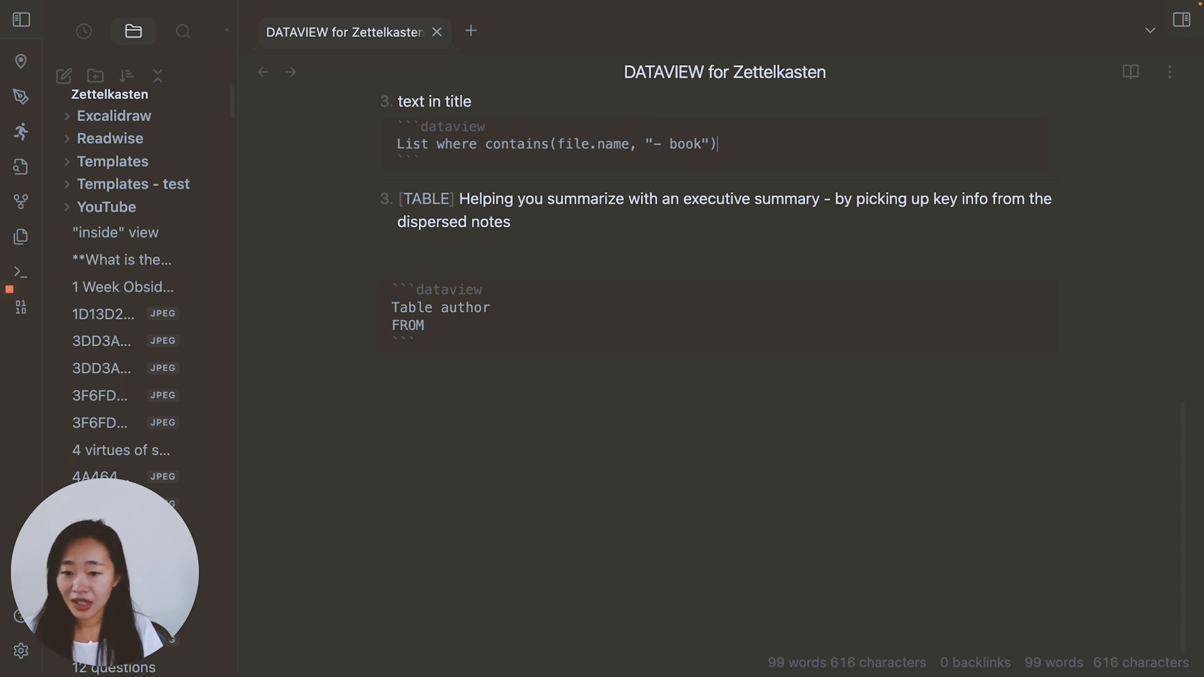
key("Backspace")
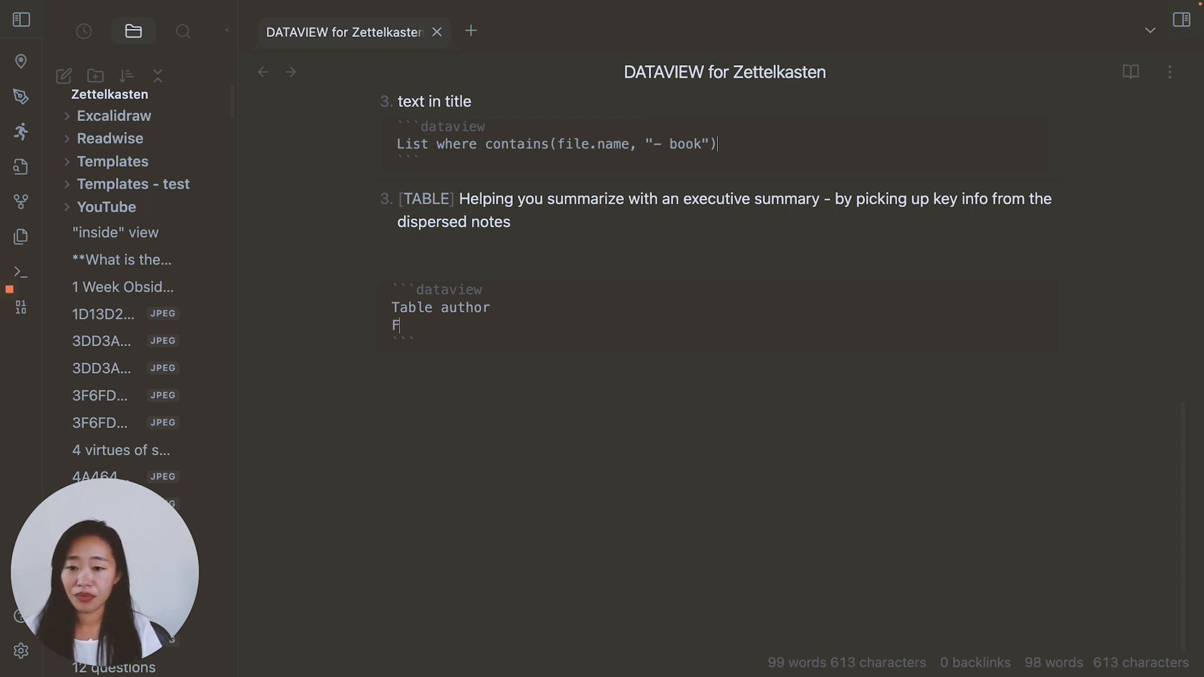
type("ROM \"r\"")
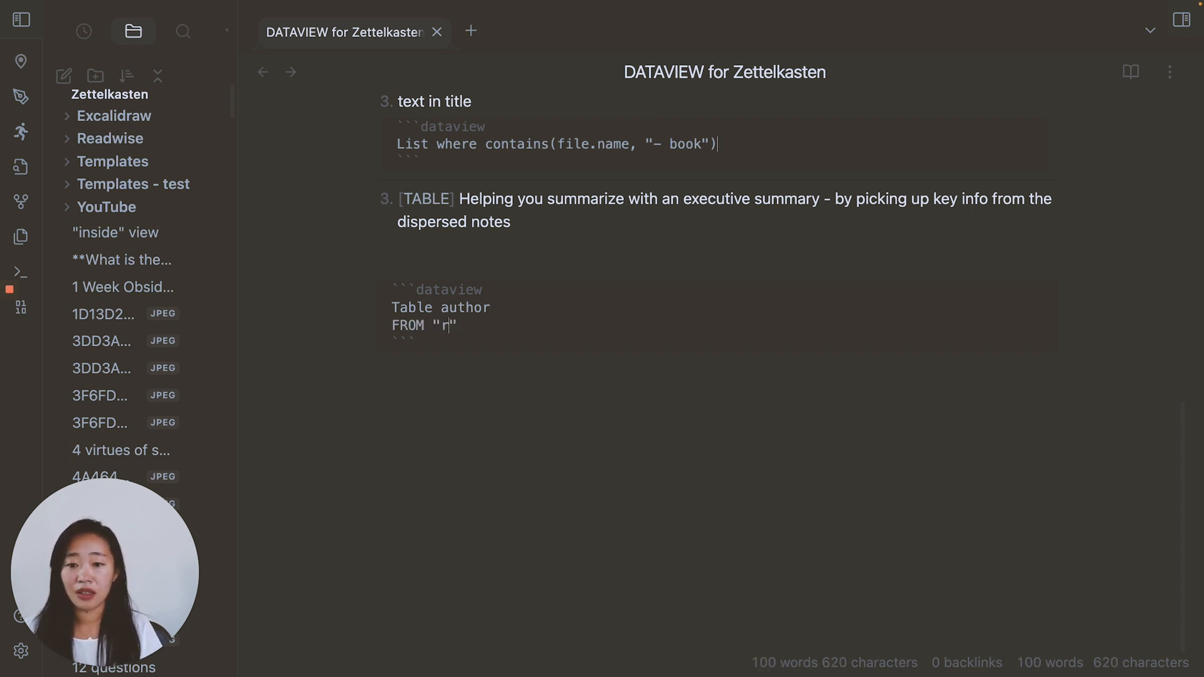
type("eadwise")
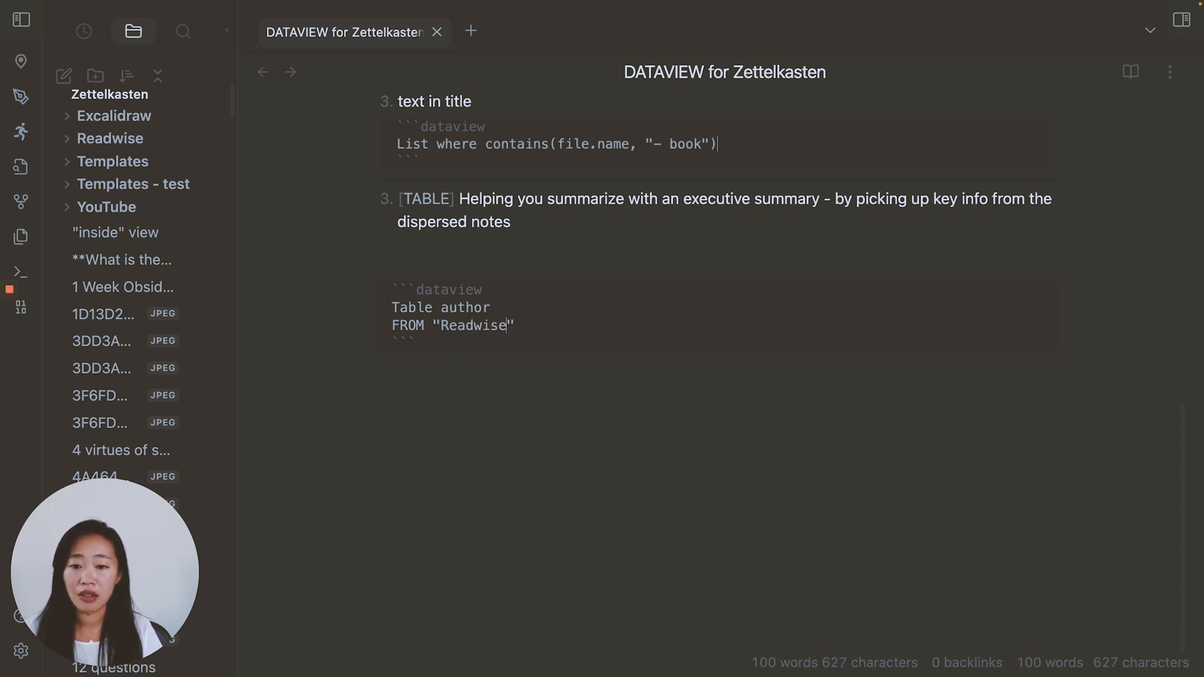
type("/Readwise Bo")
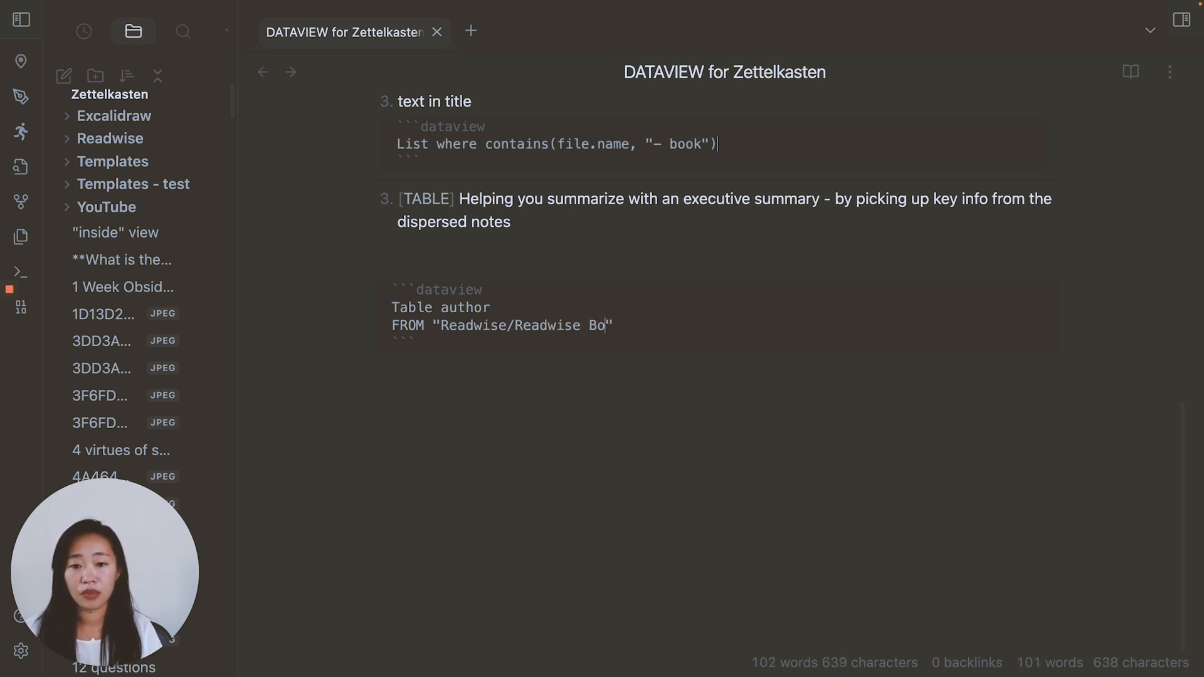
type("oks")
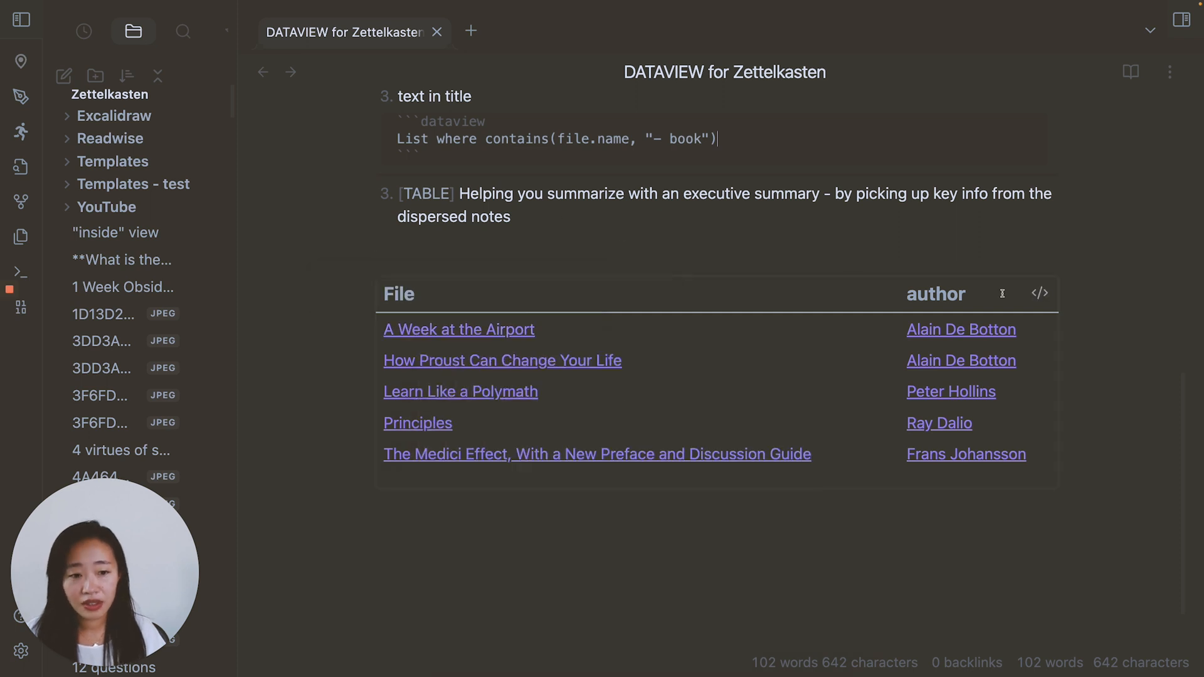
left_click(183, 32)
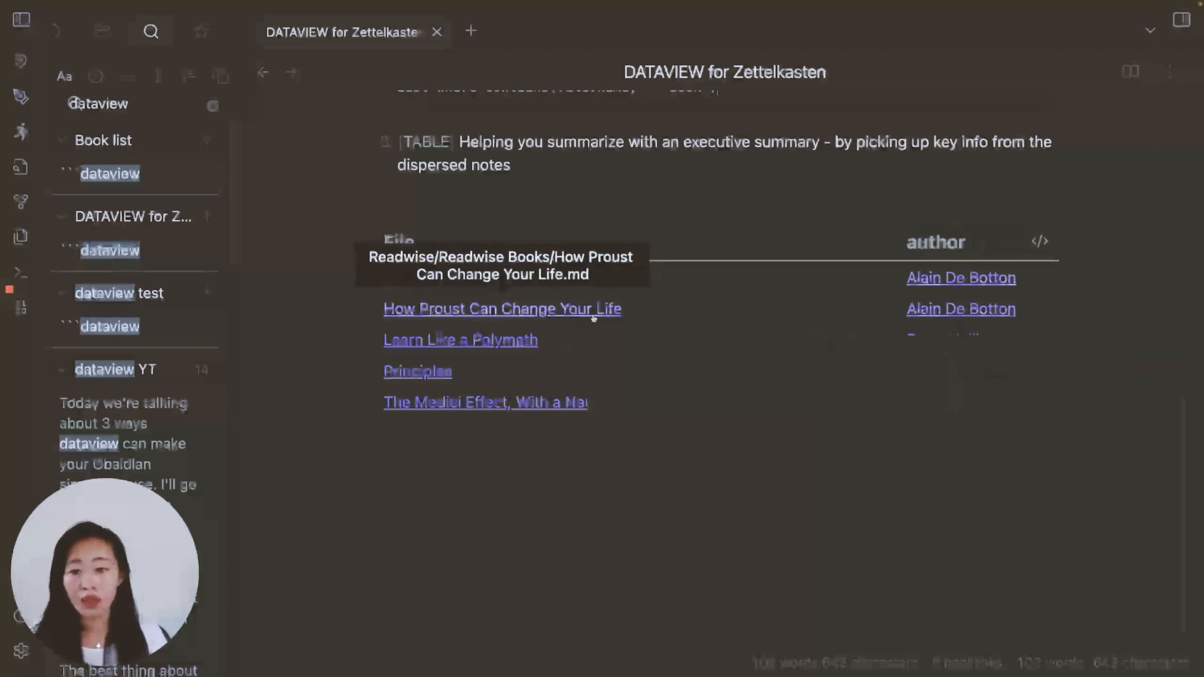
Open the How Proust Can Change Your Life note and scroll to its Highlights metadata.
left_click(502, 308)
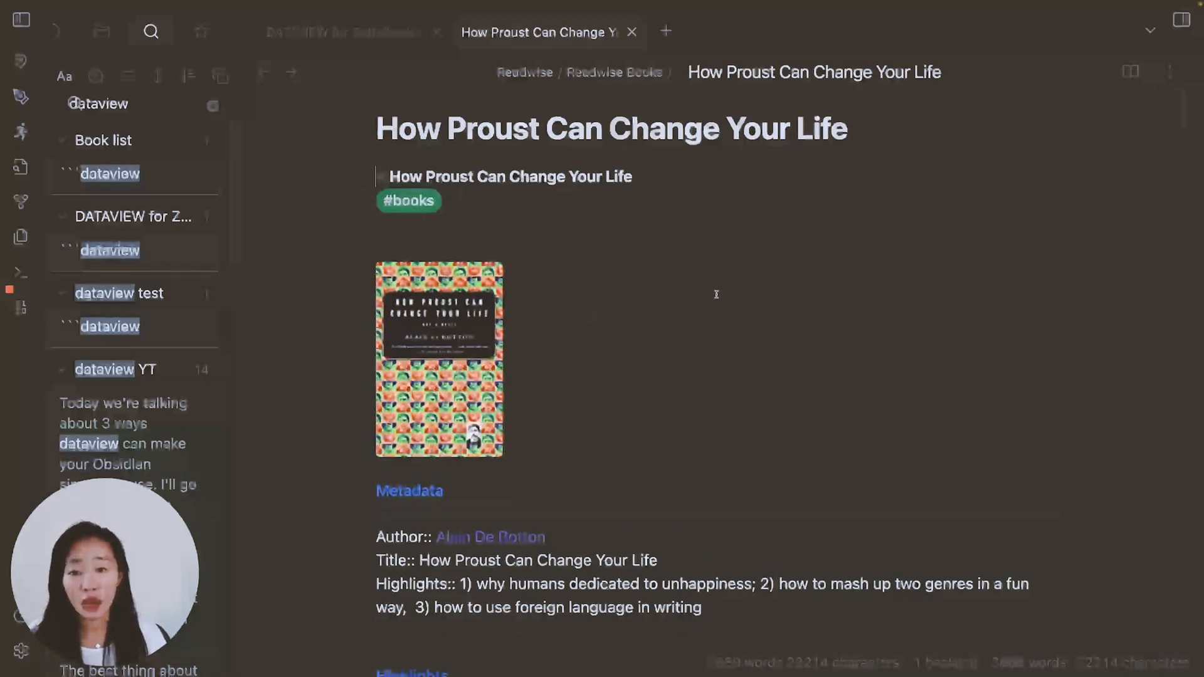
scroll("down", 3)
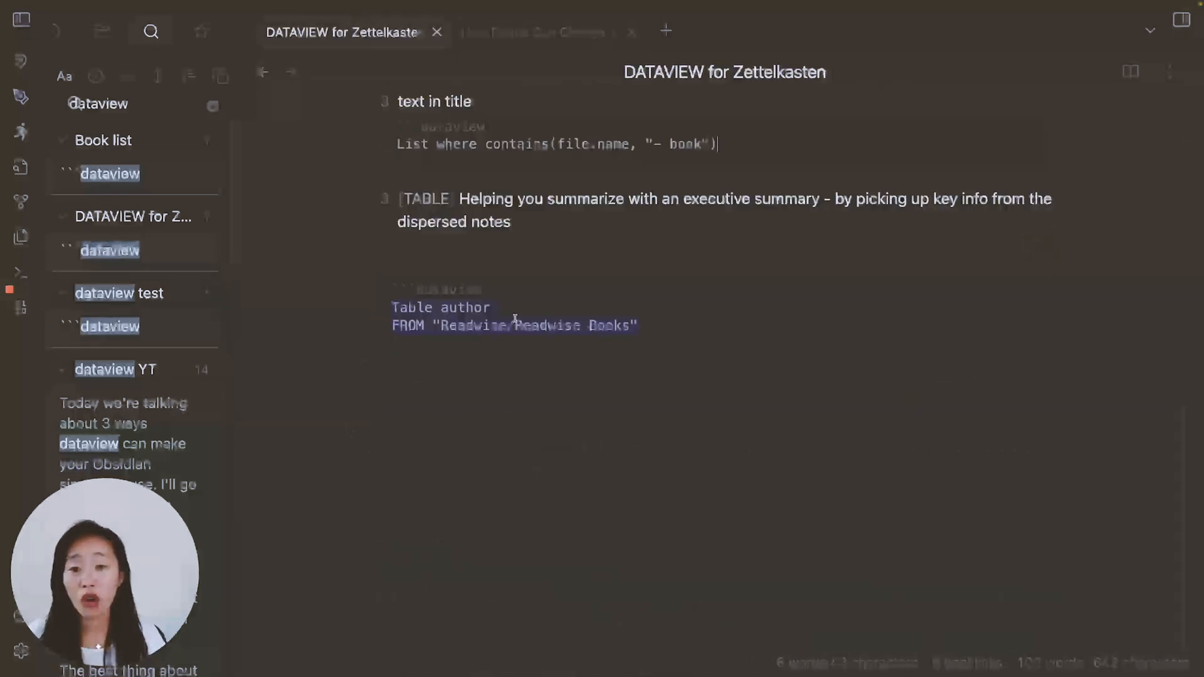
Extend the query with a highlights field so the books table gains a highlights column.
type(", highlights")
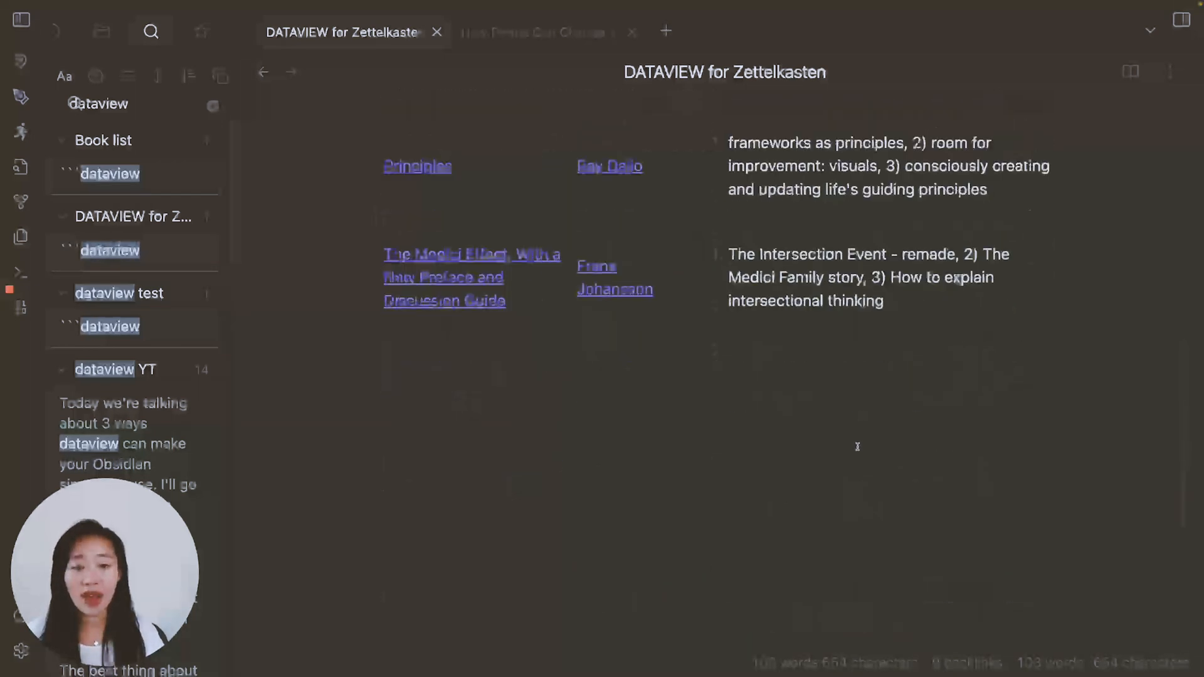
scroll("up", 3)
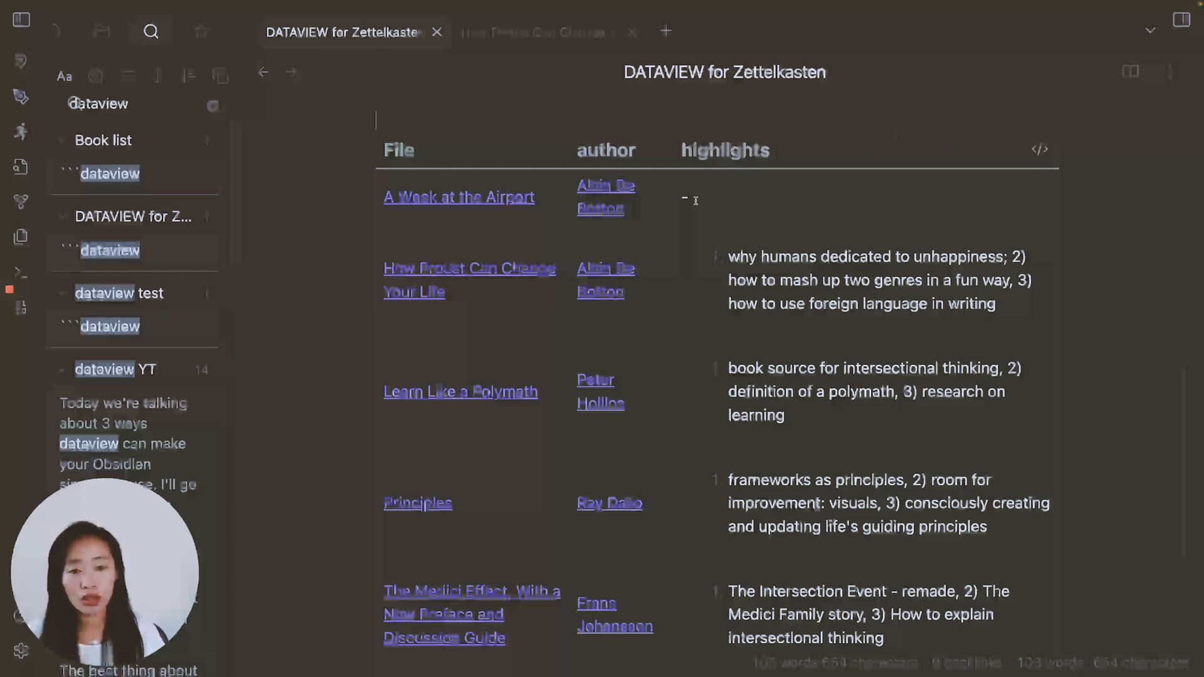
mouse_move(459, 197)
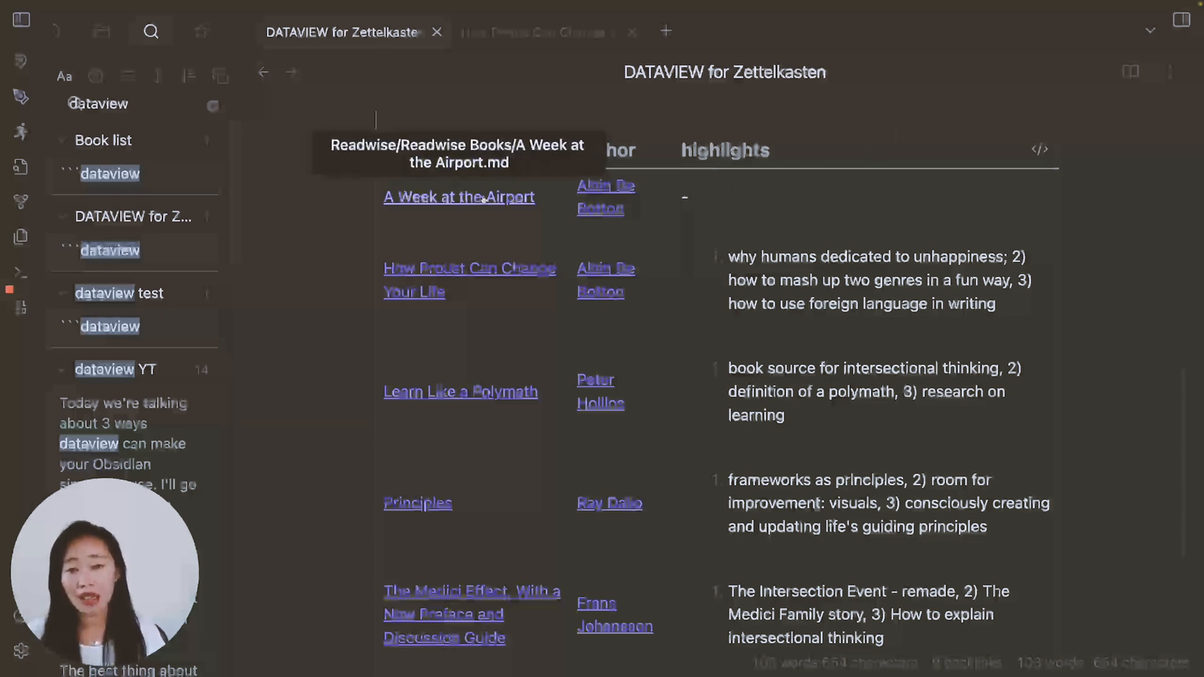
Add two Highlights points to A Week at the Airport ('1) Travel', 'xoiticism of travel is an ill') and return to the dataview note.
left_click(459, 197)
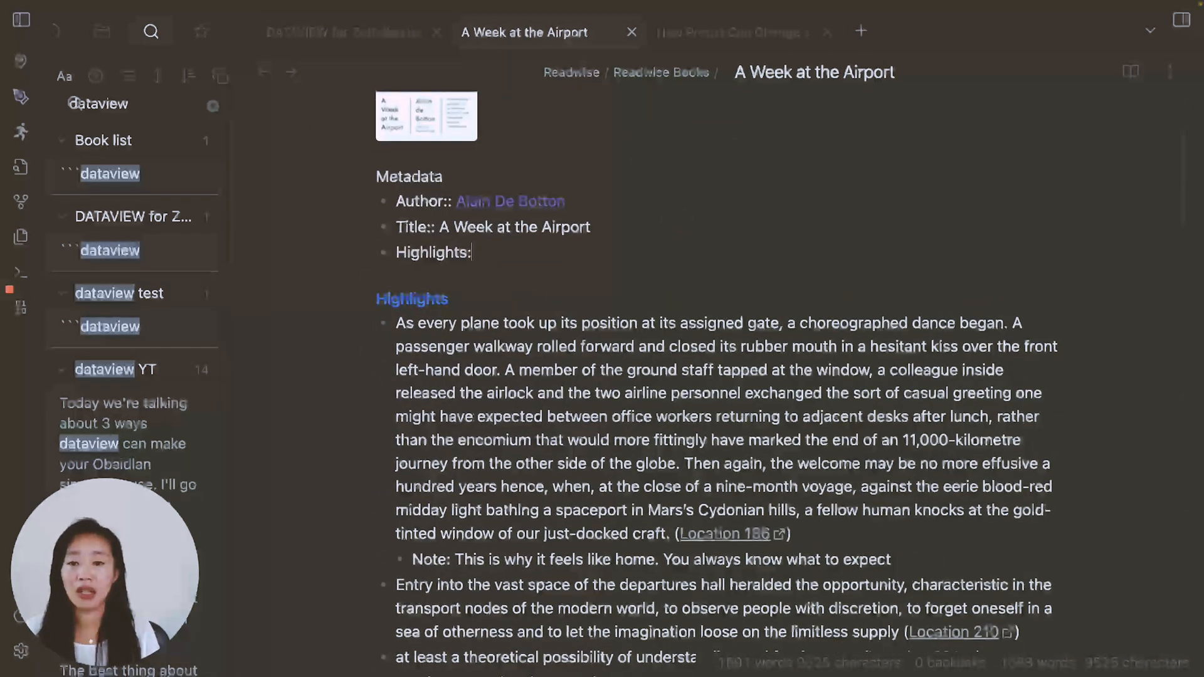
type("1) Travel is a \"danger\" that makes us feel more alive, 2) the e")
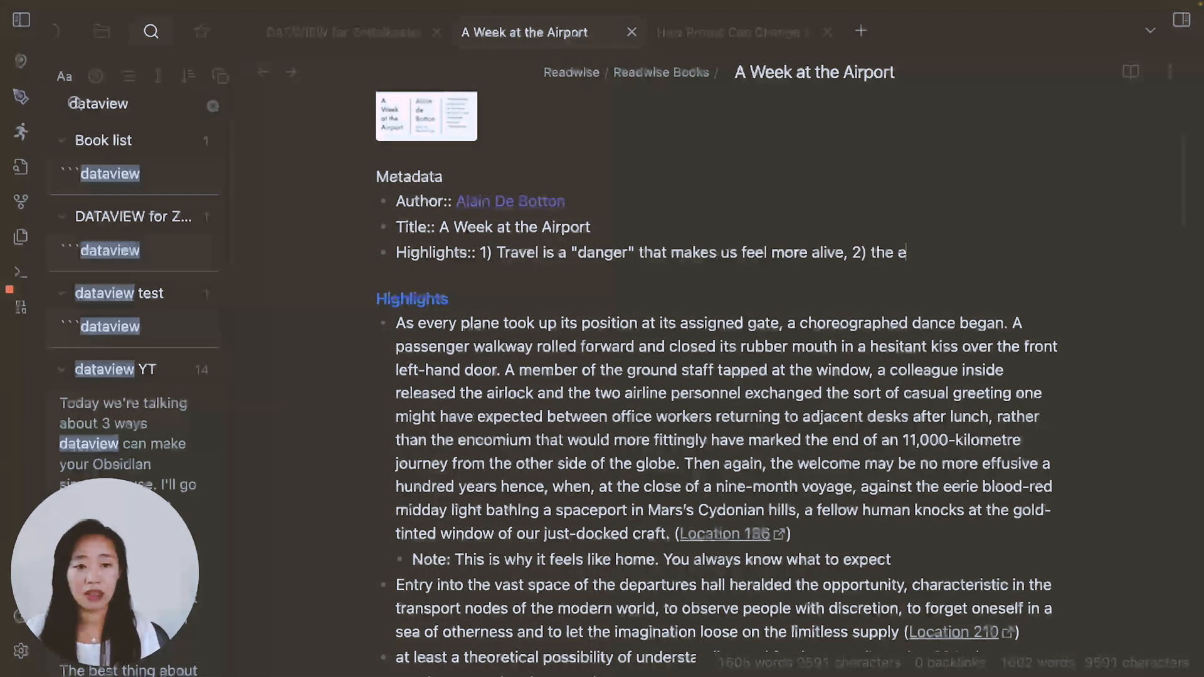
type("xoiticism of travel is an illusion we indulge in")
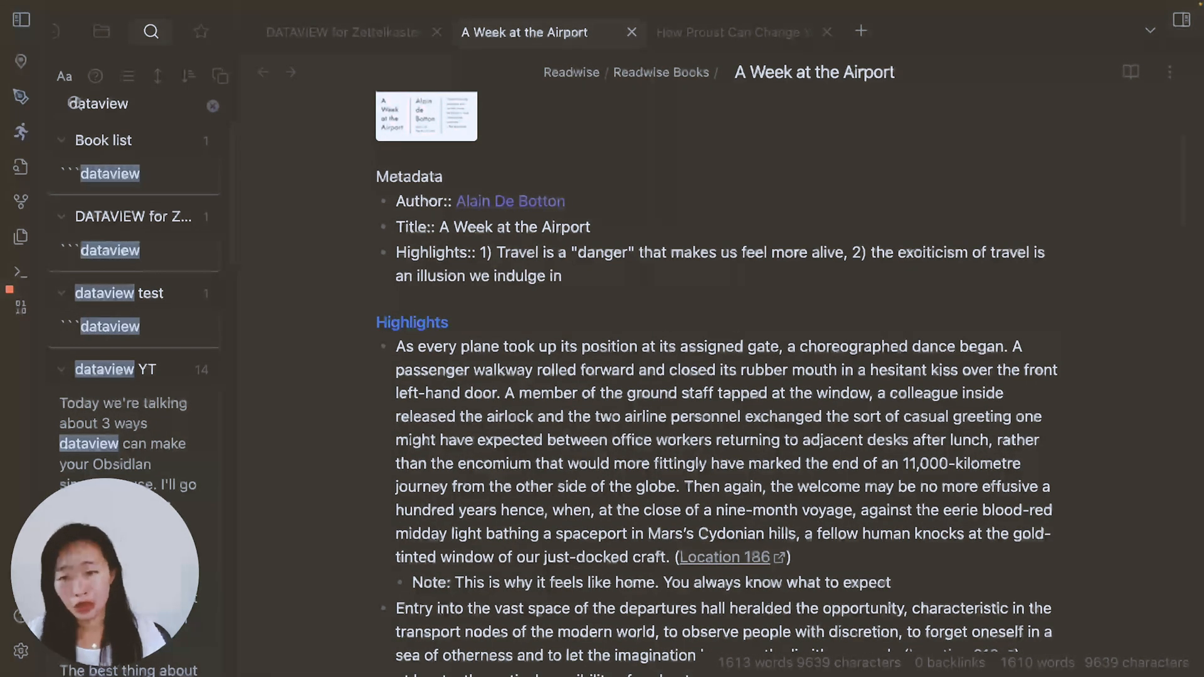
left_click(341, 32)
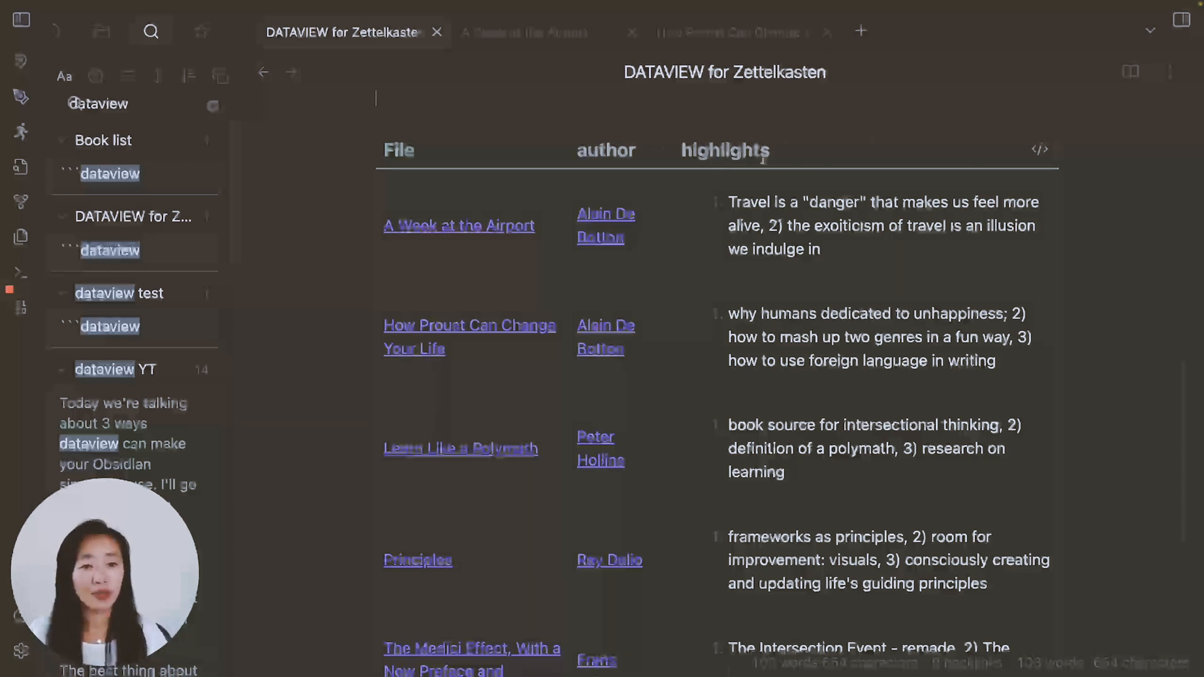
mouse_move(659, 152)
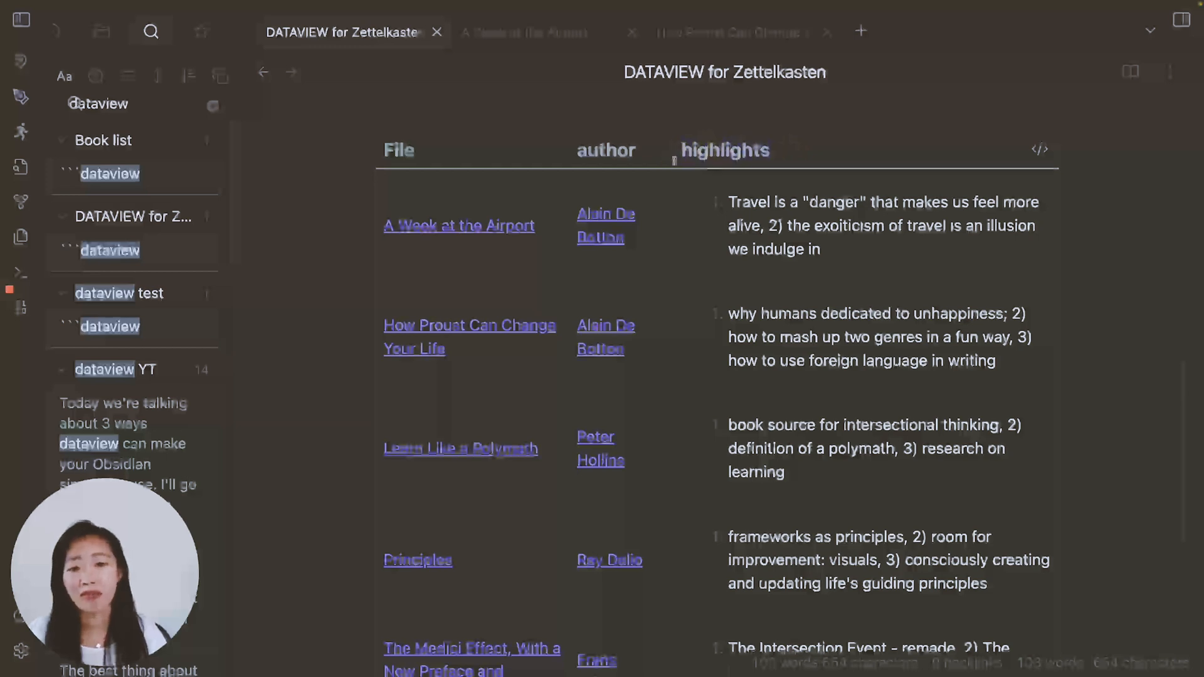
mouse_move(1041, 149)
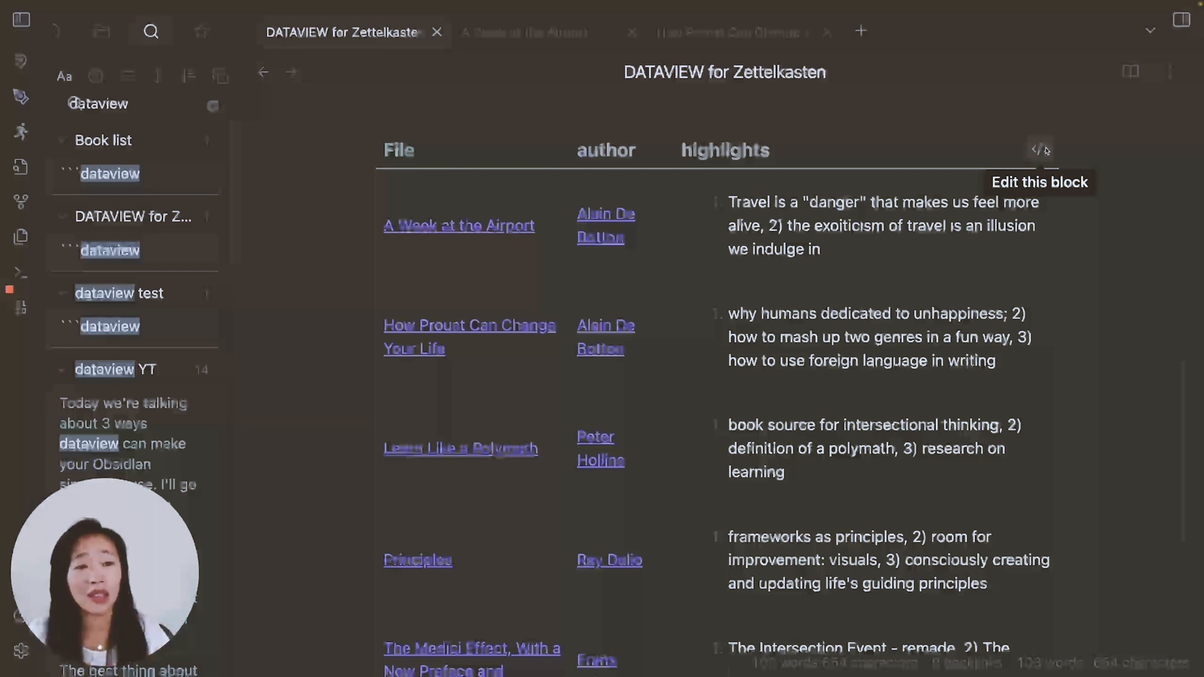
Rewrite the query as TABLE author AS Author, highlights AS Insights and render the renamed headers.
left_click(1039, 150)
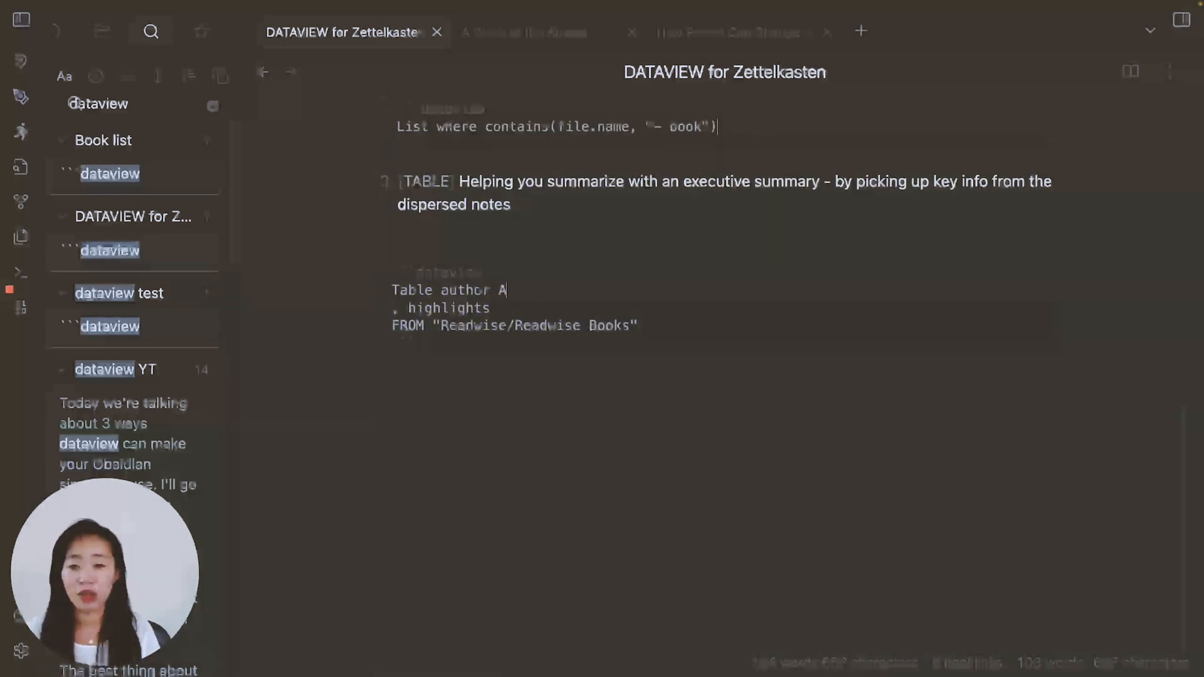
type("S")
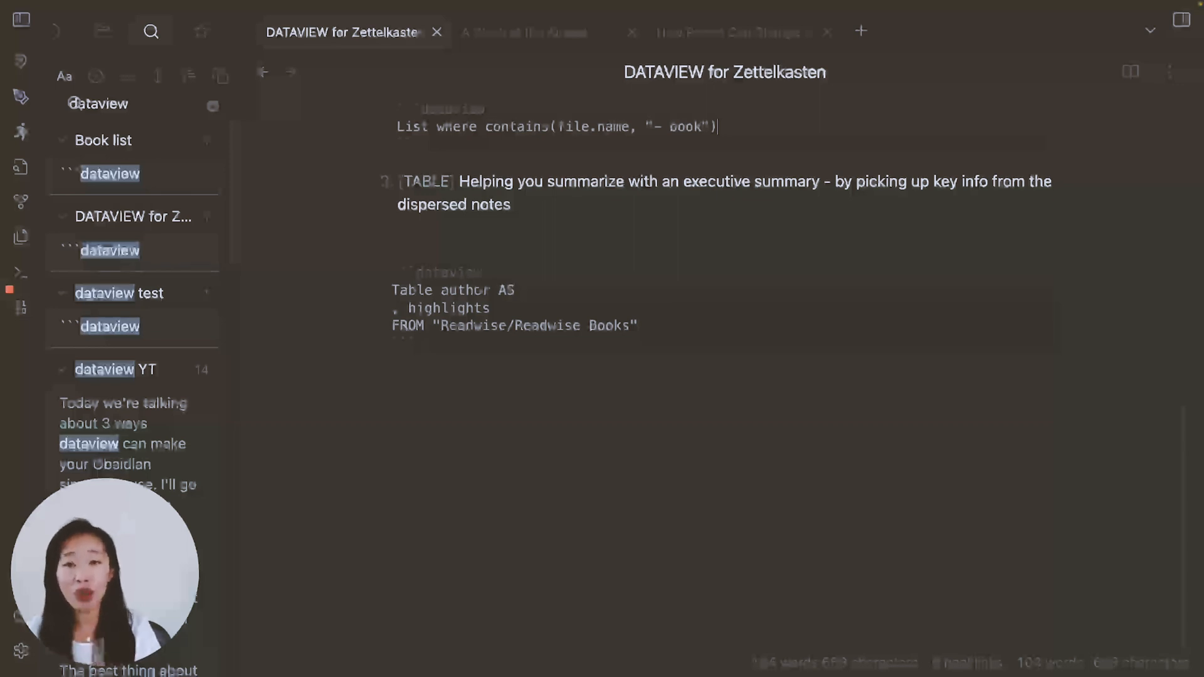
type("Author")
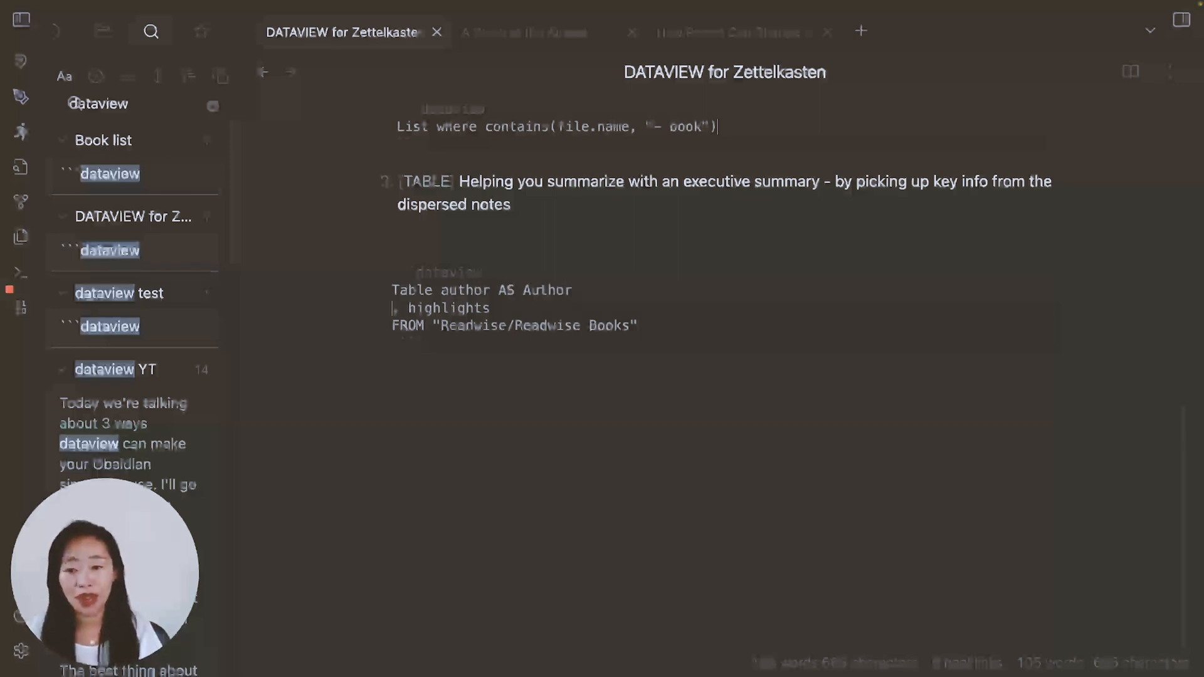
type(",")
type(" AS")
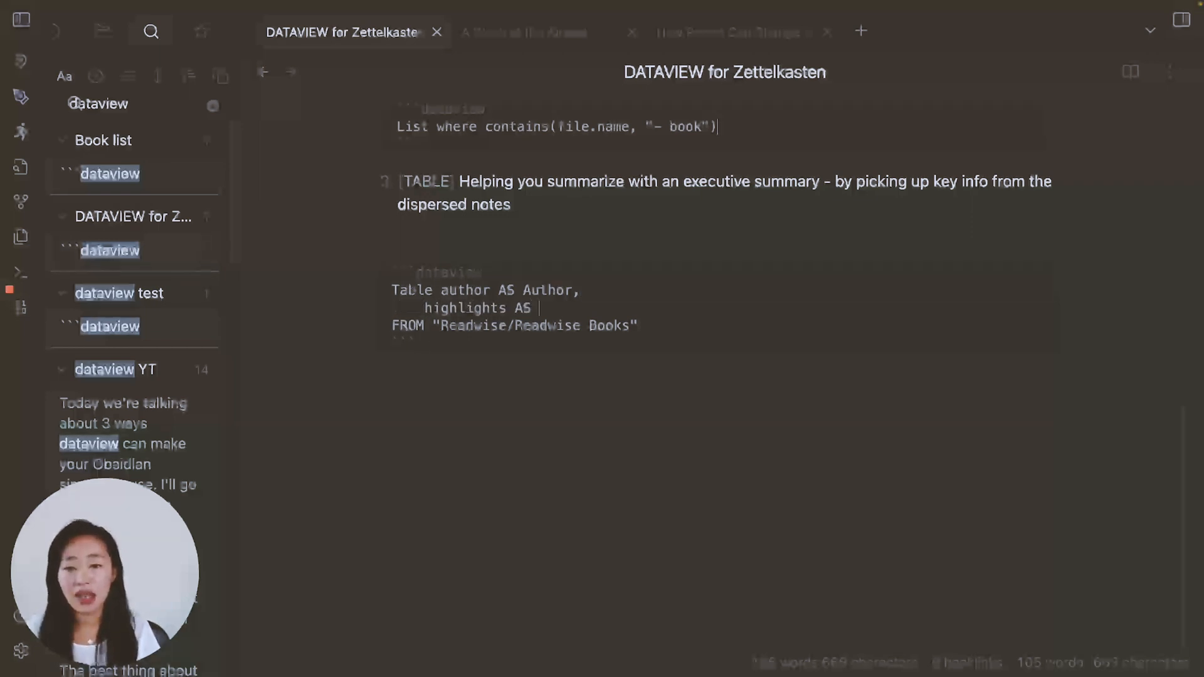
type("Insights")
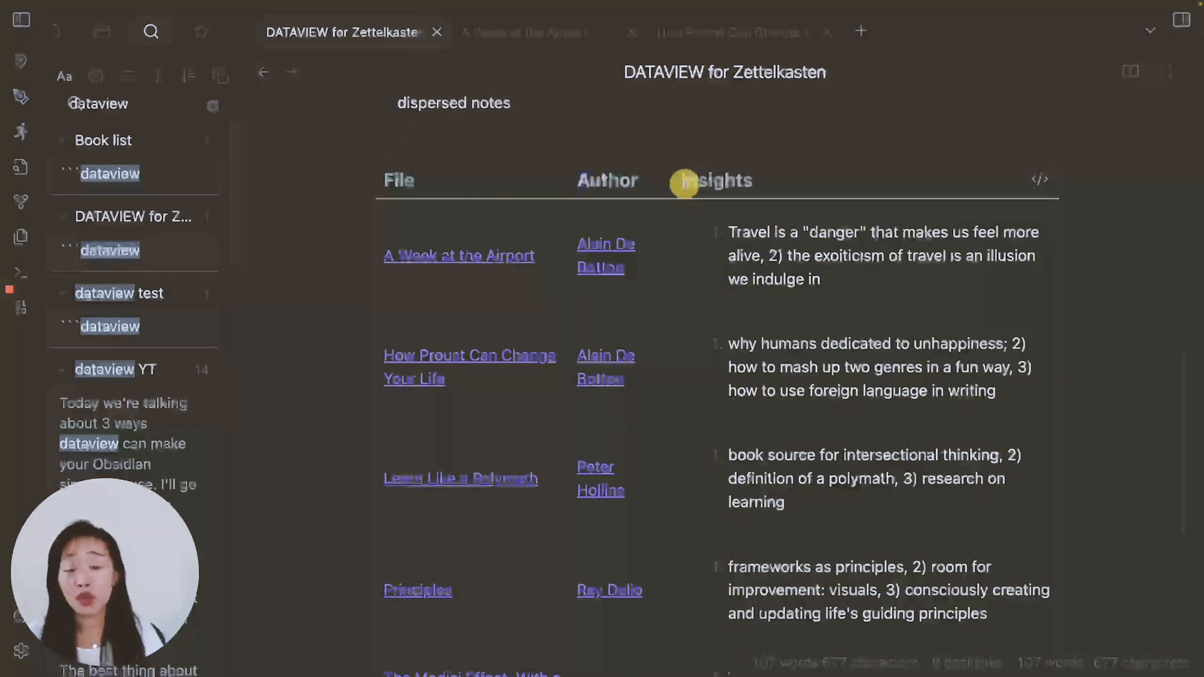
mouse_move(944, 309)
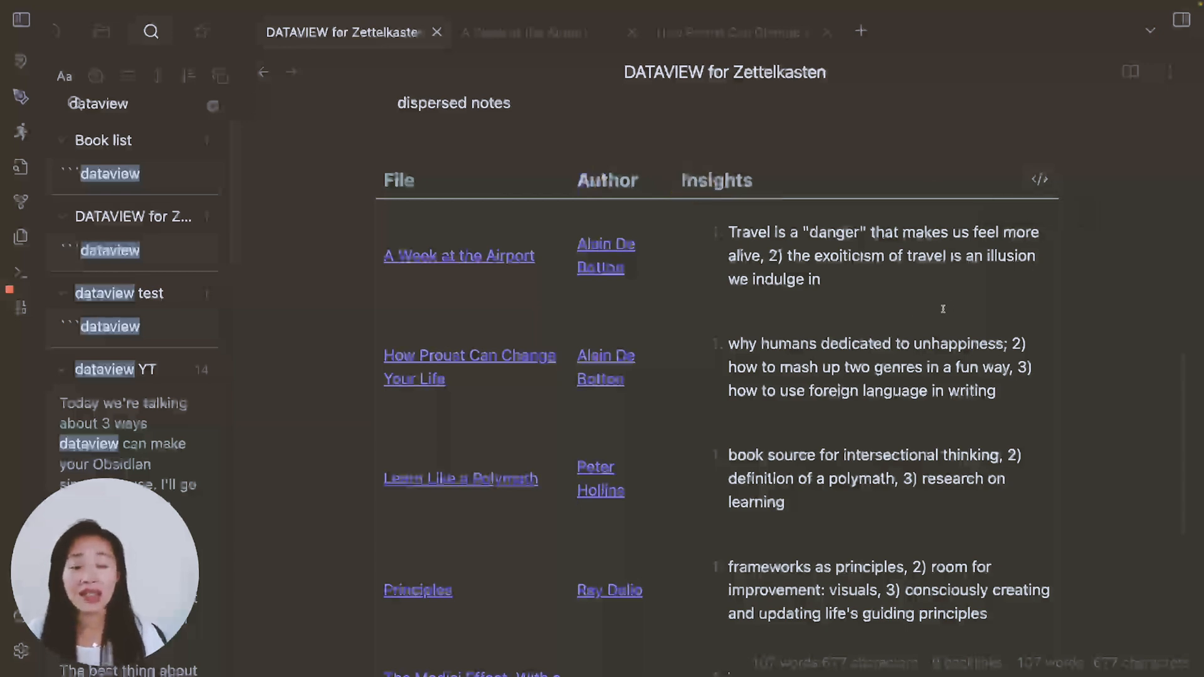
scroll("up", 3)
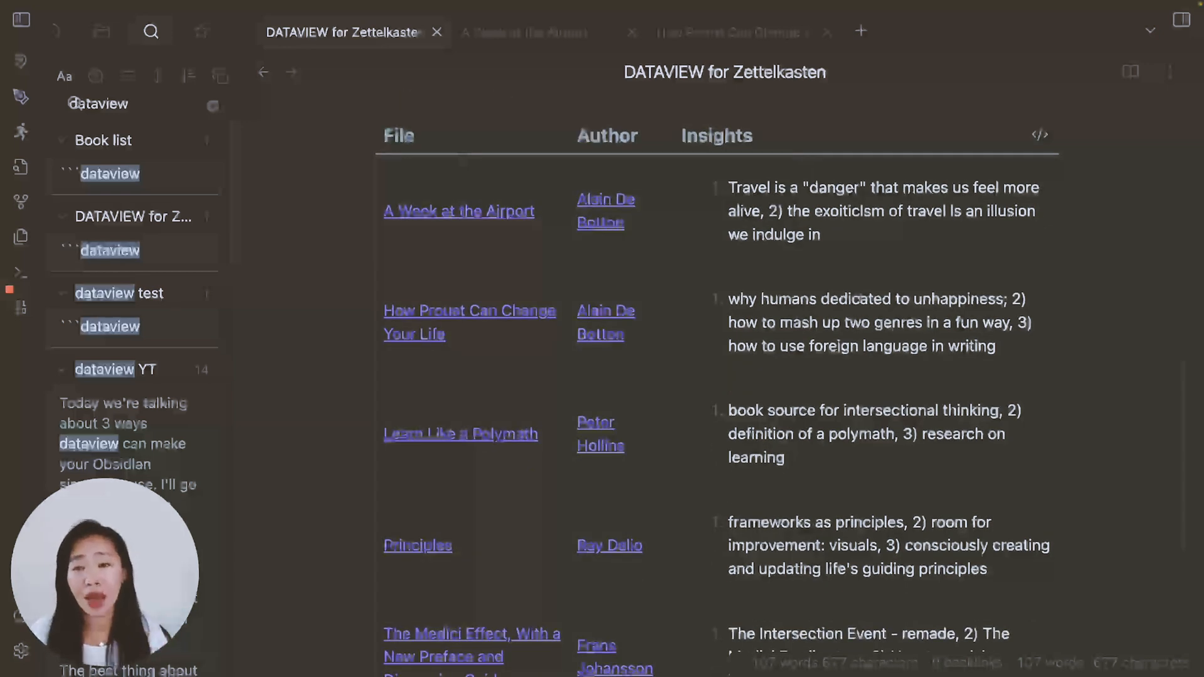